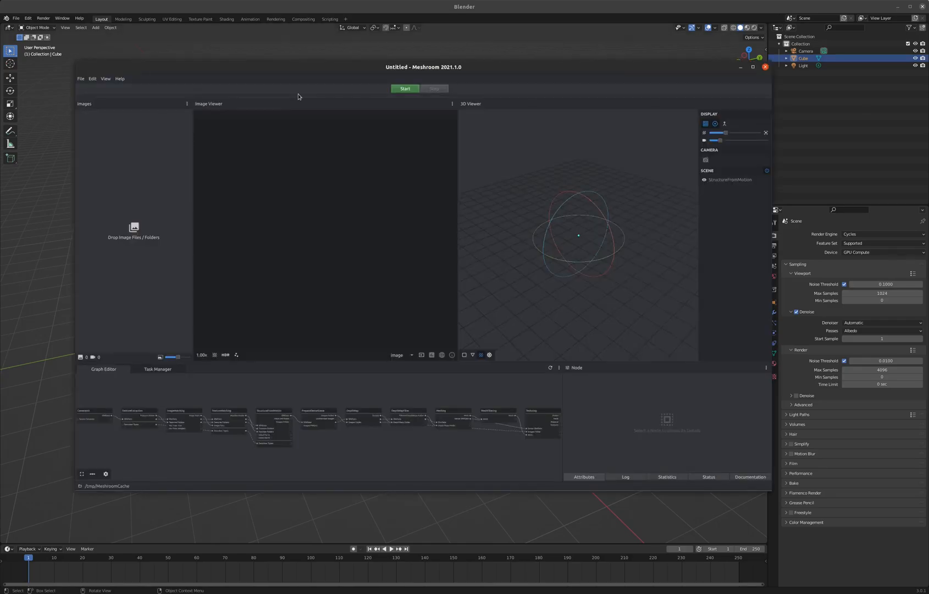
{"action": "mouse_move", "coordinate": [271, 69]}
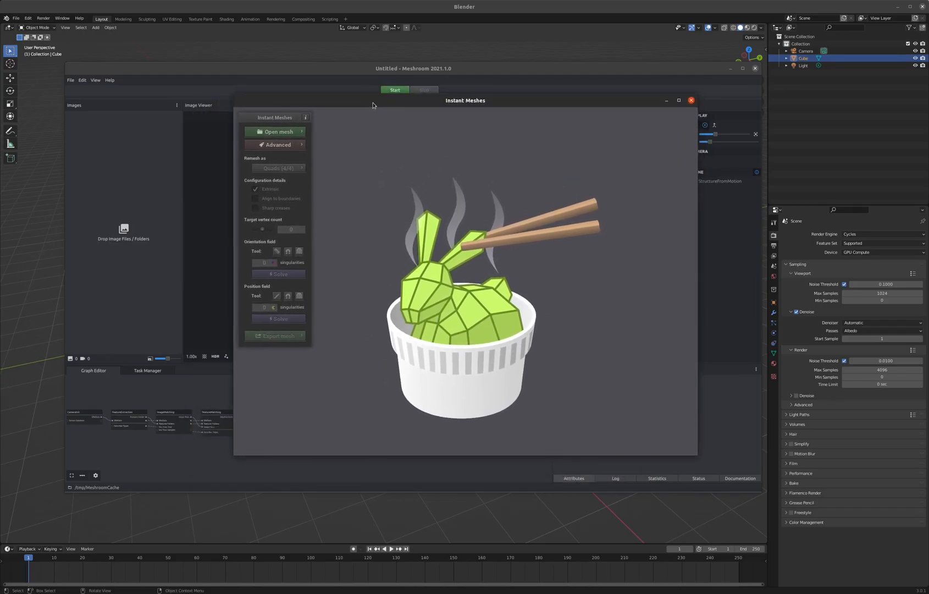
{"action": "mouse_move", "coordinate": [269, 70]}
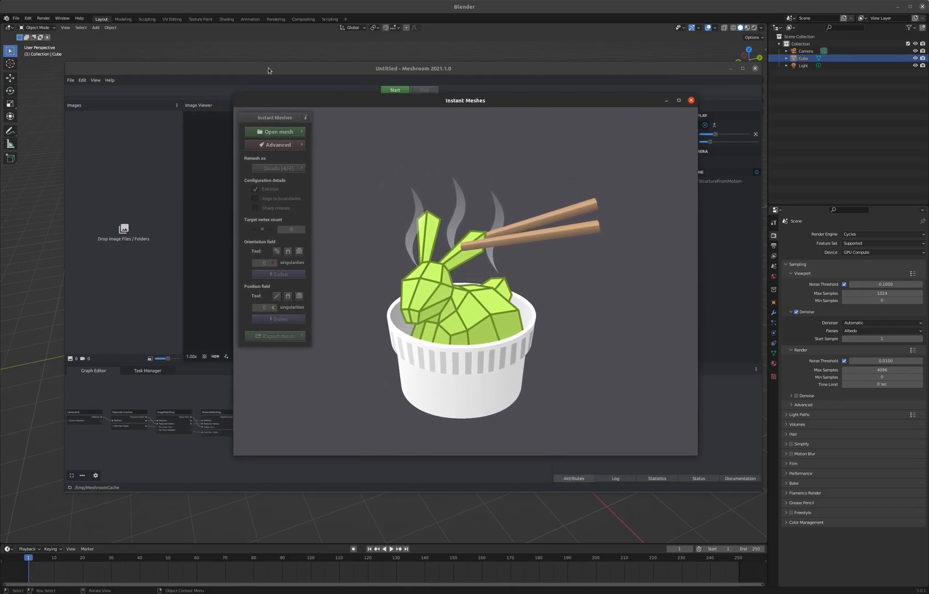
Step: Bring the empty Meshroom project forward and open Rock02-1.jpg in Image Viewer
{"action": "left_click", "coordinate": [690, 100]}
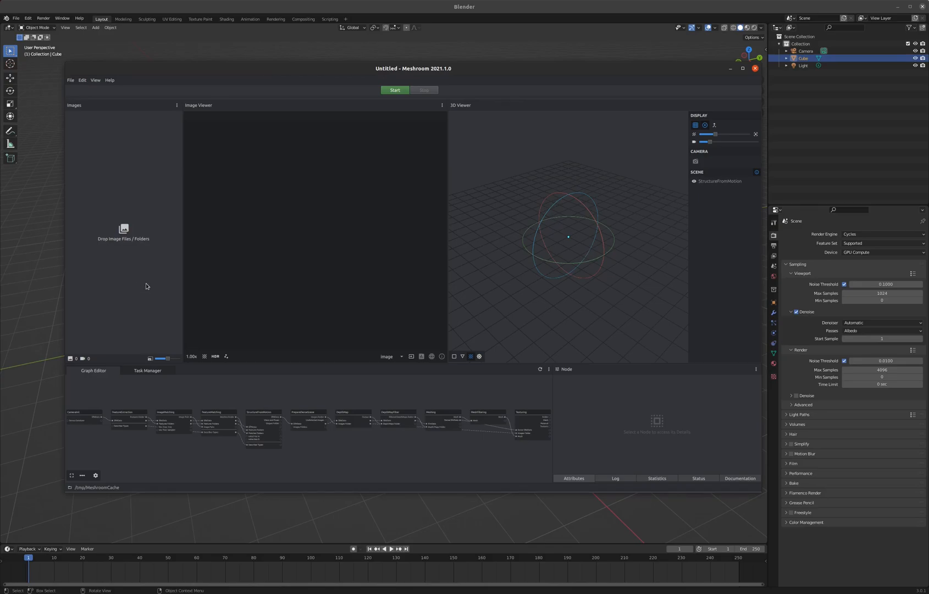
{"action": "mouse_move", "coordinate": [145, 284]}
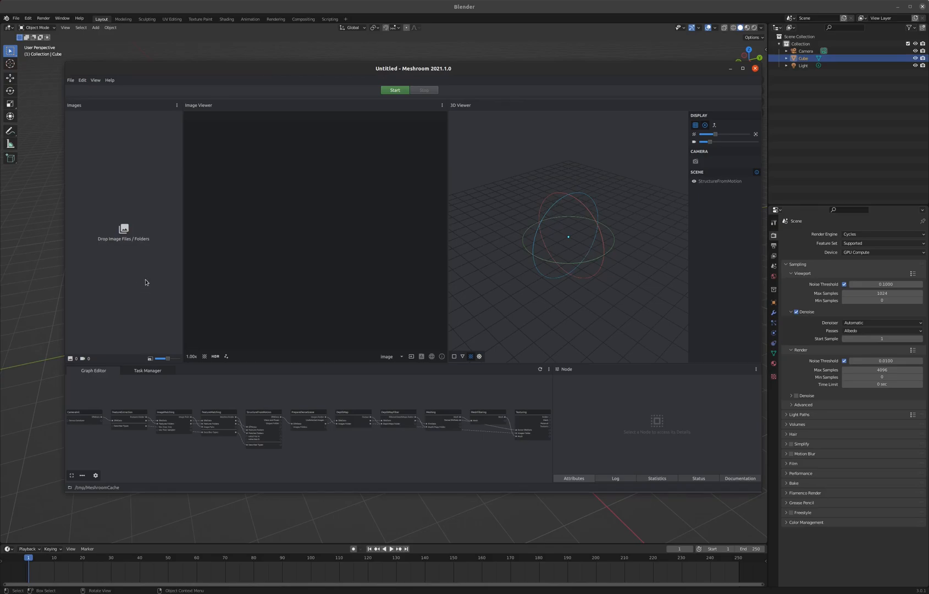
{"action": "mouse_move", "coordinate": [132, 302]}
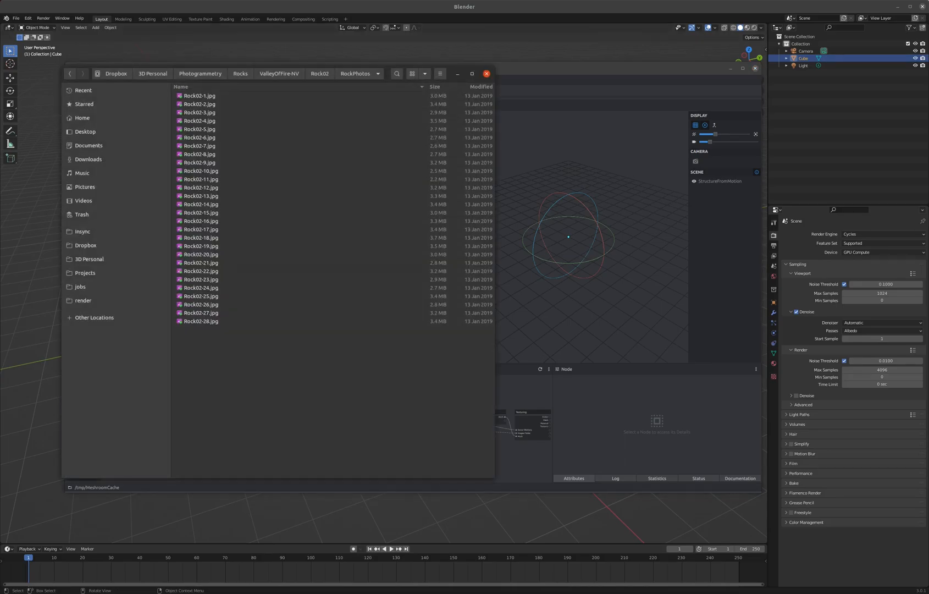
{"action": "double_click", "coordinate": [200, 96]}
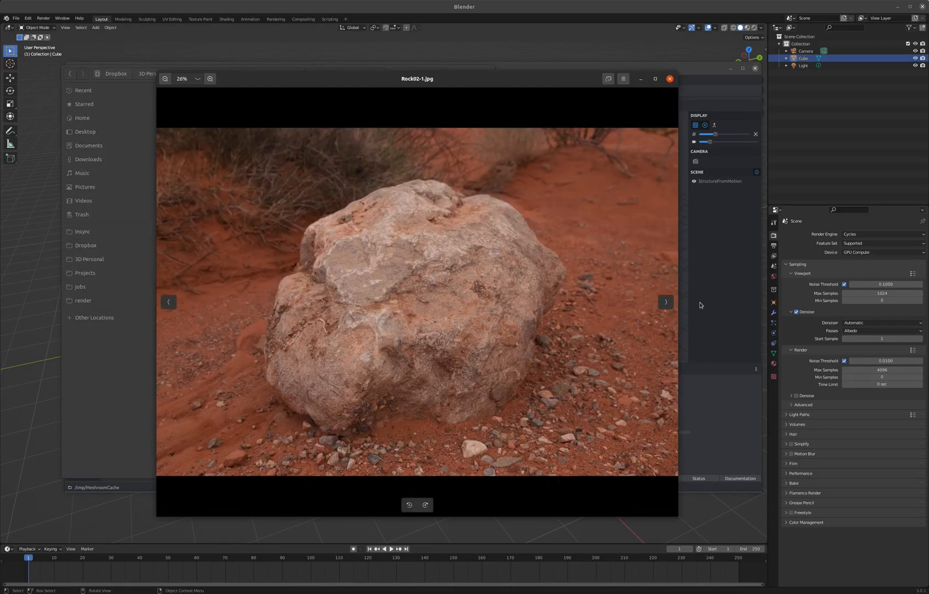
Step: Step through the Rock02 photo set one image at a time with the next arrow
{"action": "left_click", "coordinate": [665, 302]}
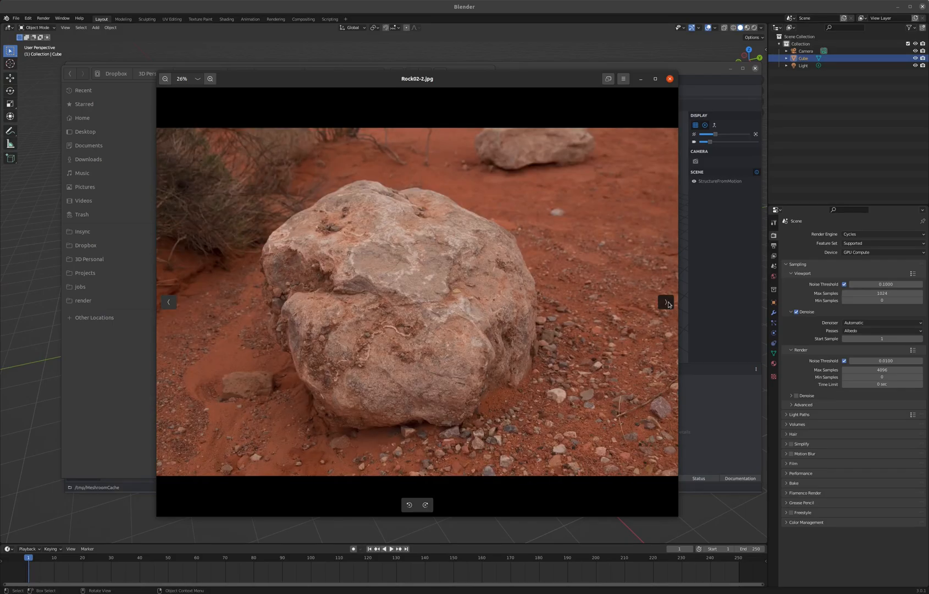
{"action": "left_click", "coordinate": [666, 302]}
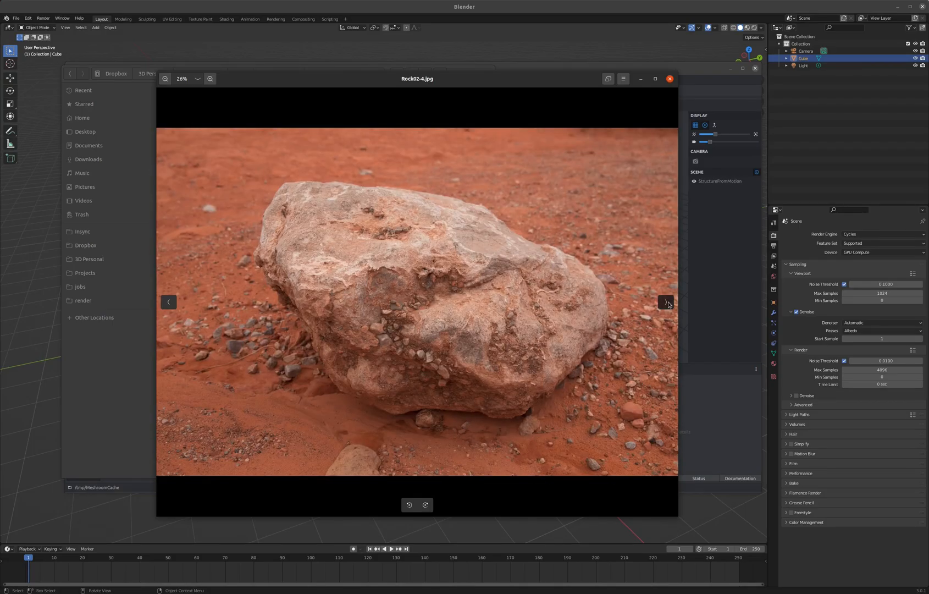
{"action": "left_click", "coordinate": [664, 301]}
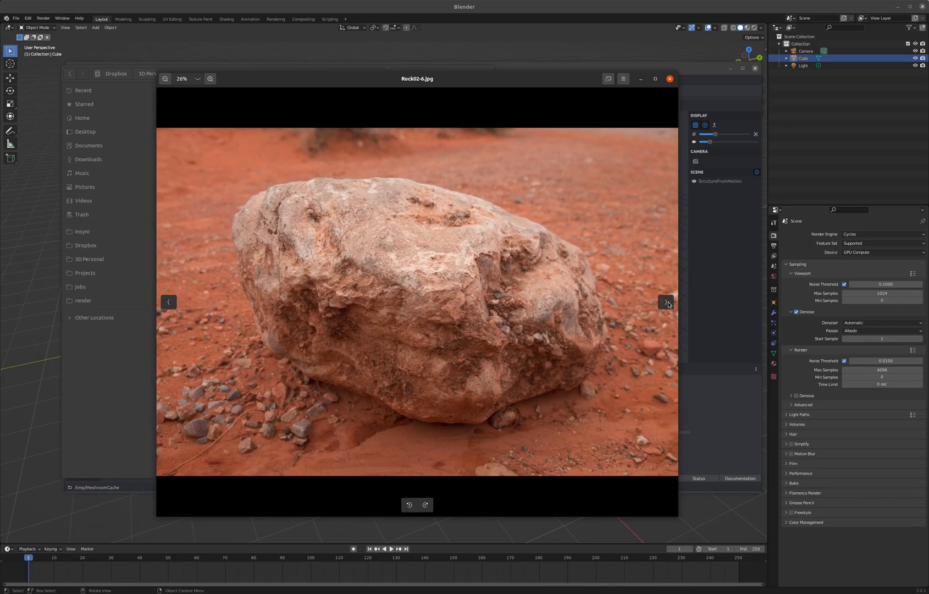
{"action": "left_click", "coordinate": [665, 302]}
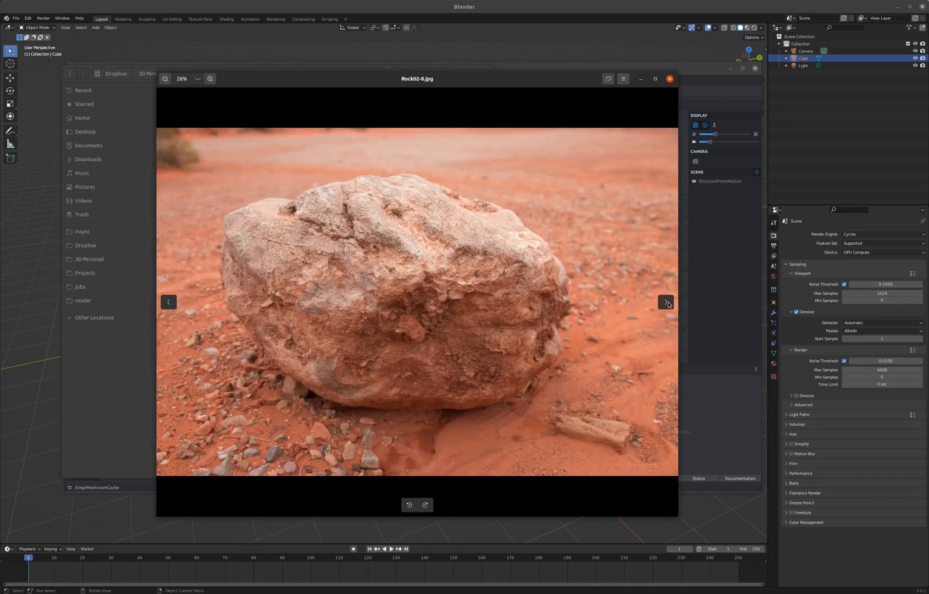
{"action": "left_click", "coordinate": [665, 302]}
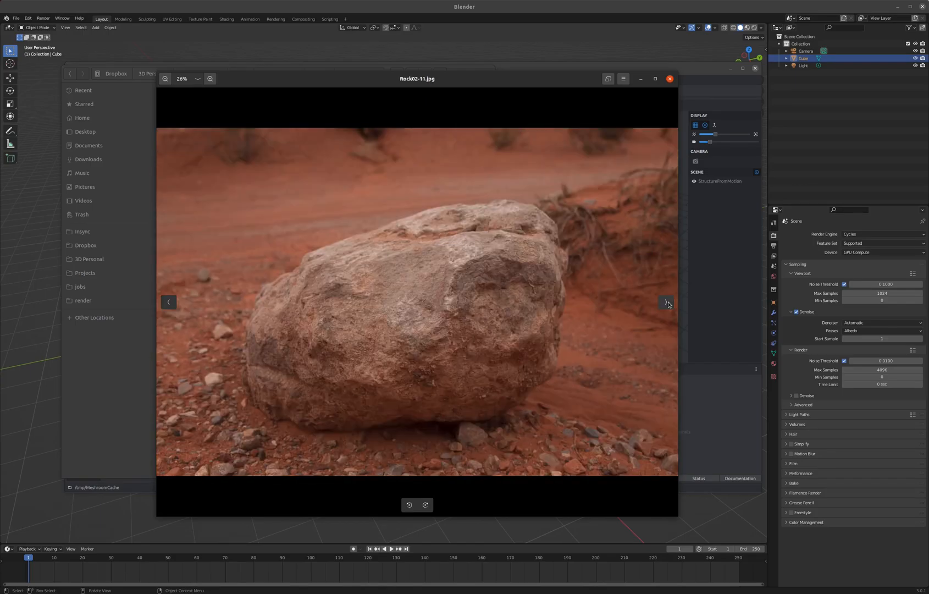
{"action": "left_click", "coordinate": [665, 302]}
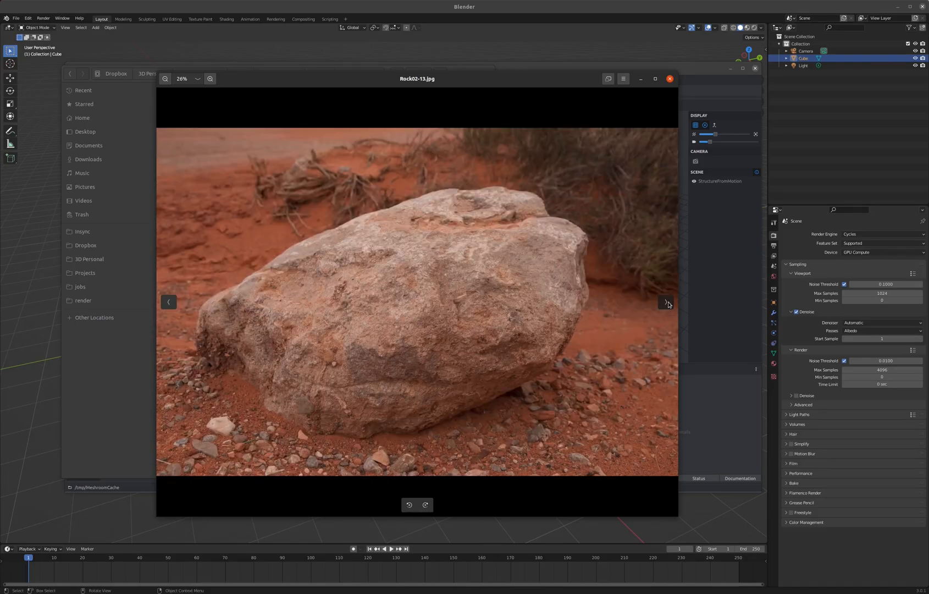
{"action": "left_click", "coordinate": [665, 302]}
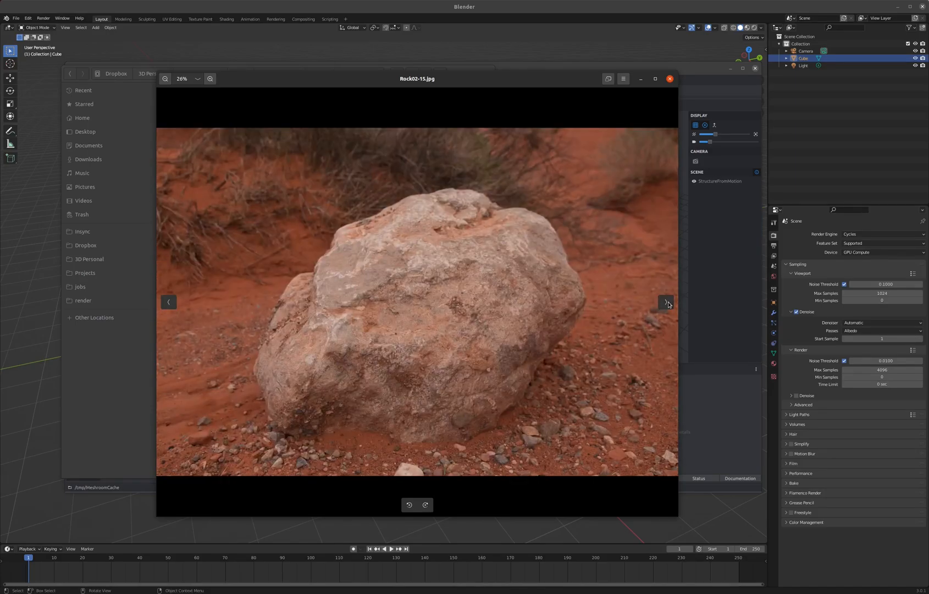
{"action": "left_click", "coordinate": [665, 302]}
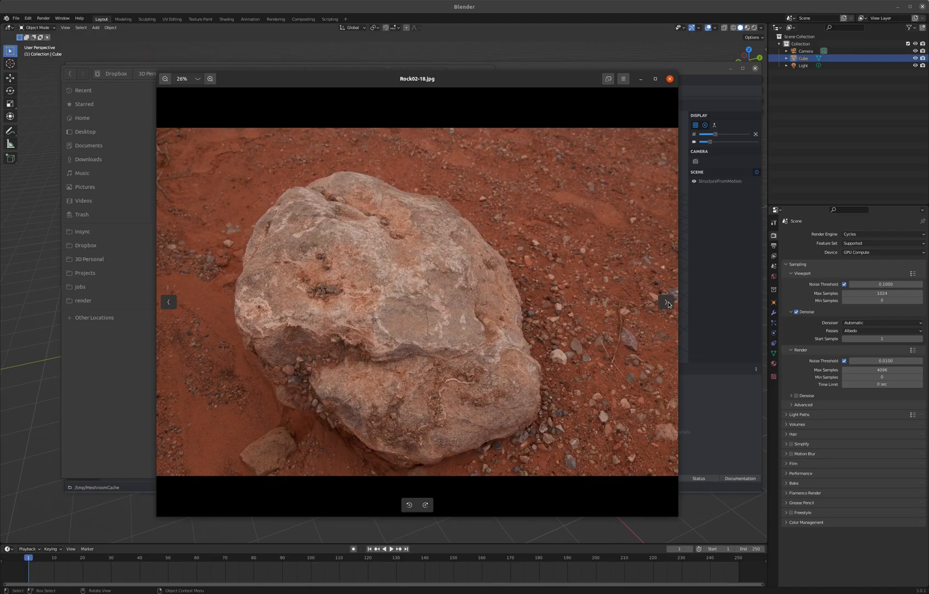
{"action": "left_click", "coordinate": [666, 301]}
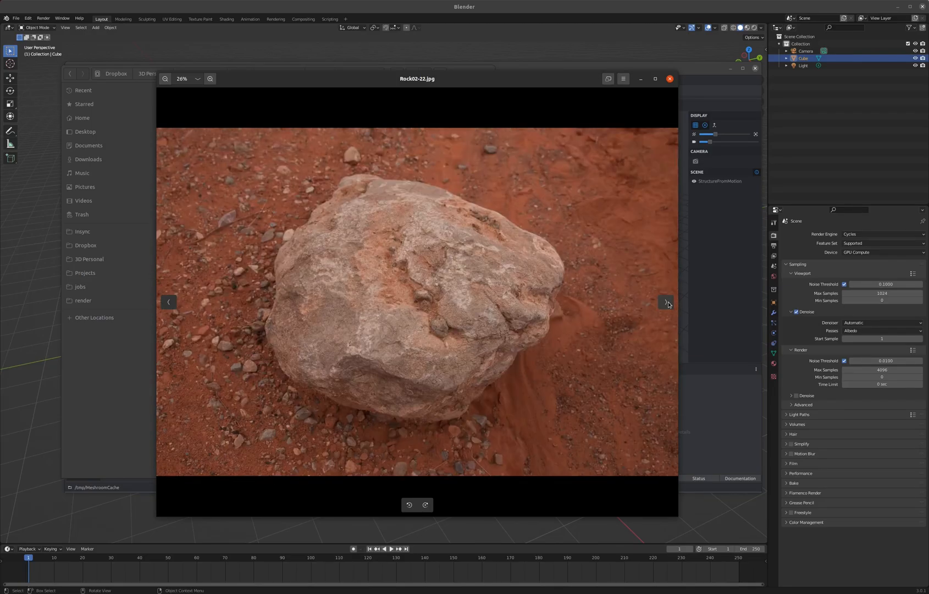
{"action": "left_click", "coordinate": [665, 303]}
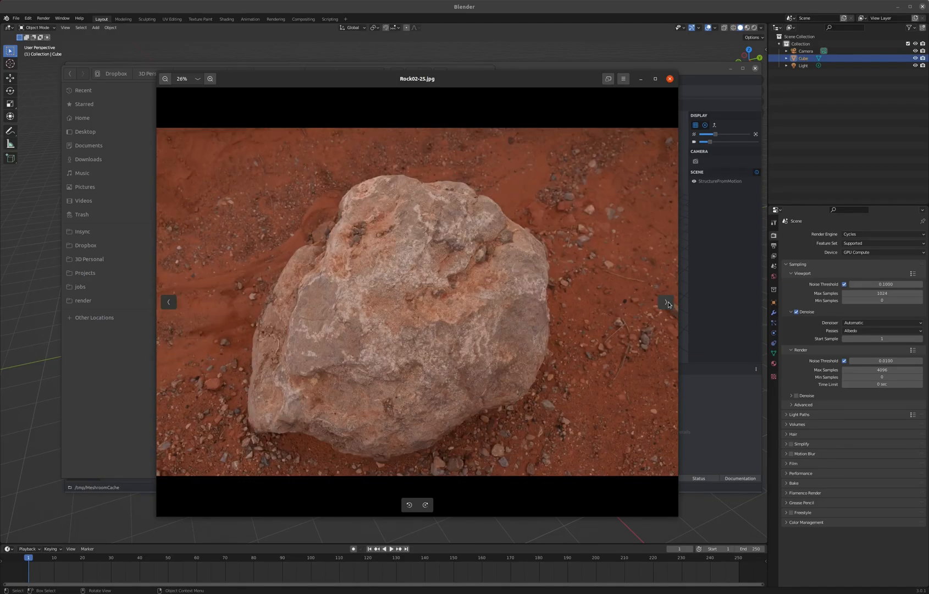
{"action": "left_click", "coordinate": [665, 302]}
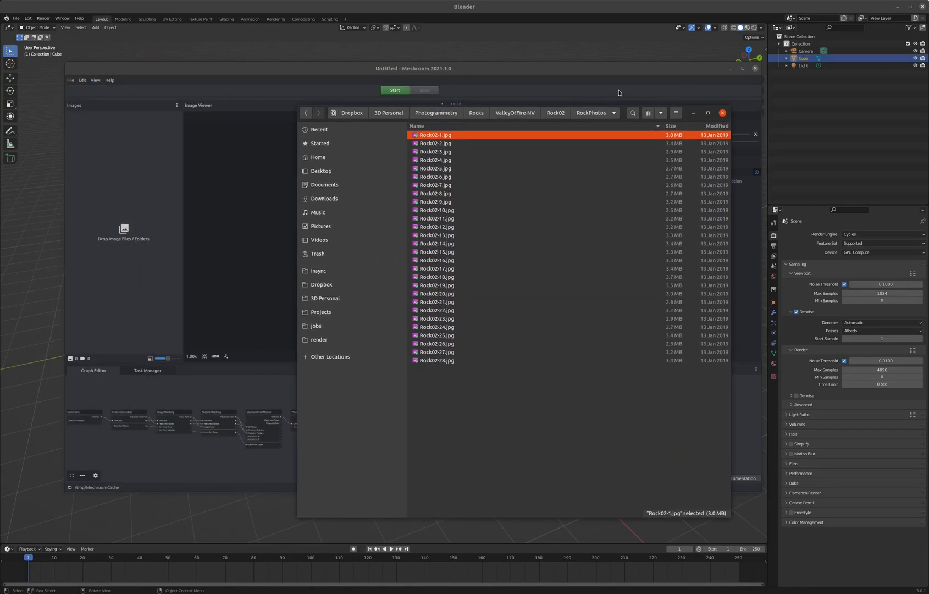
{"action": "mouse_move", "coordinate": [439, 370]}
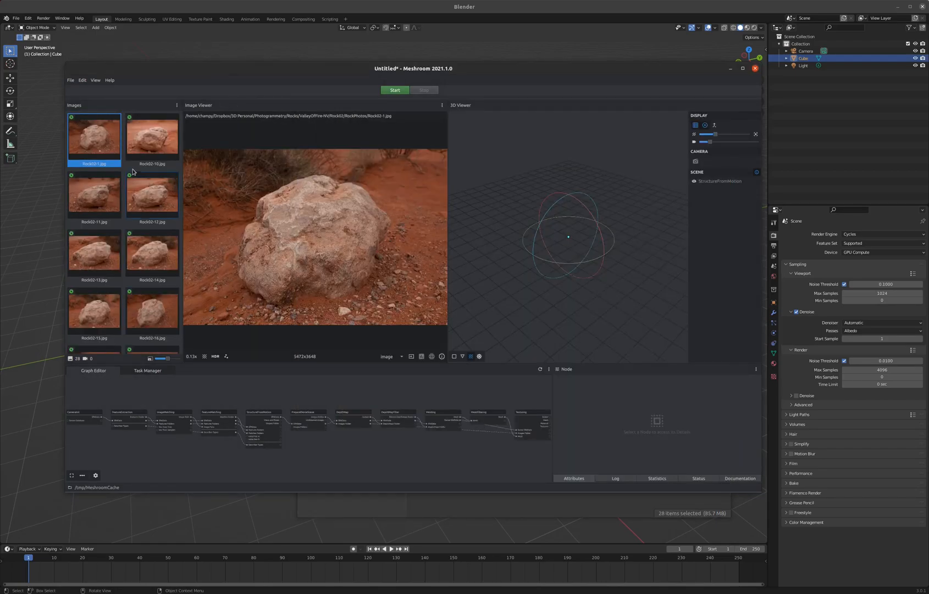
Step: Drag all 28 Rock02 photos into Meshroom's Images panel
{"action": "scroll", "scroll_direction": "down", "scroll_amount": 3}
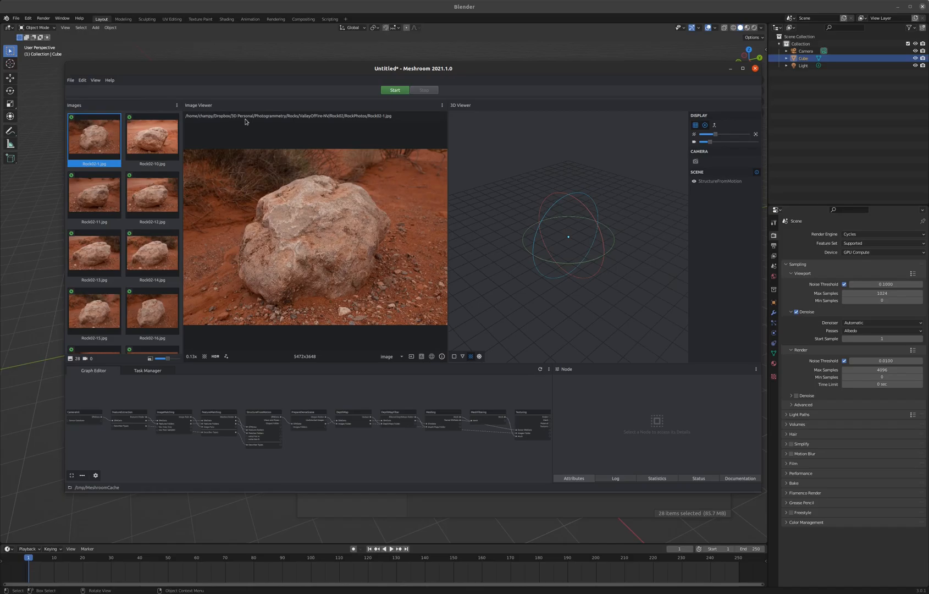
Step: Save the Meshroom project as RockDemo.mg in the Rock02 folder
{"action": "left_click", "coordinate": [71, 80]}
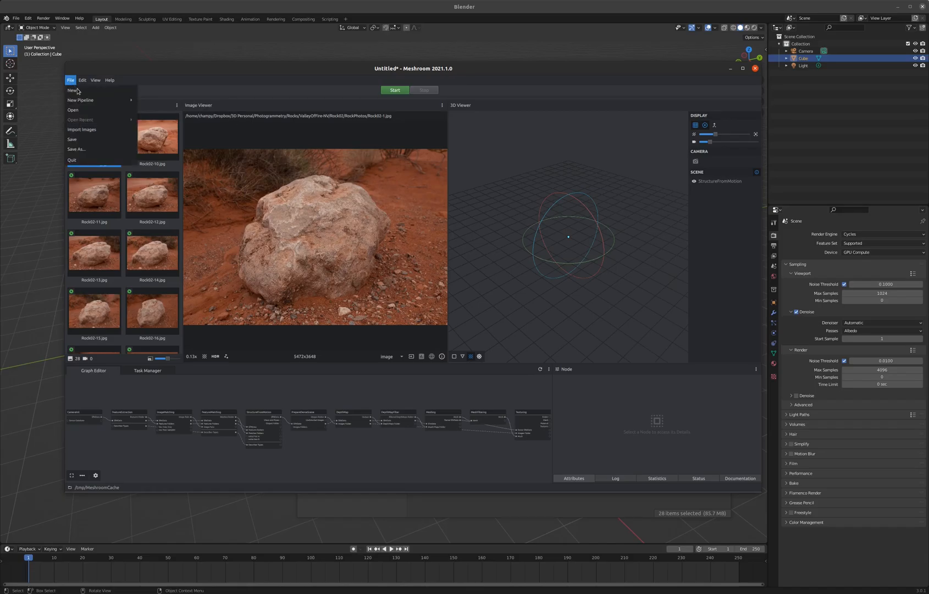
{"action": "left_click", "coordinate": [76, 148]}
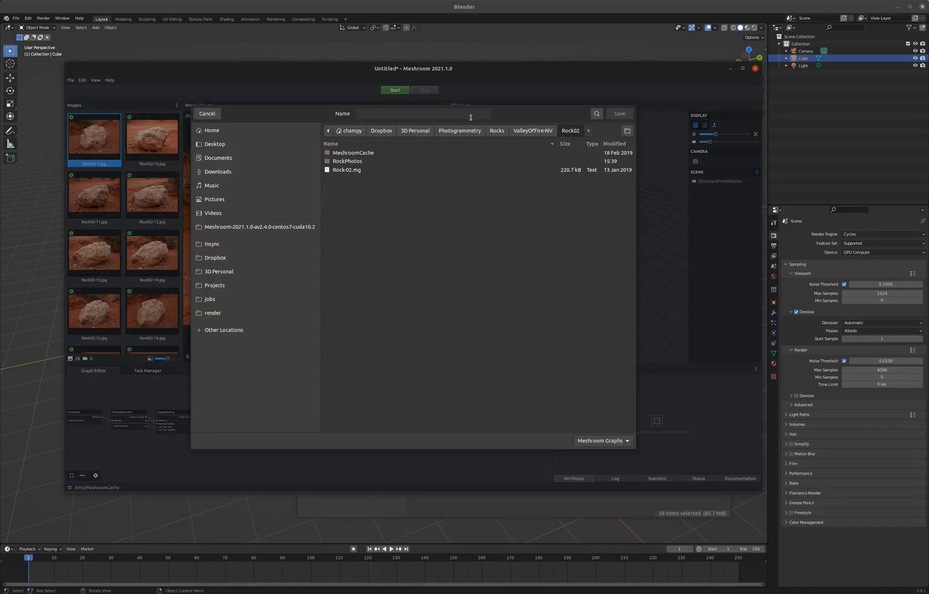
{"action": "type", "text": "RockDemo"}
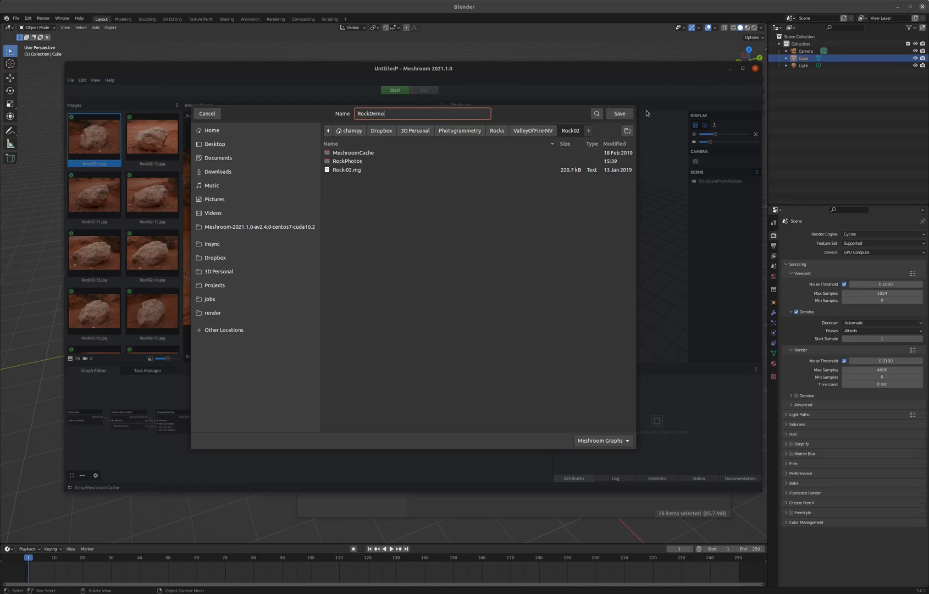
{"action": "left_click", "coordinate": [619, 113]}
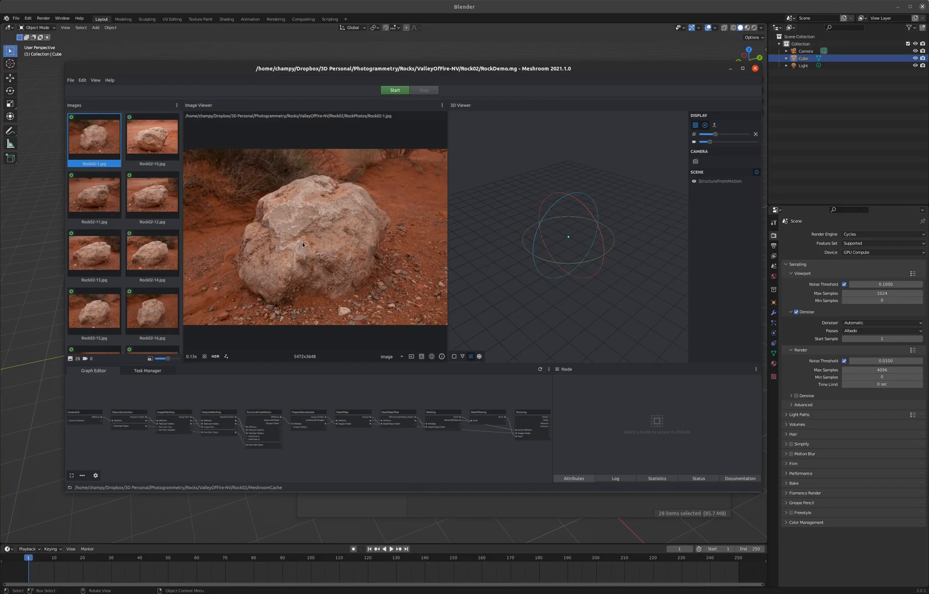
{"action": "mouse_move", "coordinate": [397, 112]}
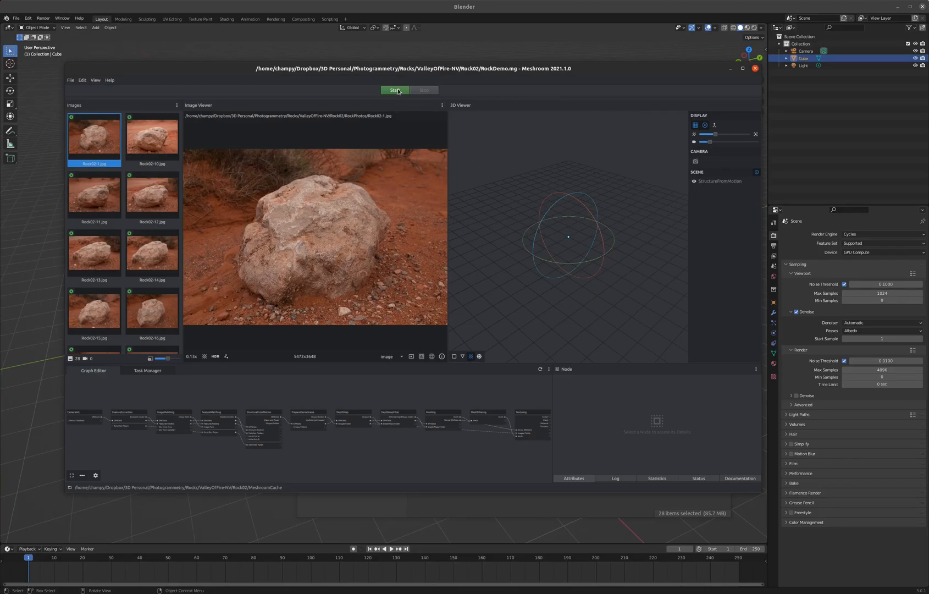
Step: Start computing the reconstruction pipeline on the rock photos
{"action": "left_click", "coordinate": [395, 89]}
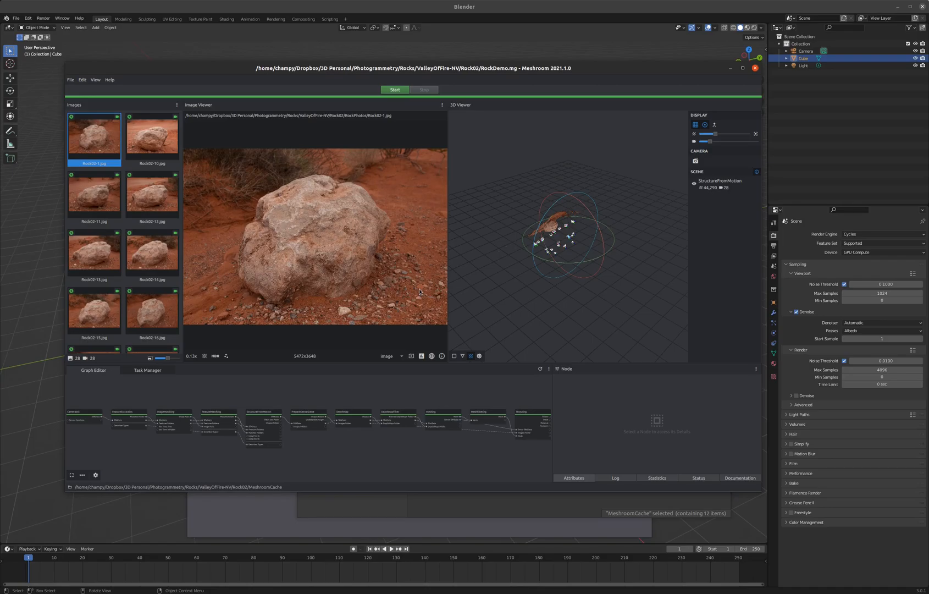
{"action": "mouse_move", "coordinate": [357, 272]}
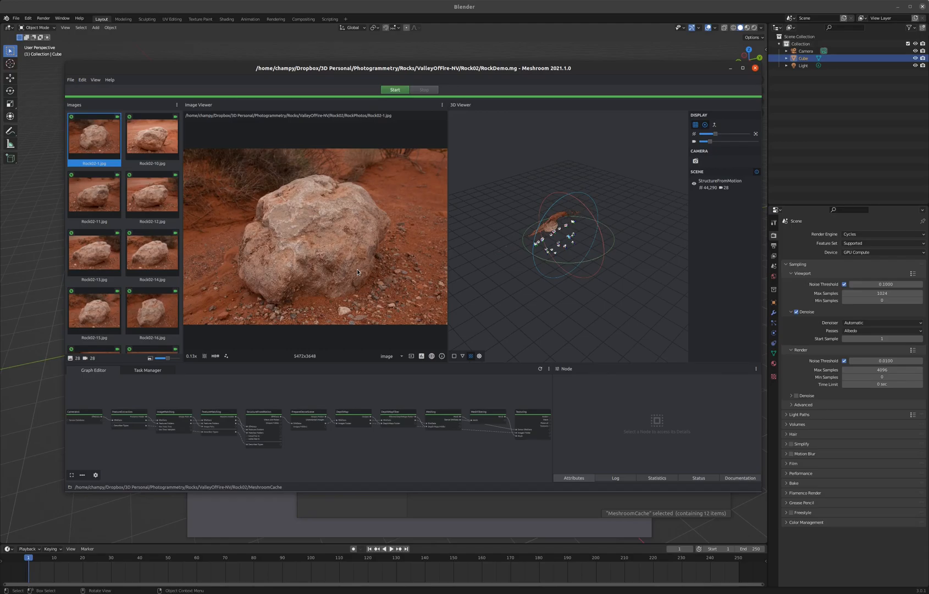
{"action": "mouse_move", "coordinate": [360, 217]}
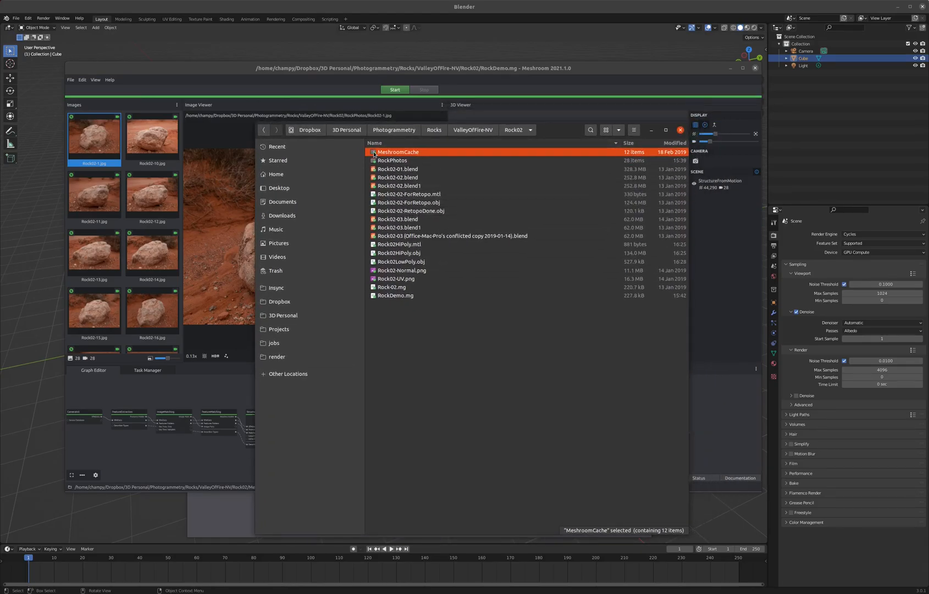
Step: Navigate into MeshroomCache and the latest Texturing hash folder holding texturedMesh.obj
{"action": "double_click", "coordinate": [398, 151]}
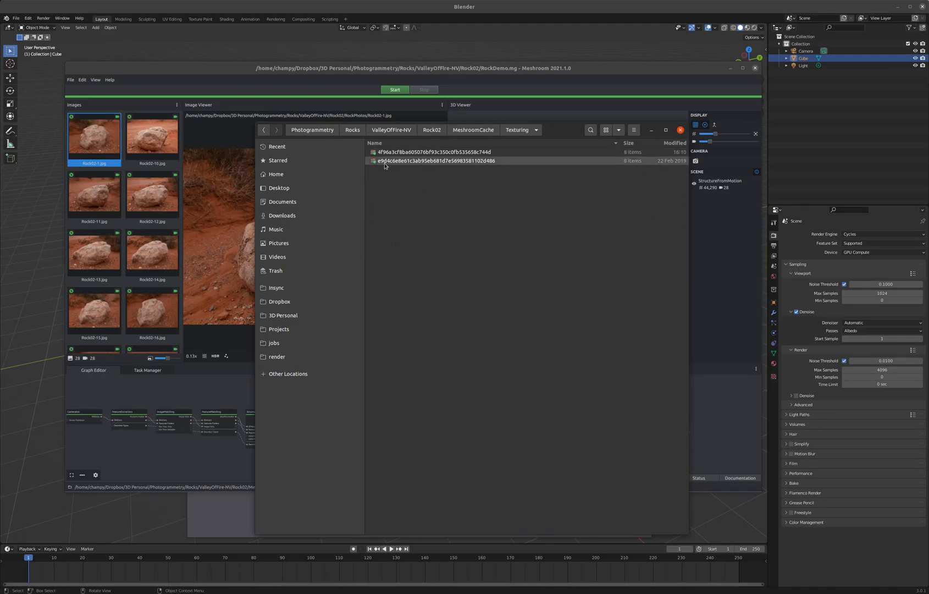
{"action": "double_click", "coordinate": [428, 152]}
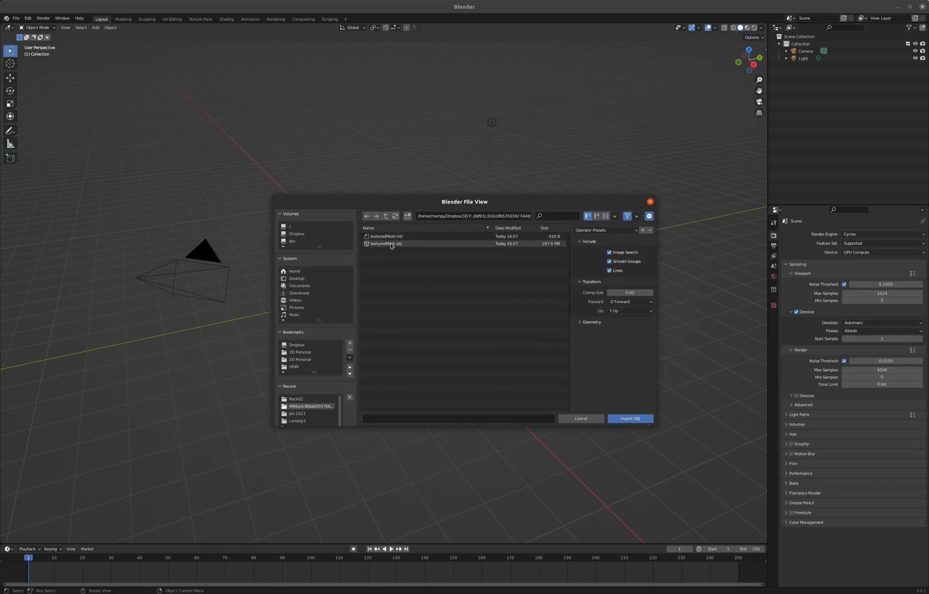
Step: Import texturedMesh.obj into the default scene and view it in Right Orthographic
{"action": "left_click", "coordinate": [629, 418]}
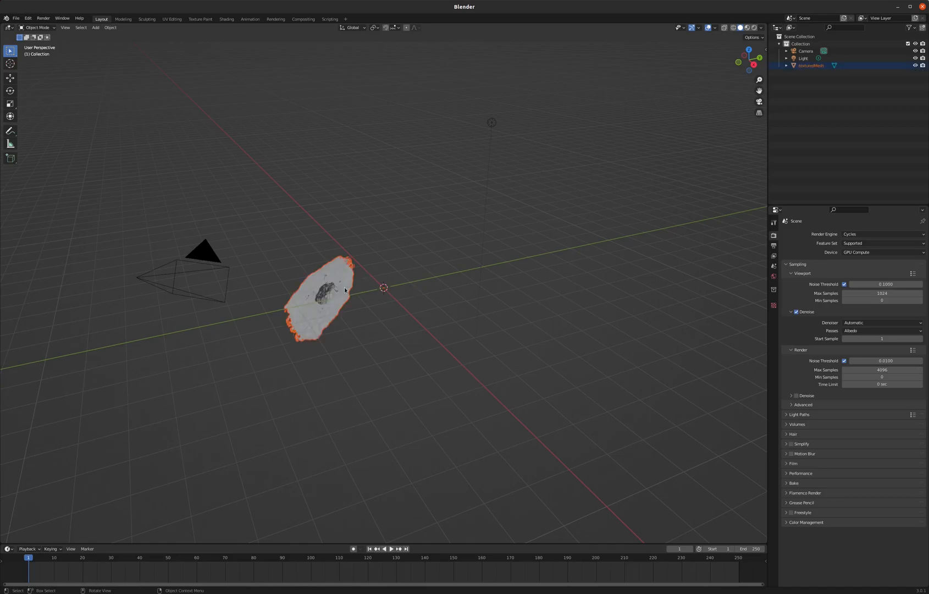
{"action": "left_click", "coordinate": [326, 299]}
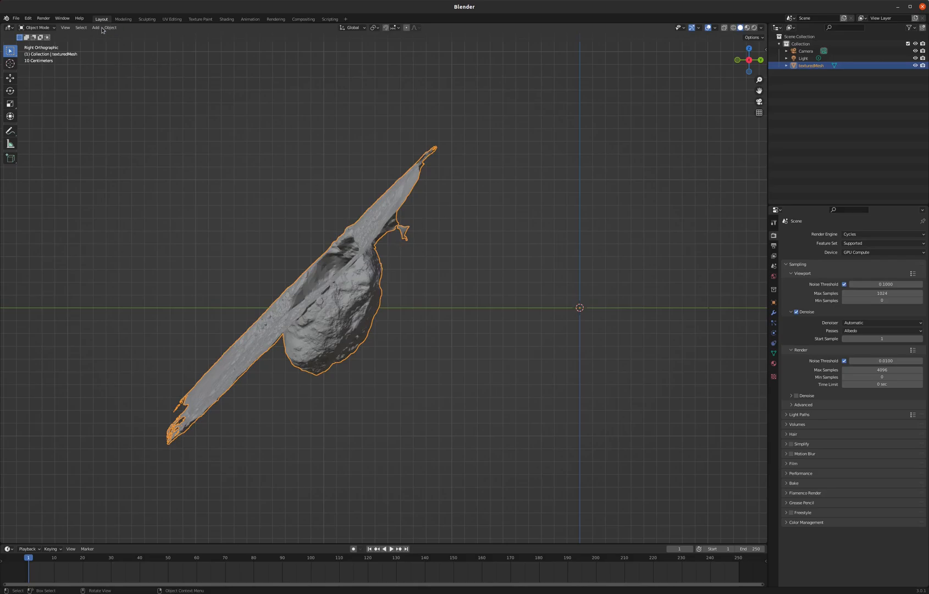
Step: Set the rock's origin to its geometry and rotate the scan so the ground lies level
{"action": "left_click", "coordinate": [110, 28]}
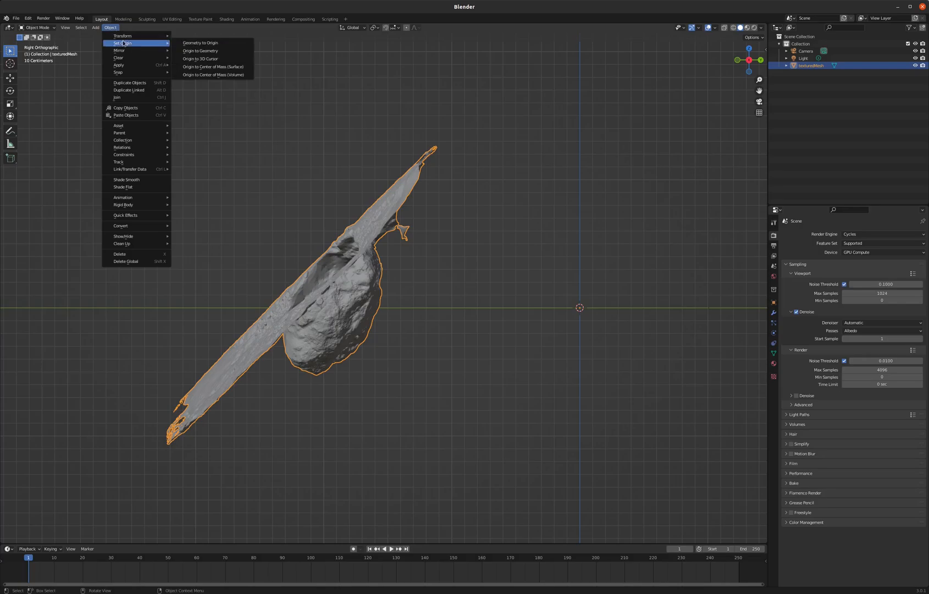
{"action": "left_click", "coordinate": [200, 43]}
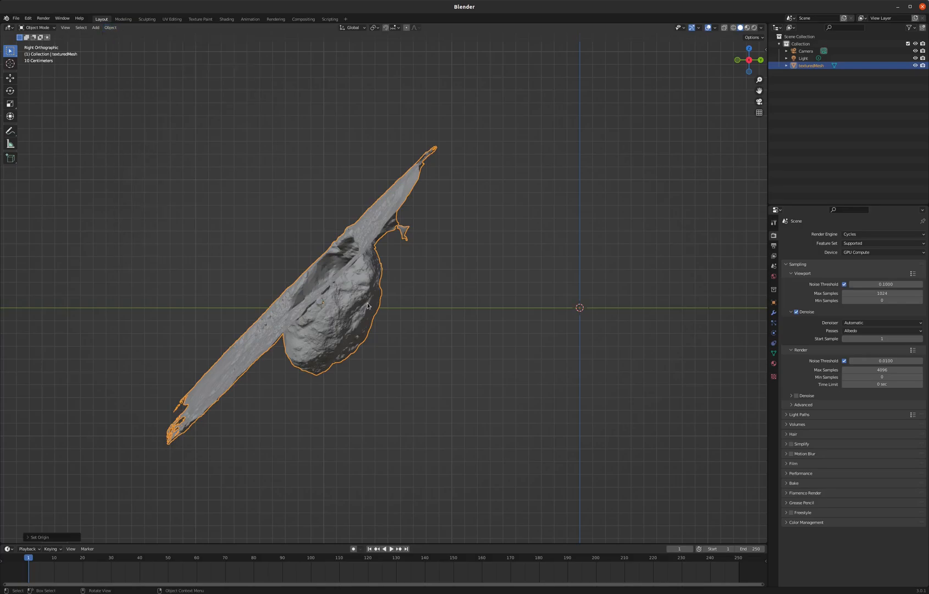
{"action": "key", "text": "r"}
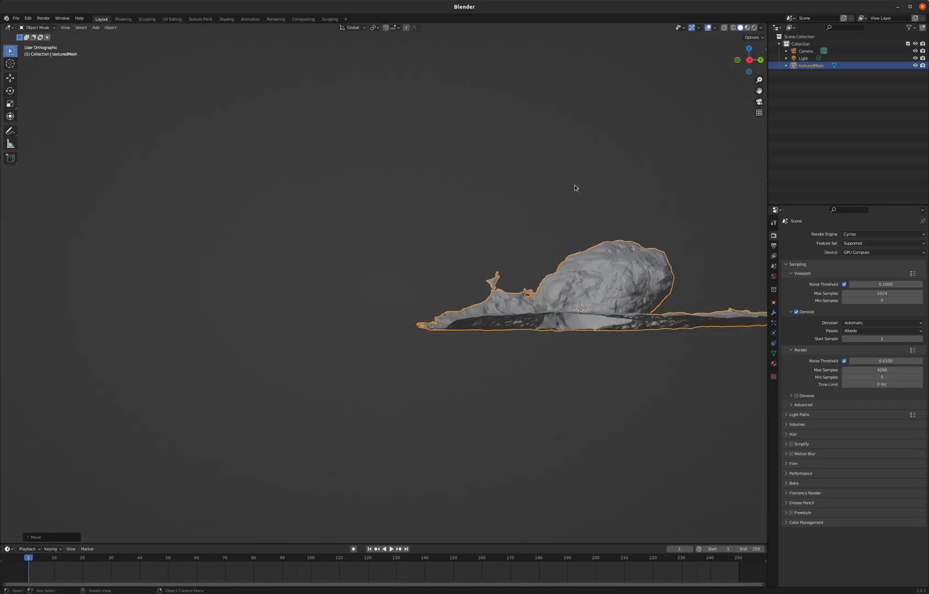
{"action": "key", "text": "KP_1"}
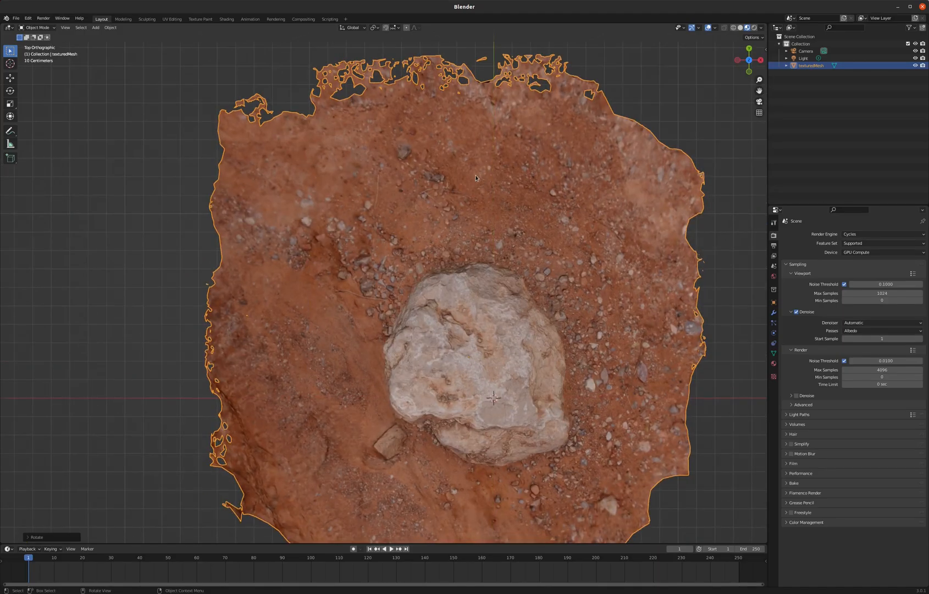
Step: Switch the viewport to Wireframe shading and enter Edit Mode on the scan
{"action": "key", "text": "z"}
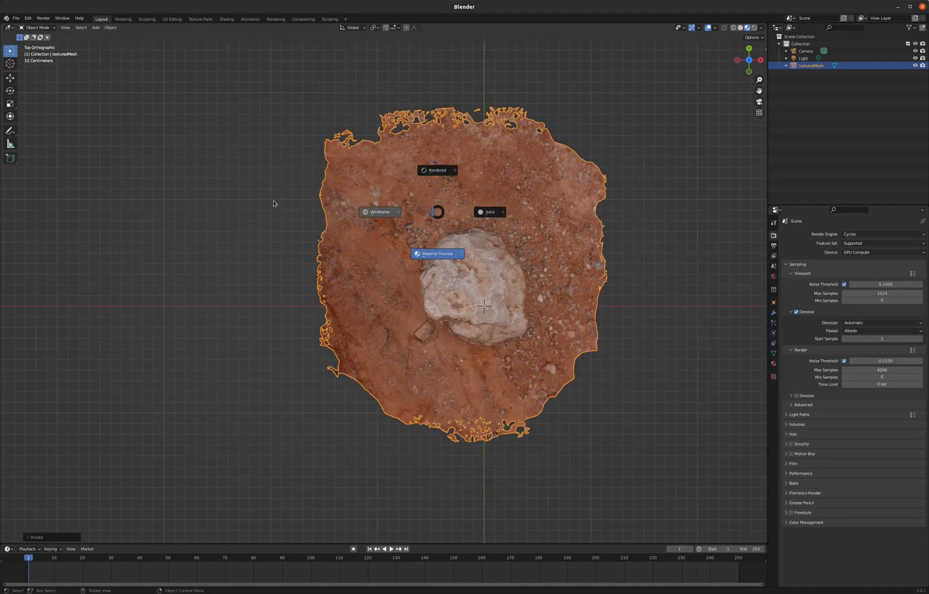
{"action": "left_click", "coordinate": [379, 212]}
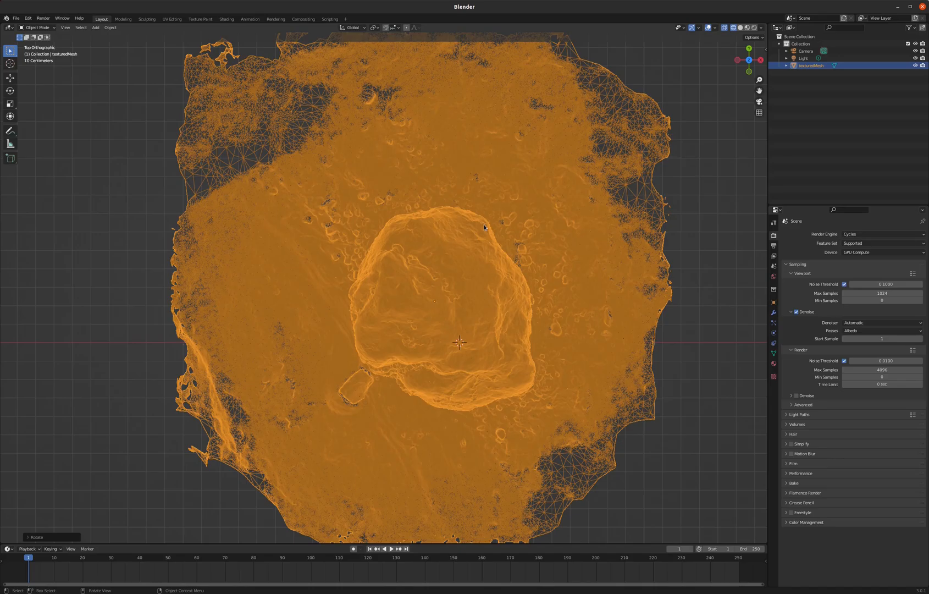
{"action": "key", "text": "Tab"}
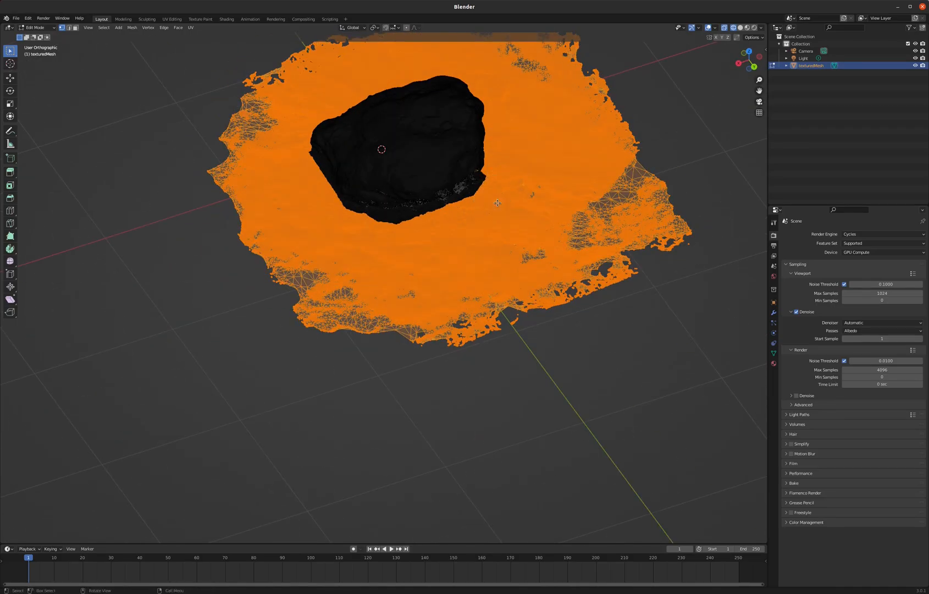
Step: Delete the selected surrounding ground vertices and look at the rock's underside
{"action": "key", "text": "x"}
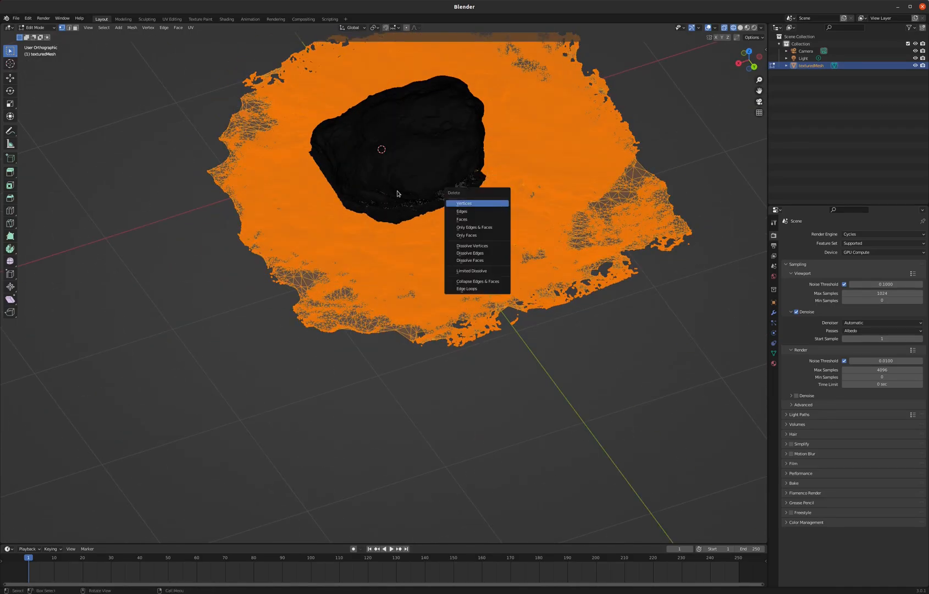
{"action": "left_click", "coordinate": [460, 219]}
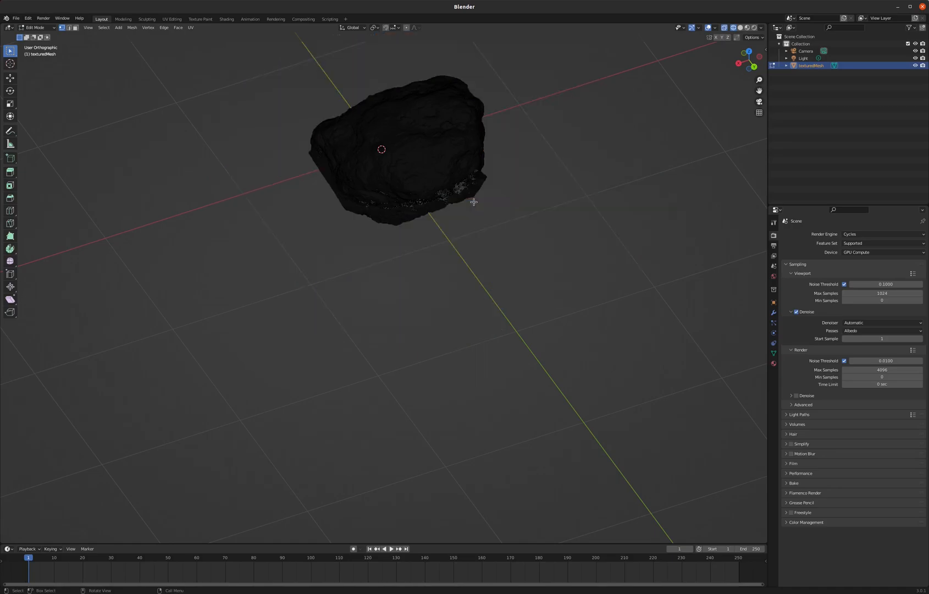
{"action": "left_click_drag", "start_coordinate": [473, 202], "coordinate": [423, 175]}
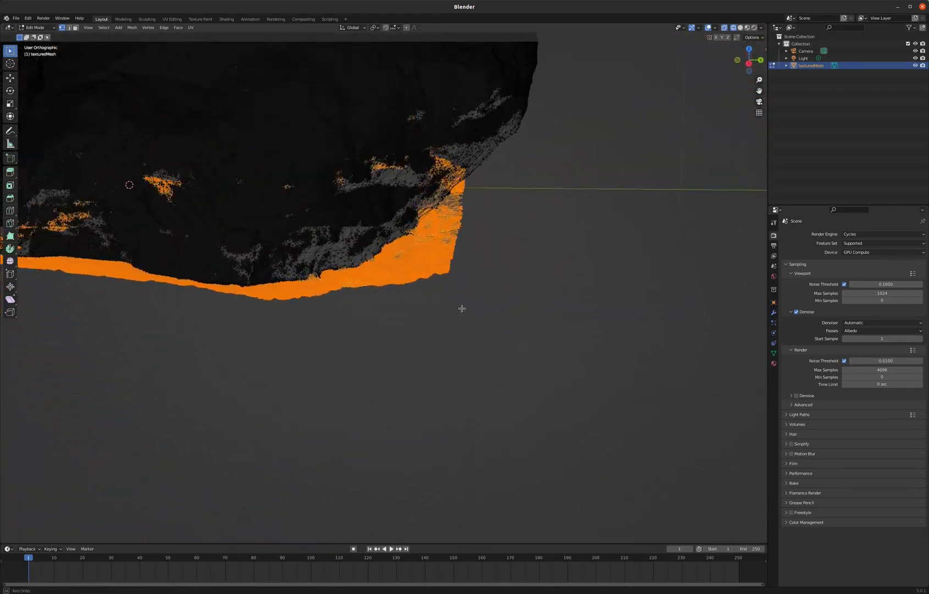
Step: Delete the leftover ground fringe vertices and leave Edit Mode with only the boulder
{"action": "left_click_drag", "start_coordinate": [460, 308], "coordinate": [423, 320]}
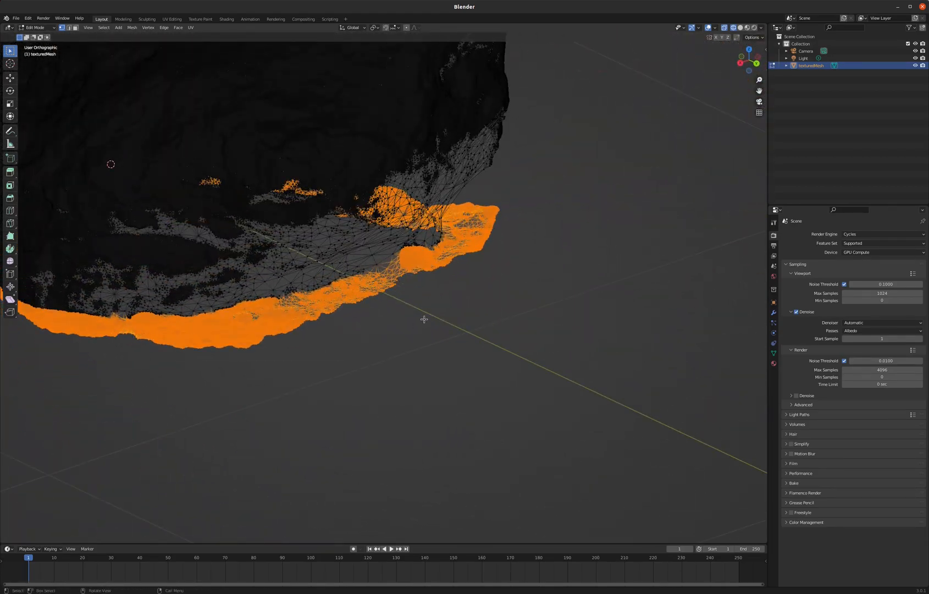
{"action": "key", "text": "x"}
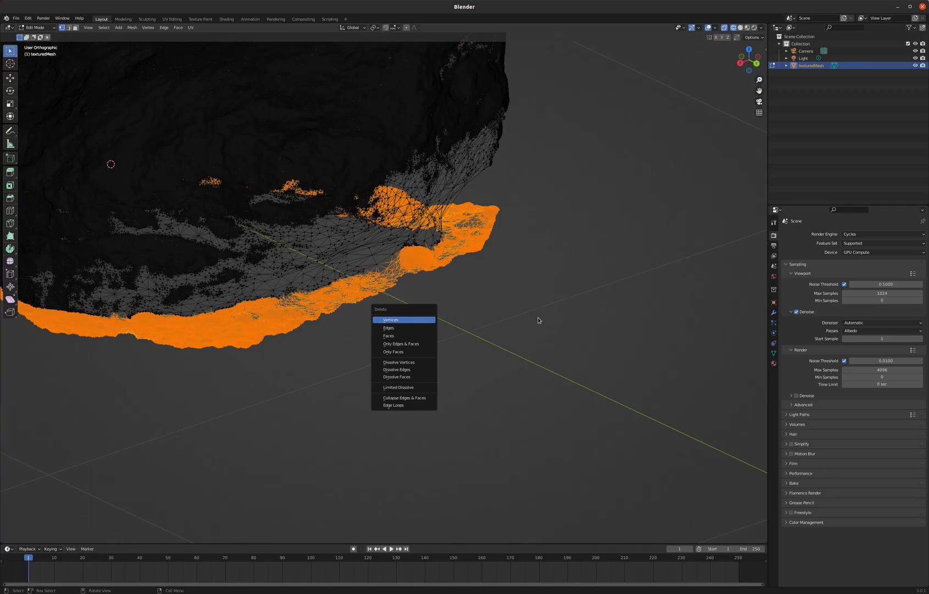
{"action": "left_click", "coordinate": [390, 320]}
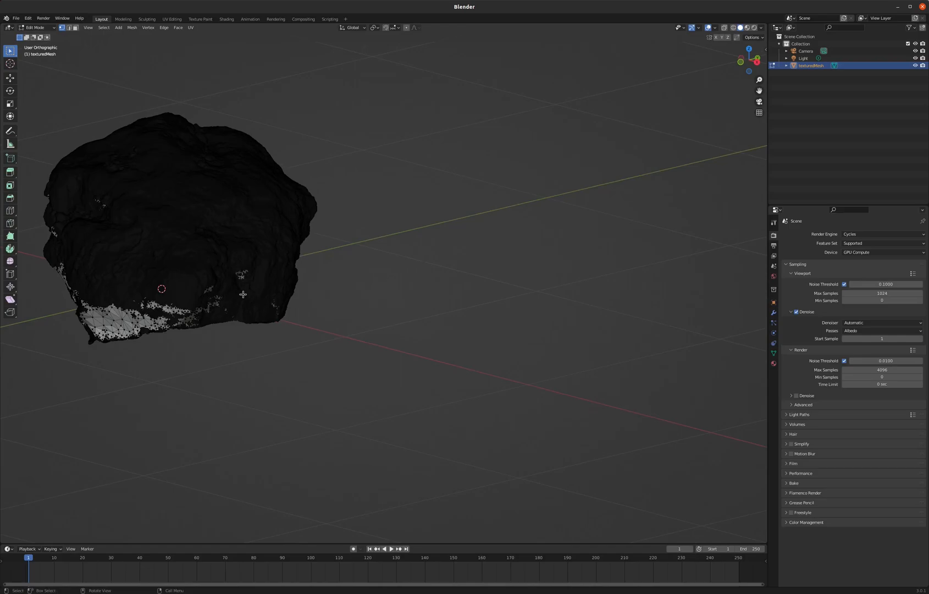
{"action": "key", "text": "Tab"}
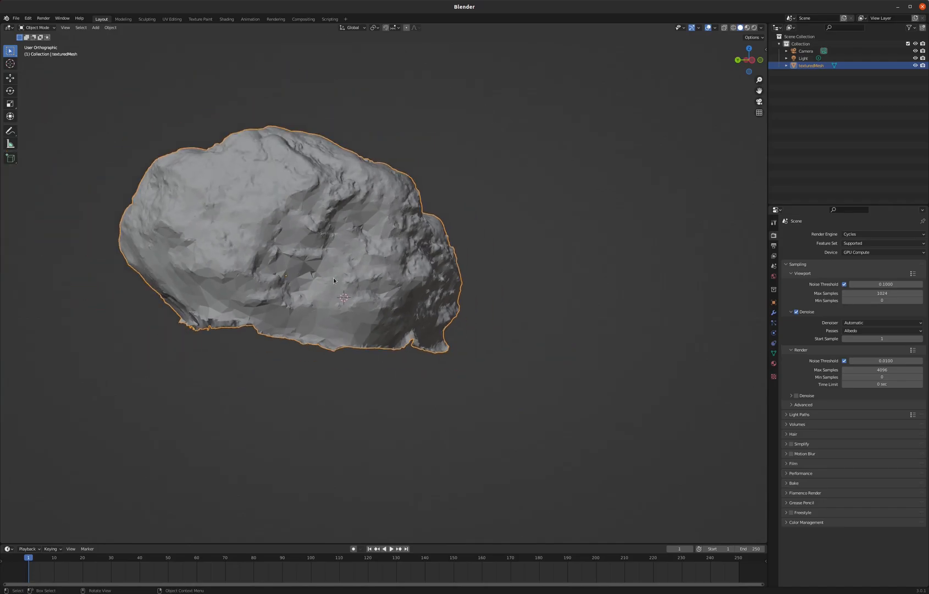
Step: Re-enter Edit Mode and inspect the rock's connected geometry and open underside
{"action": "key", "text": "Tab"}
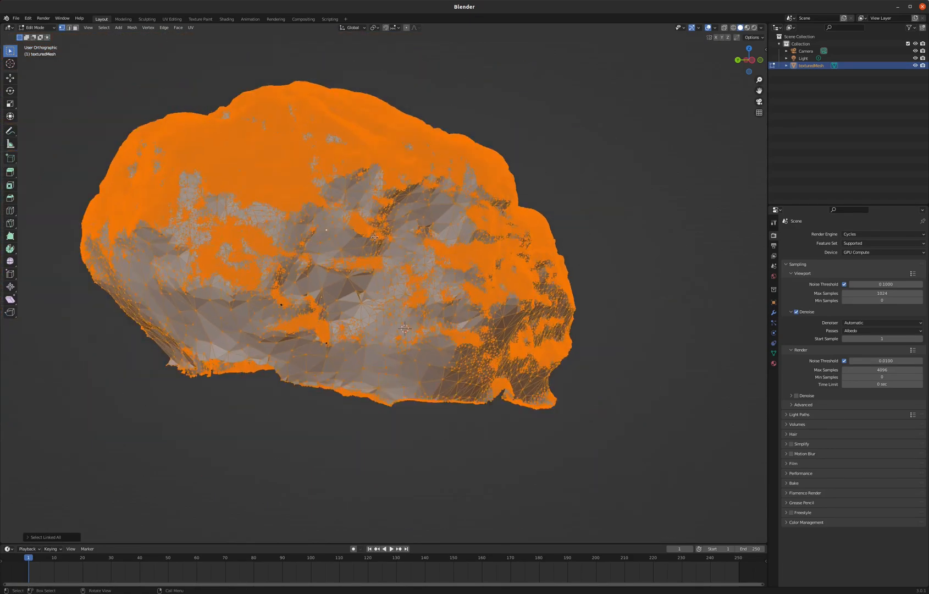
{"action": "left_click_drag", "start_coordinate": [374, 237], "coordinate": [444, 230]}
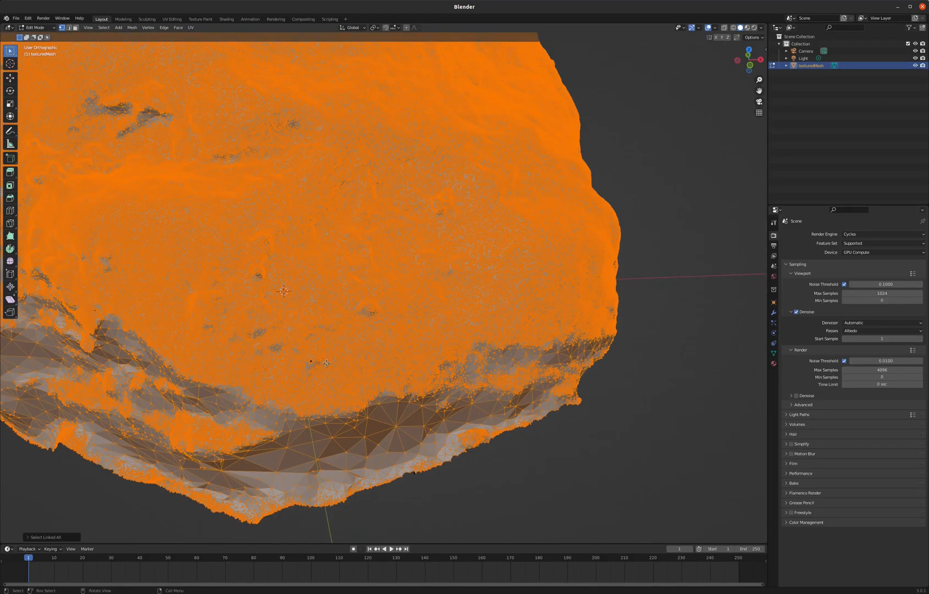
{"action": "scroll", "scroll_direction": "down", "scroll_amount": 3}
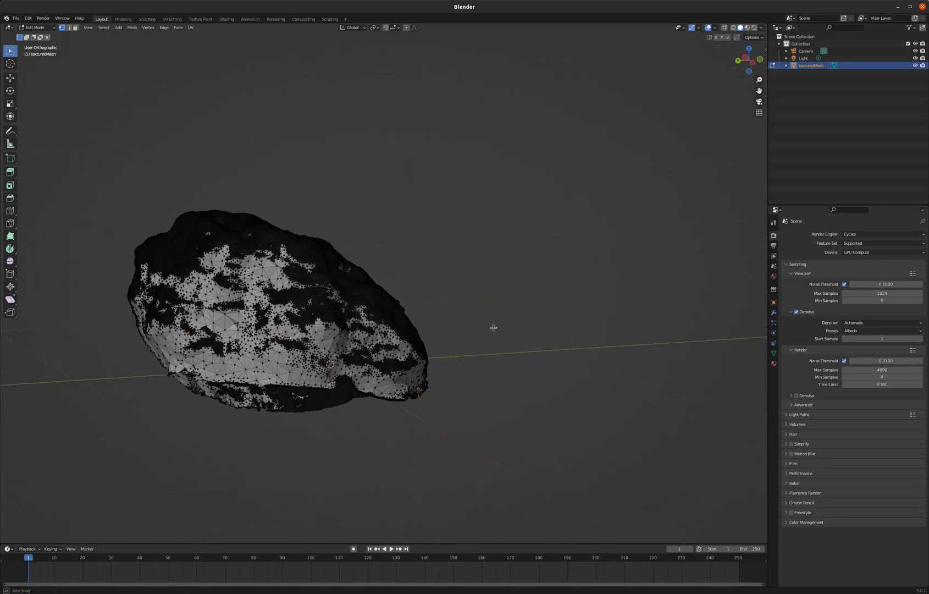
{"action": "key", "text": "x"}
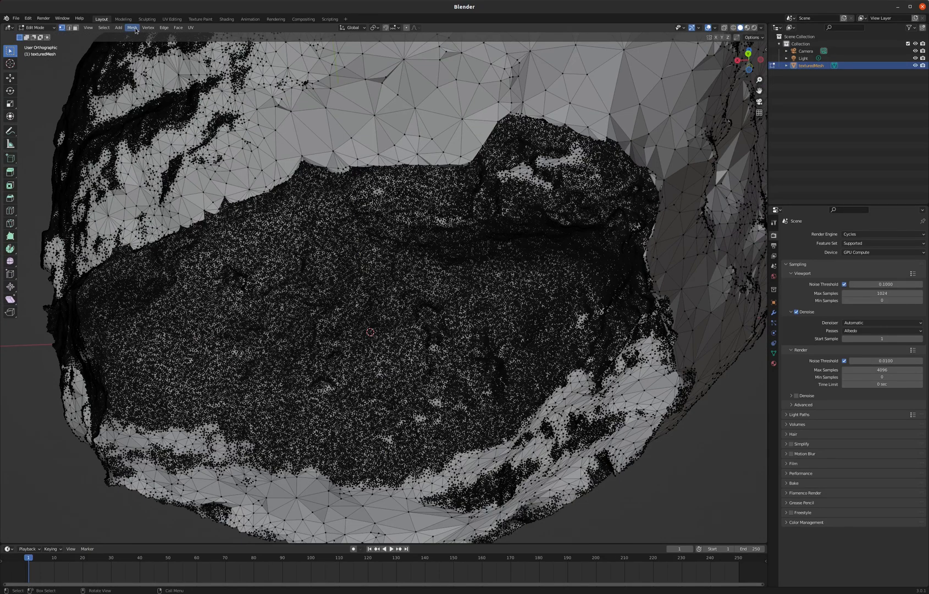
Step: Select the rock's non-manifold boundary and delete the ragged faces along it
{"action": "left_click", "coordinate": [104, 27]}
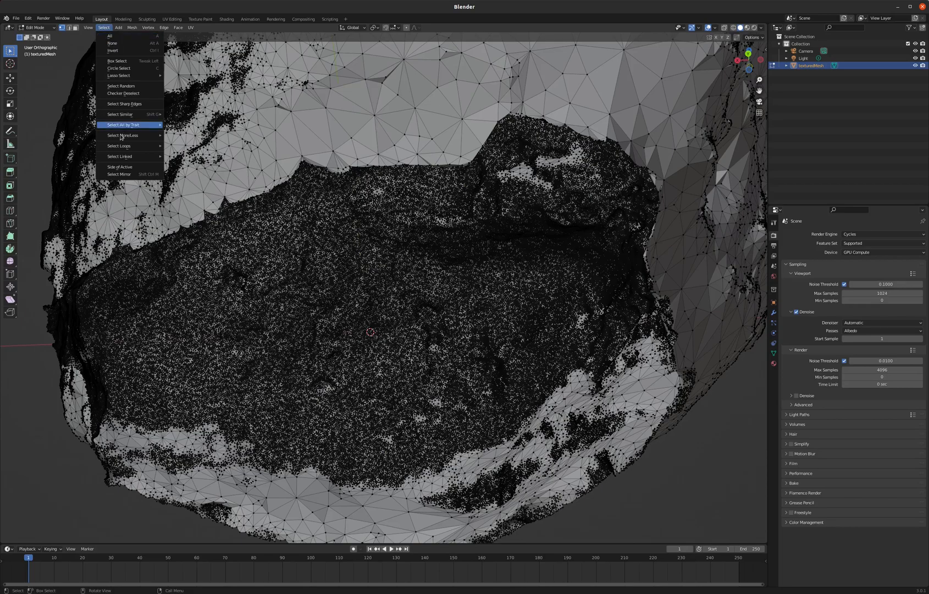
{"action": "mouse_move", "coordinate": [123, 124]}
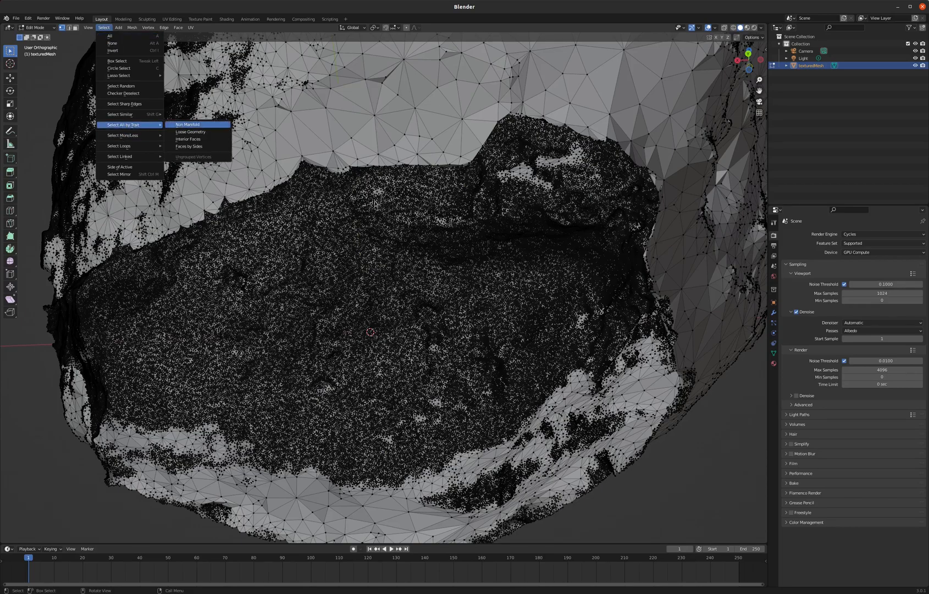
{"action": "left_click", "coordinate": [188, 124]}
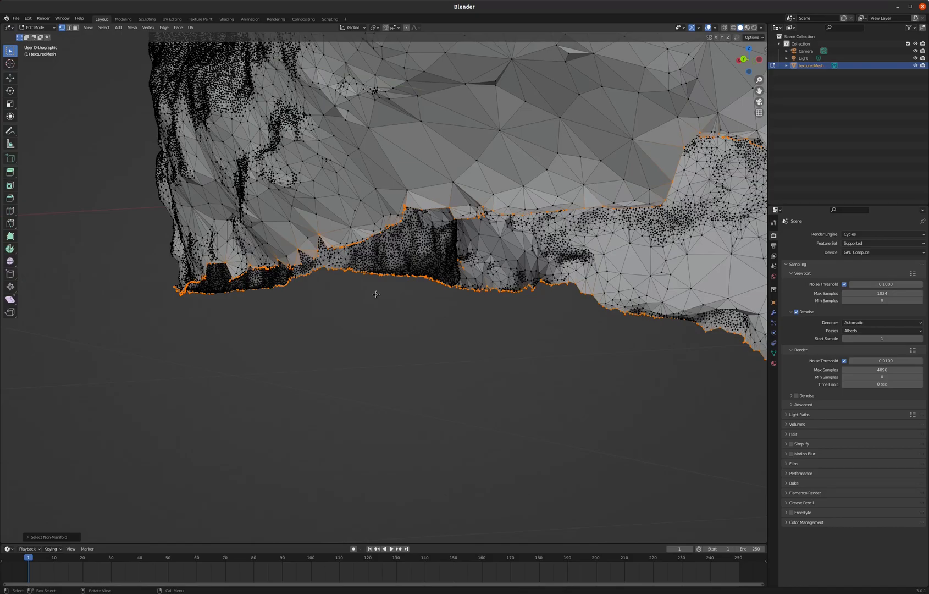
{"action": "key", "text": "x"}
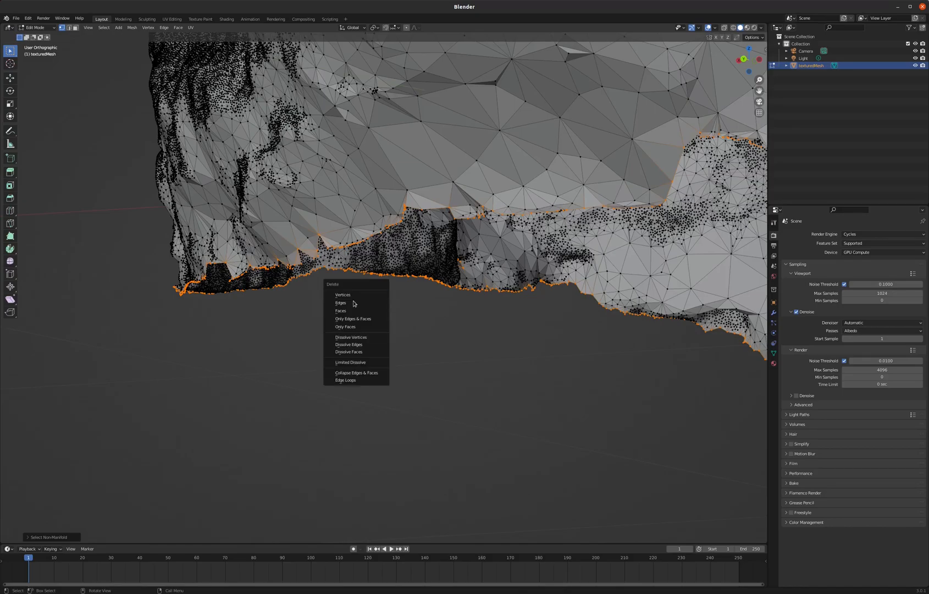
{"action": "mouse_move", "coordinate": [341, 310]}
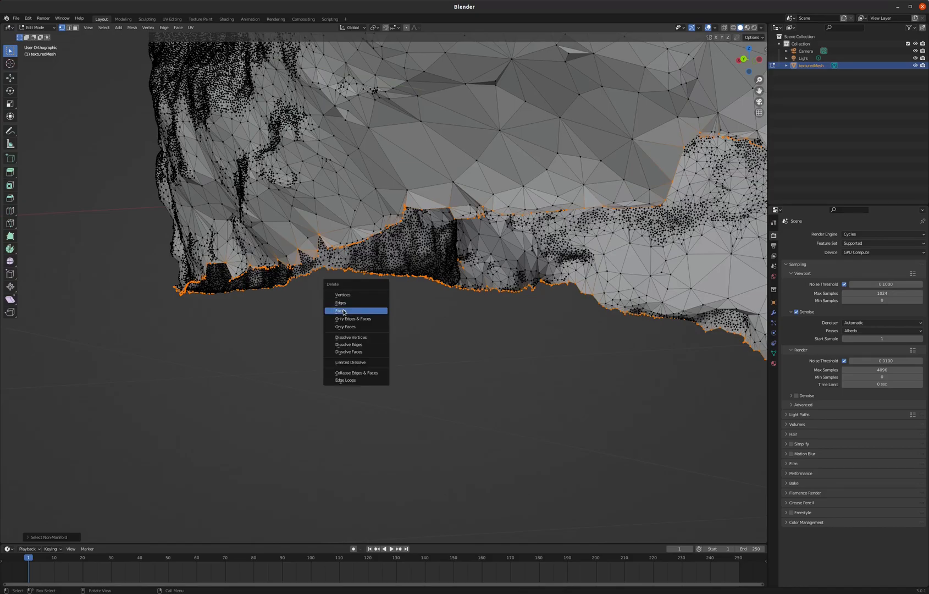
{"action": "left_click", "coordinate": [340, 310]}
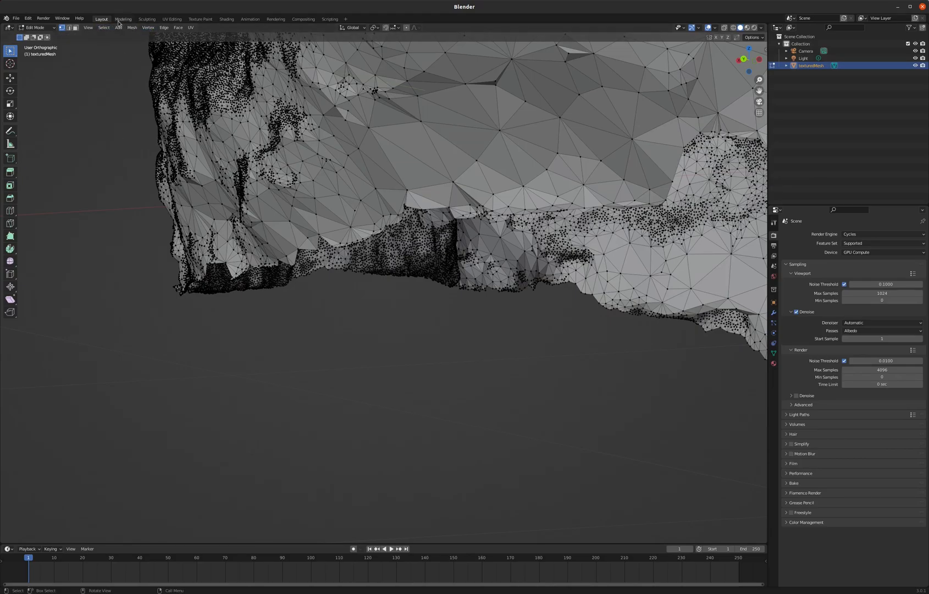
Step: Select the newly exposed non-manifold open boundary again
{"action": "left_click", "coordinate": [102, 28]}
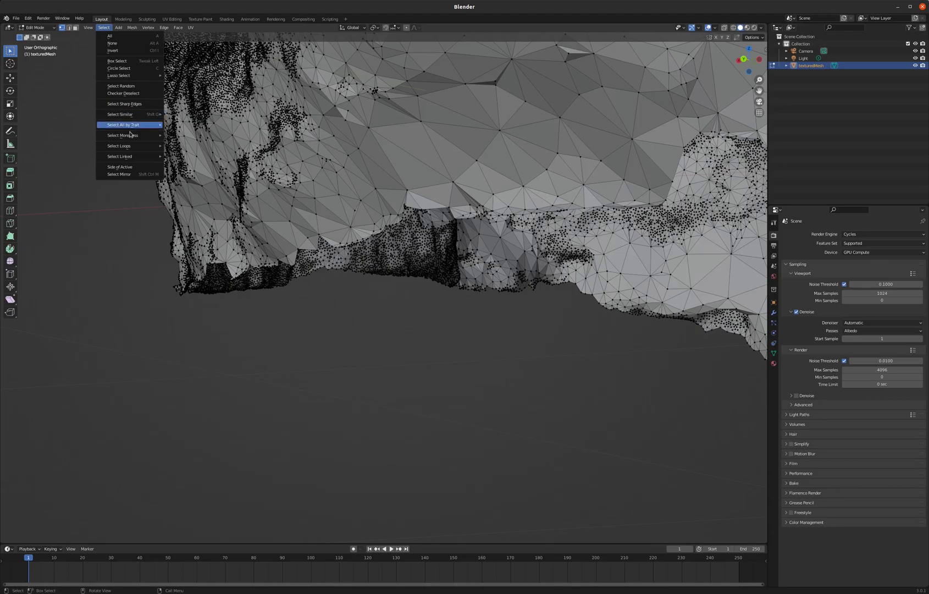
{"action": "mouse_move", "coordinate": [124, 125]}
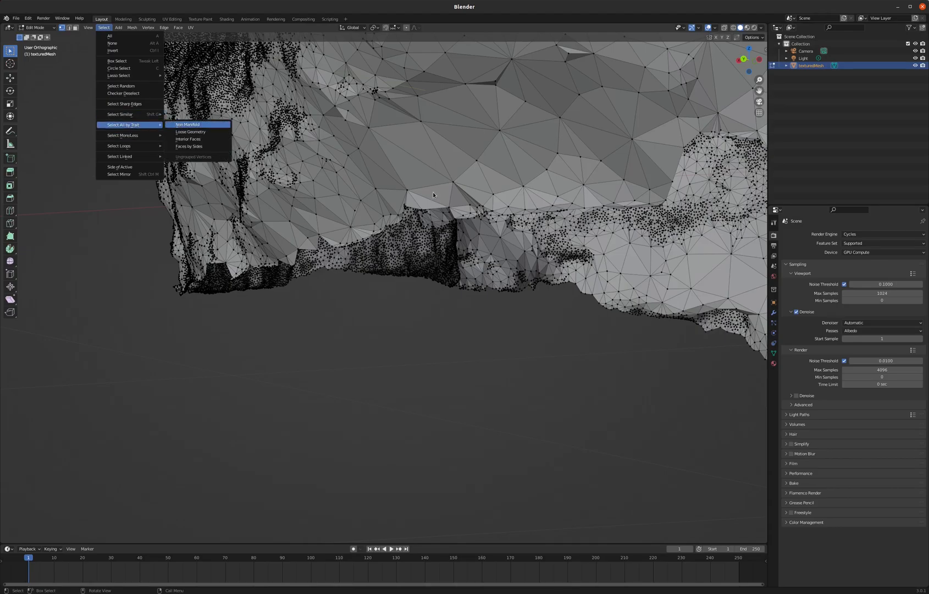
{"action": "left_click", "coordinate": [187, 124]}
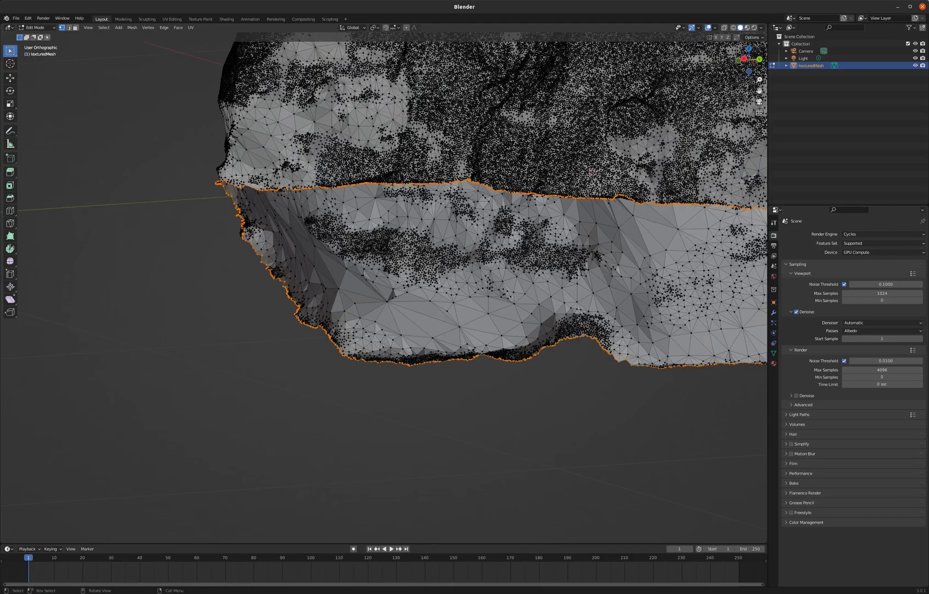
{"action": "mouse_move", "coordinate": [313, 204]}
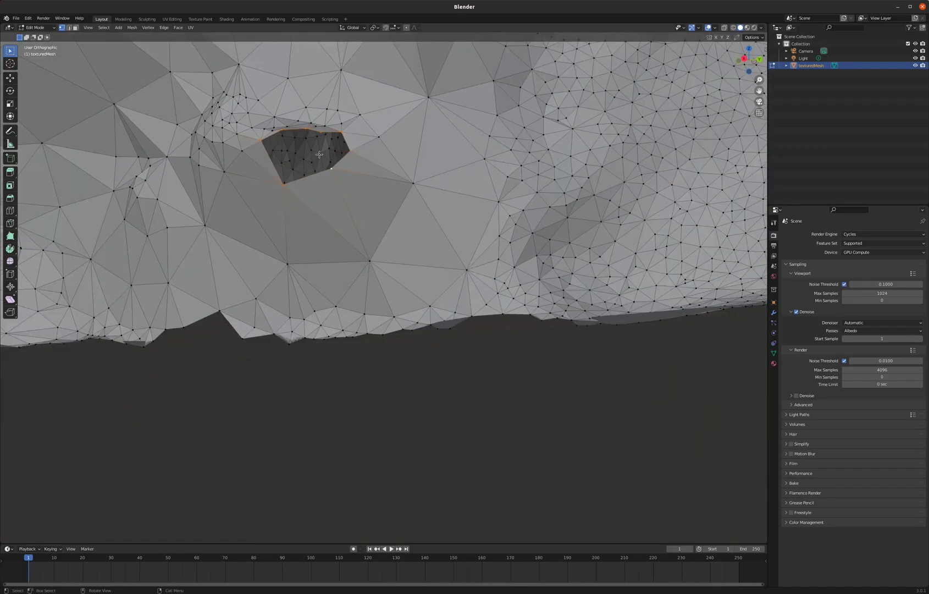
Step: Select the boundary edges around the small hole near the rock's lower edge
{"action": "left_click", "coordinate": [308, 154]}
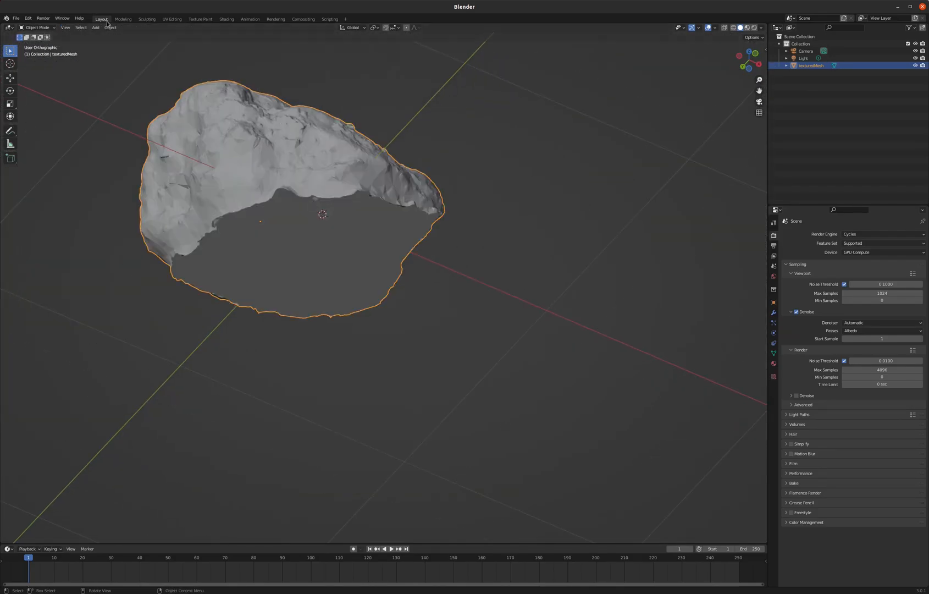
Step: Switch to Sculpting and turn on Dyntopo, accepting the vertex data warning
{"action": "left_click", "coordinate": [147, 18]}
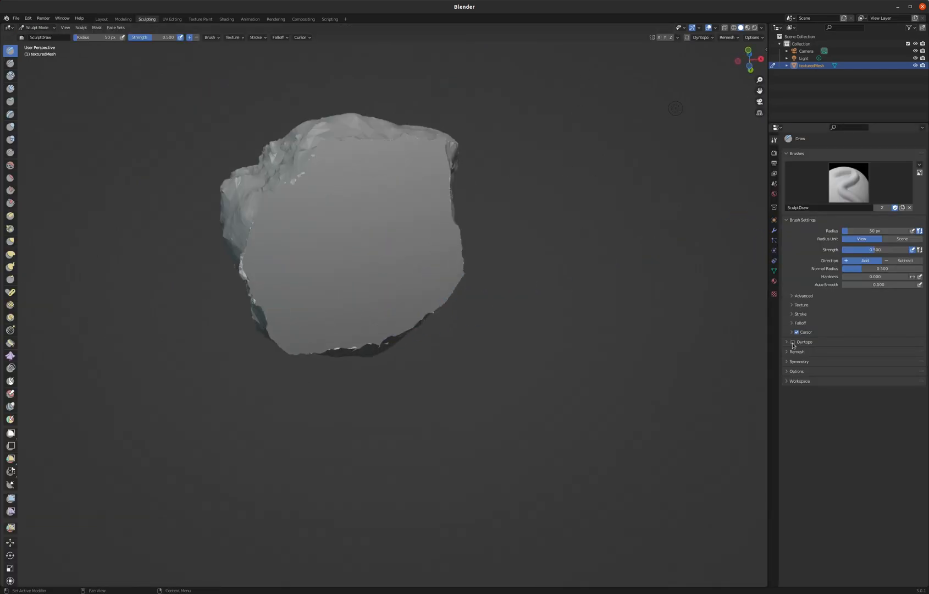
{"action": "left_click", "coordinate": [793, 342]}
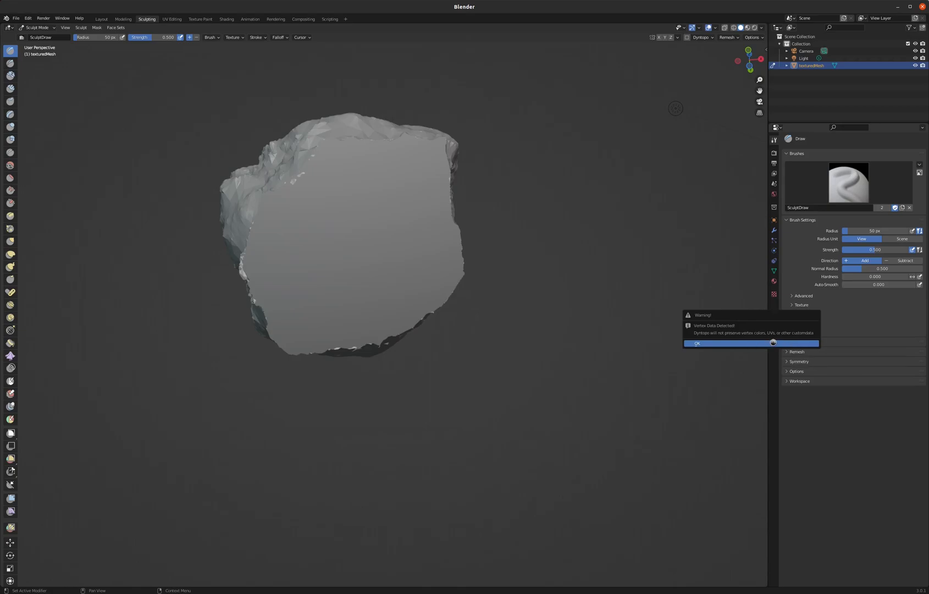
{"action": "mouse_move", "coordinate": [87, 114]}
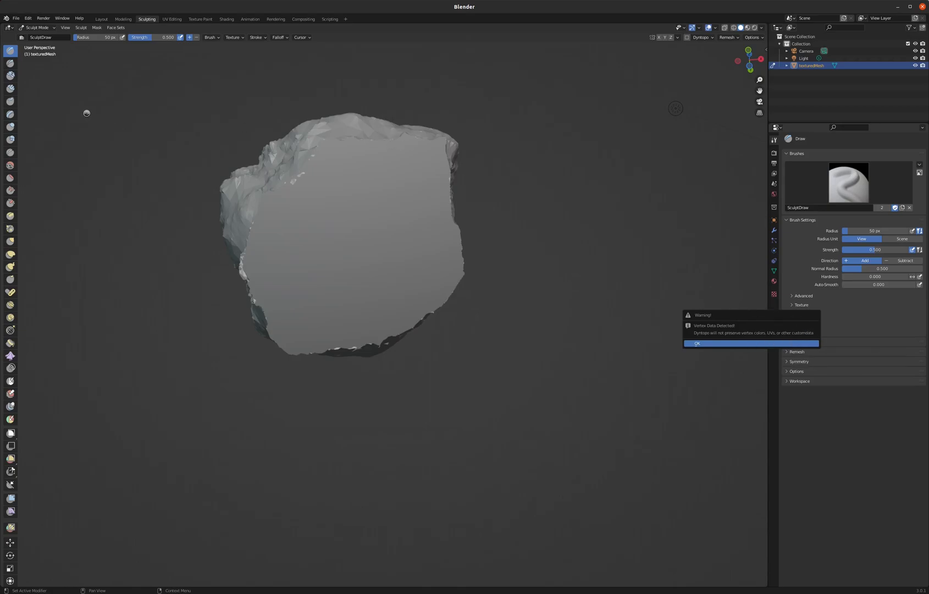
{"action": "left_click", "coordinate": [696, 343]}
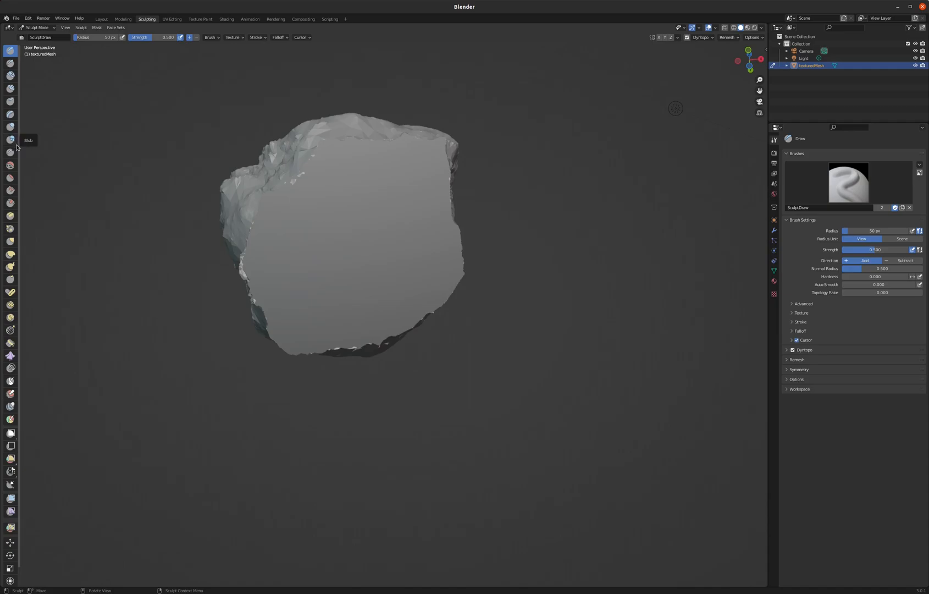
{"action": "mouse_move", "coordinate": [19, 185]}
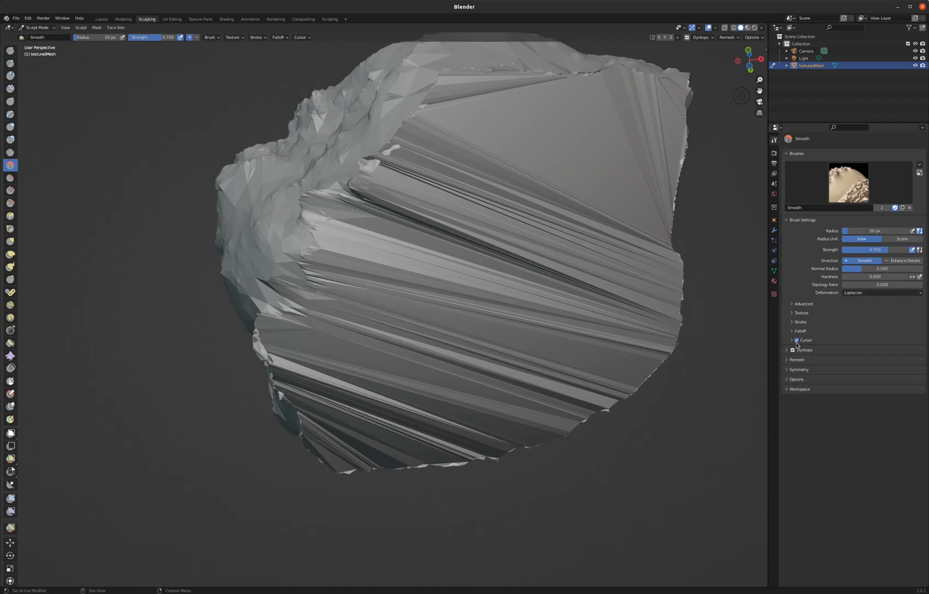
Step: Expand the Dyntopo details and smooth the rock's streaky underside at strength 1.0
{"action": "left_click", "coordinate": [805, 350]}
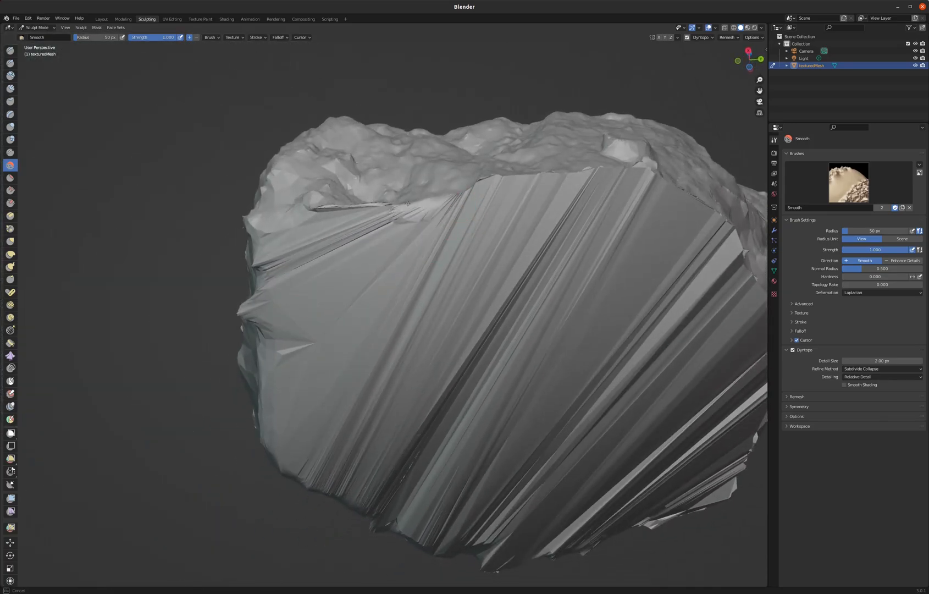
{"action": "left_click_drag", "start_coordinate": [409, 201], "coordinate": [403, 238]}
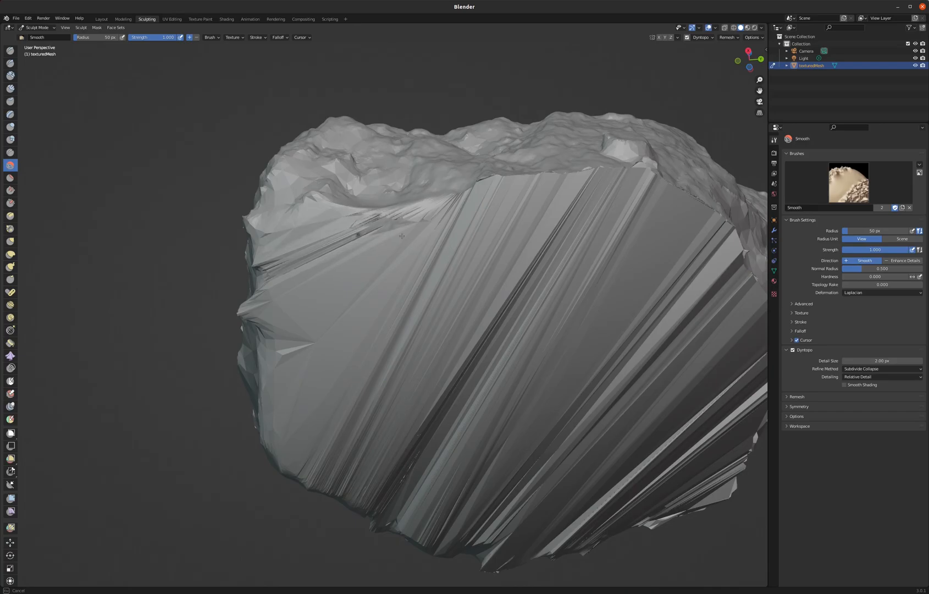
{"action": "mouse_move", "coordinate": [417, 232]}
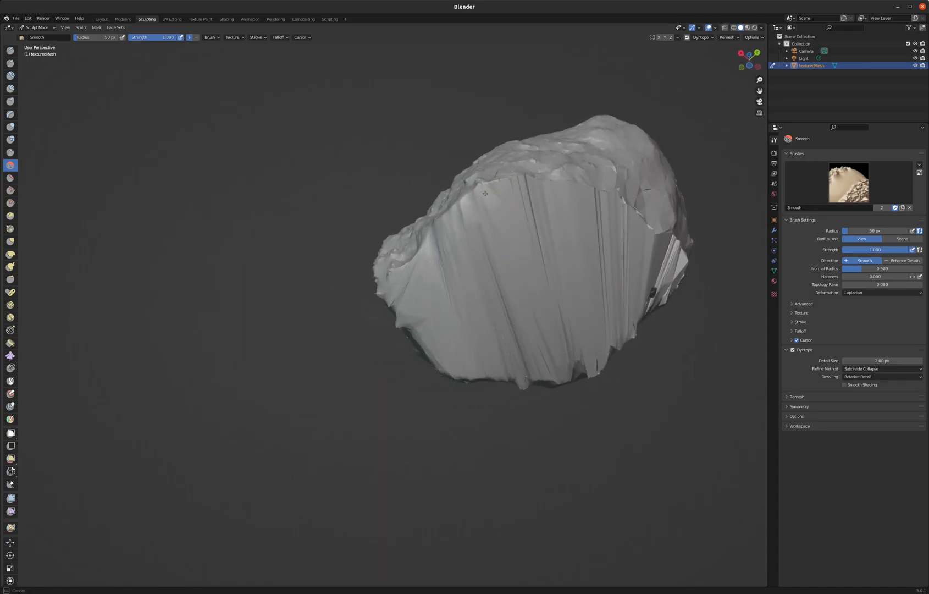
{"action": "left_click_drag", "start_coordinate": [485, 194], "coordinate": [578, 201]}
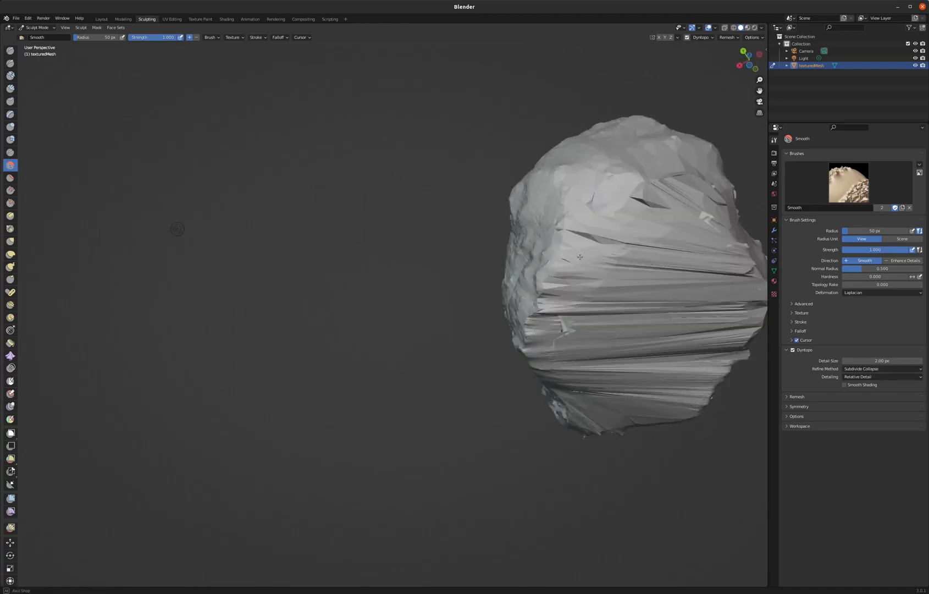
{"action": "left_click_drag", "start_coordinate": [177, 228], "coordinate": [239, 250]}
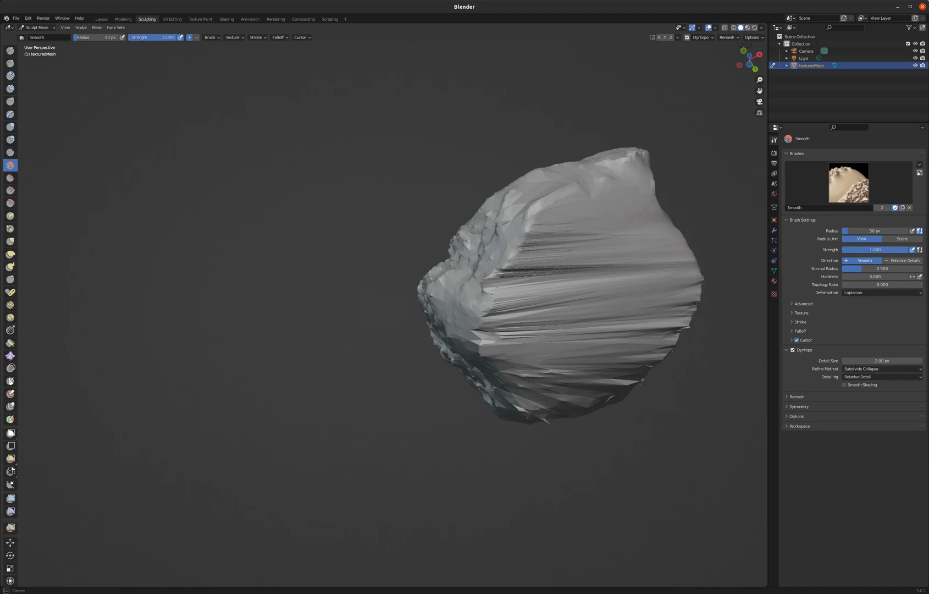
Step: Smooth the remaining underside streaks, then return to the Layout workspace
{"action": "left_click_drag", "start_coordinate": [558, 268], "coordinate": [547, 214]}
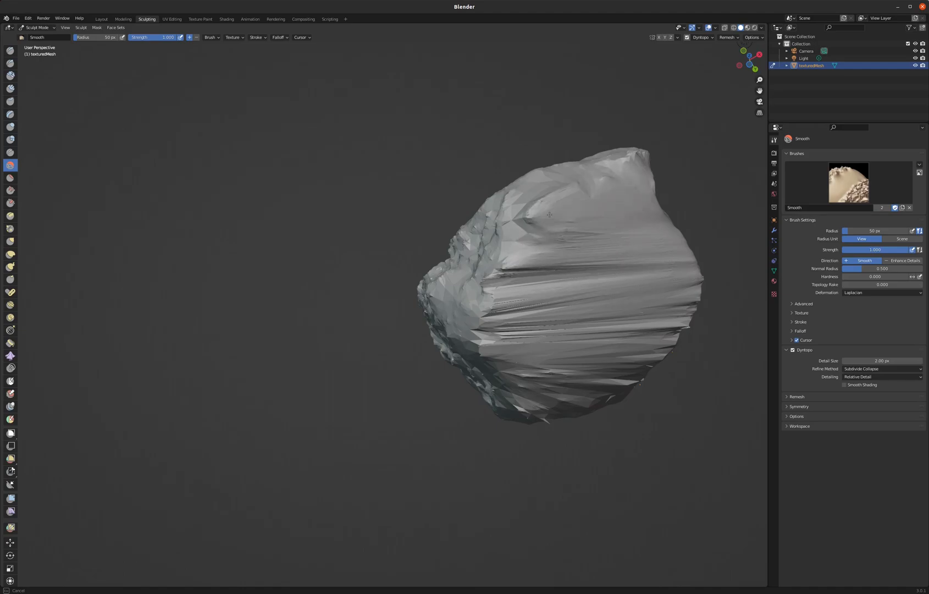
{"action": "left_click_drag", "start_coordinate": [550, 215], "coordinate": [536, 342]}
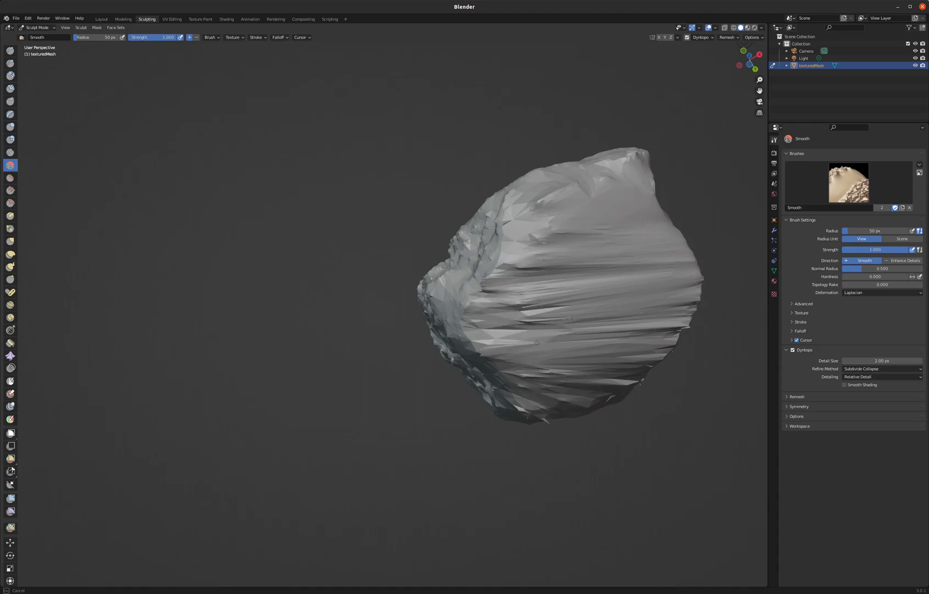
{"action": "left_click_drag", "start_coordinate": [537, 342], "coordinate": [591, 389]}
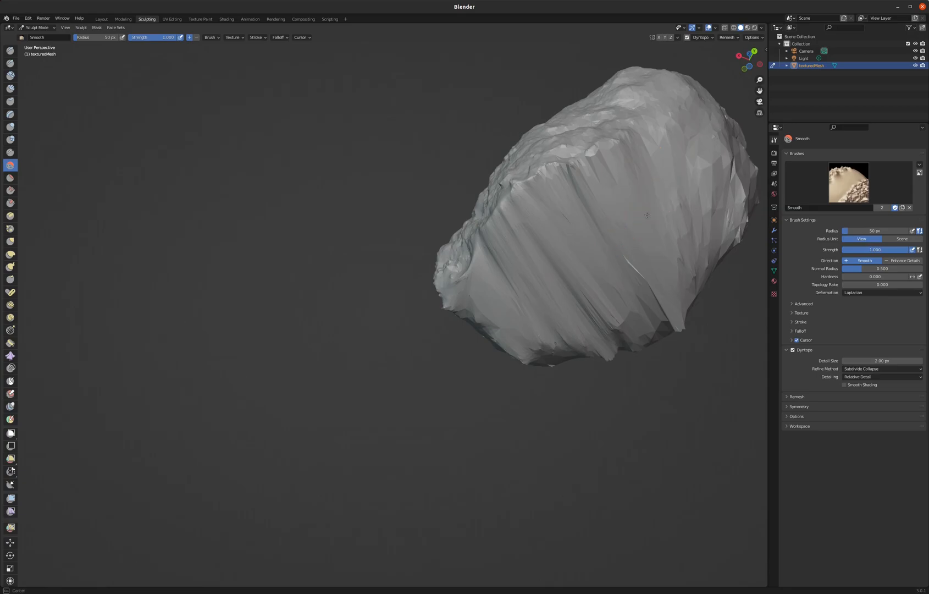
{"action": "left_click_drag", "start_coordinate": [645, 216], "coordinate": [670, 302]}
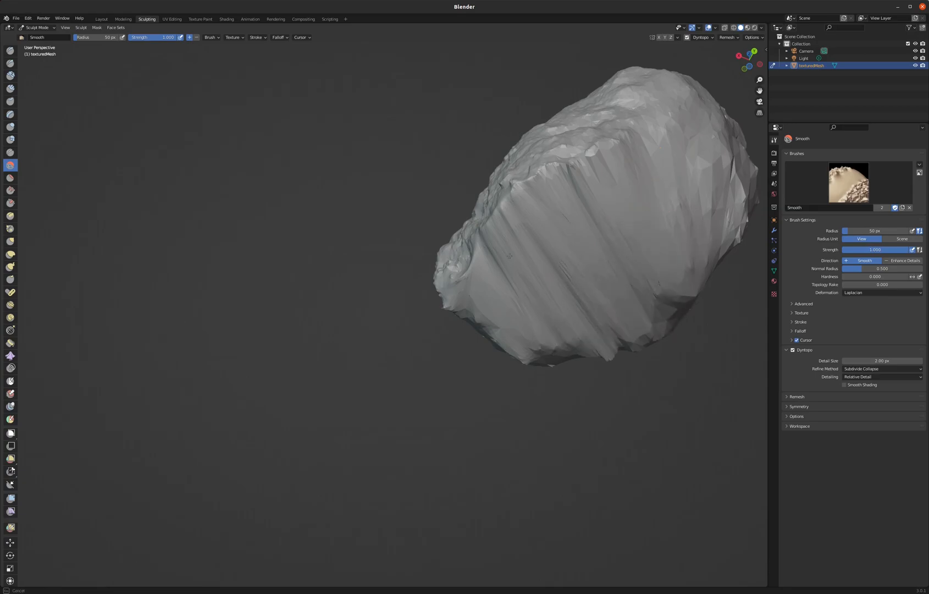
{"action": "left_click", "coordinate": [102, 19]}
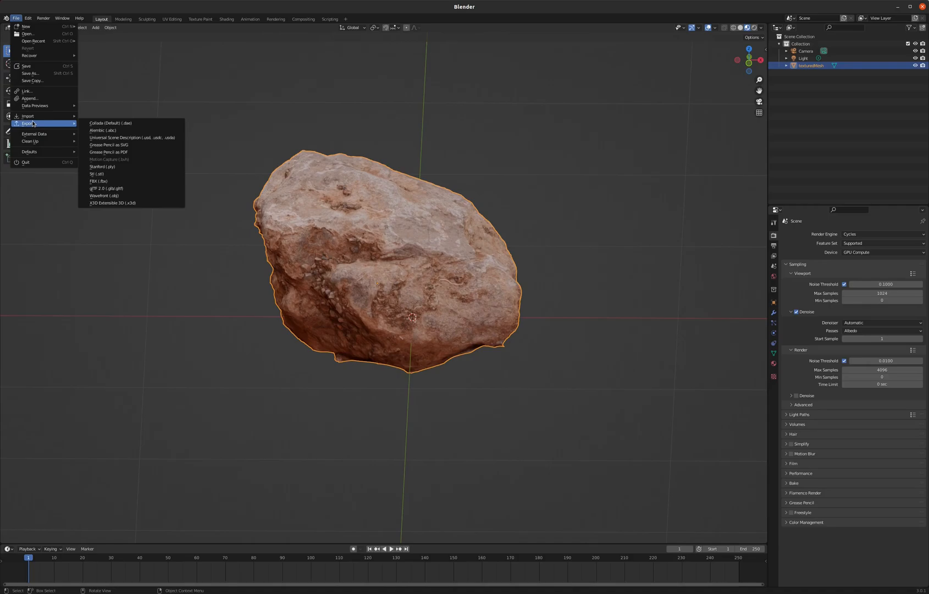
Step: Export the selected rock as Wavefront OBJ over the existing Rock02HiPoly.obj
{"action": "left_click", "coordinate": [104, 195]}
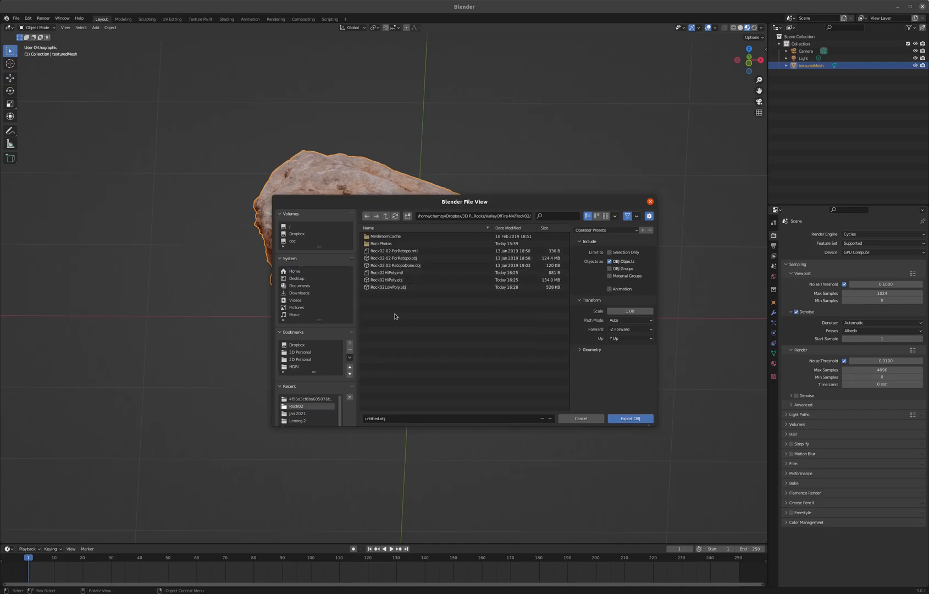
{"action": "left_click", "coordinate": [386, 279]}
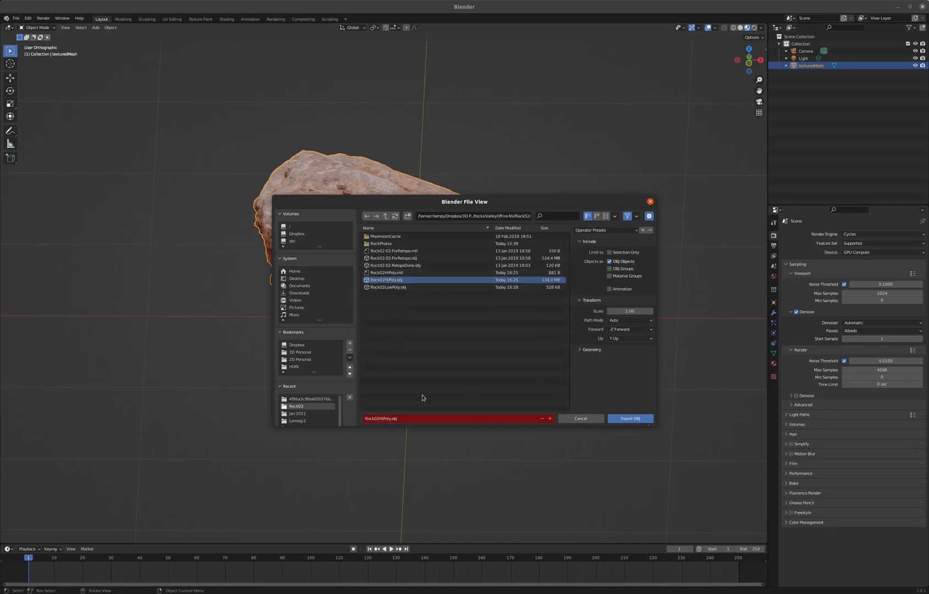
{"action": "left_click", "coordinate": [608, 252]}
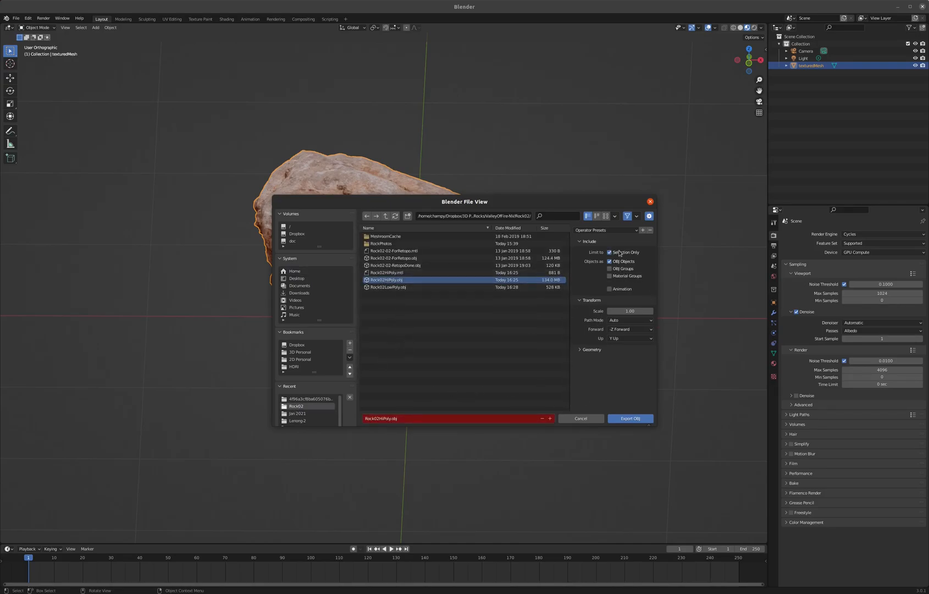
{"action": "left_click", "coordinate": [629, 417]}
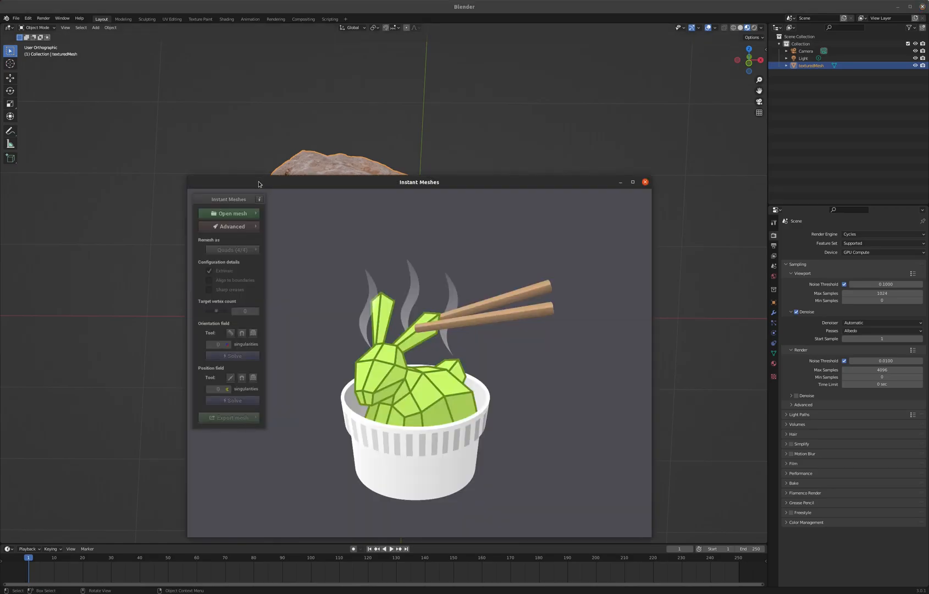
Step: Load the exported rock OBJ into Instant Meshes, then bring Blender back to the front
{"action": "left_click", "coordinate": [232, 214]}
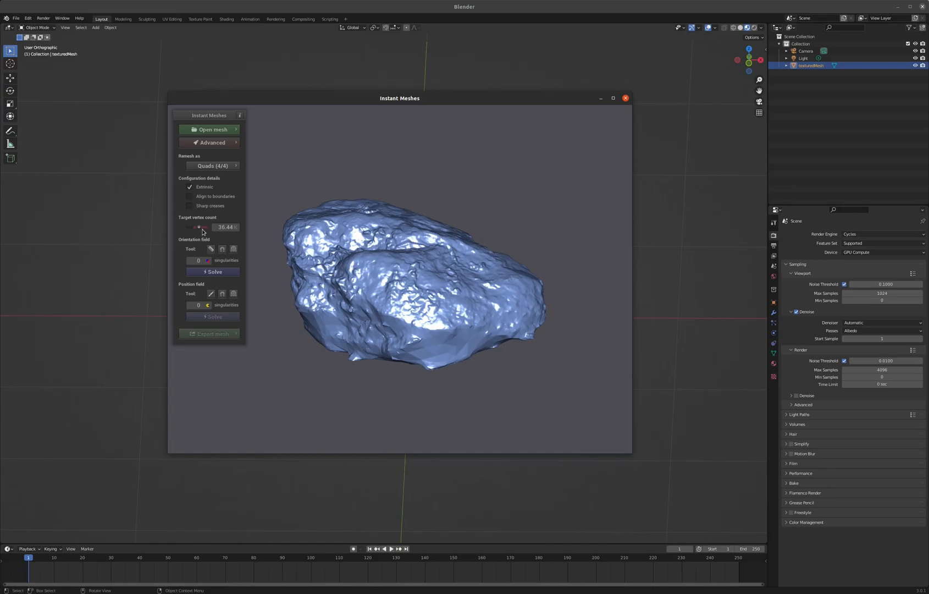
{"action": "left_click", "coordinate": [625, 98]}
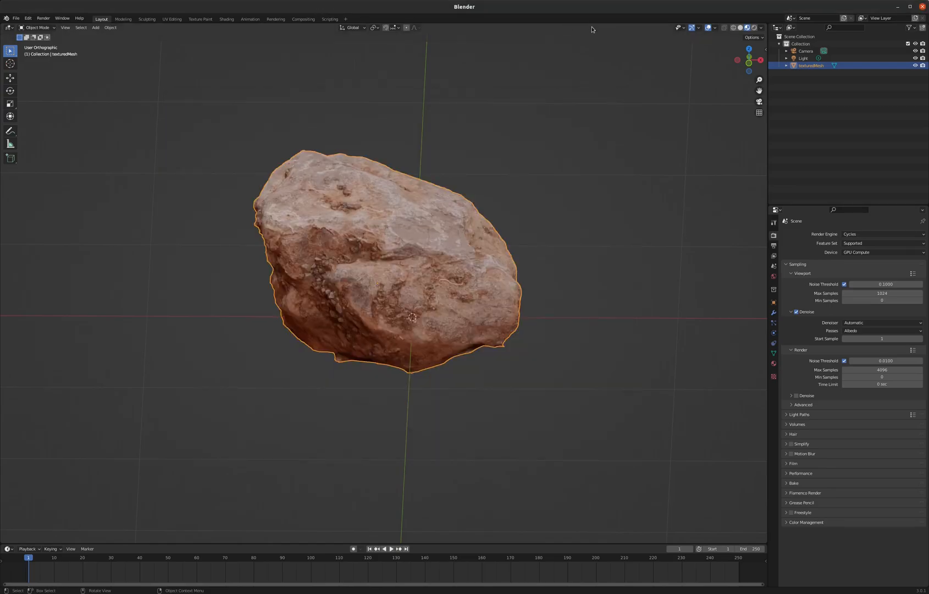
Step: Enable viewport Statistics showing the rock's roughly 583,000 vertices
{"action": "left_click", "coordinate": [699, 28]}
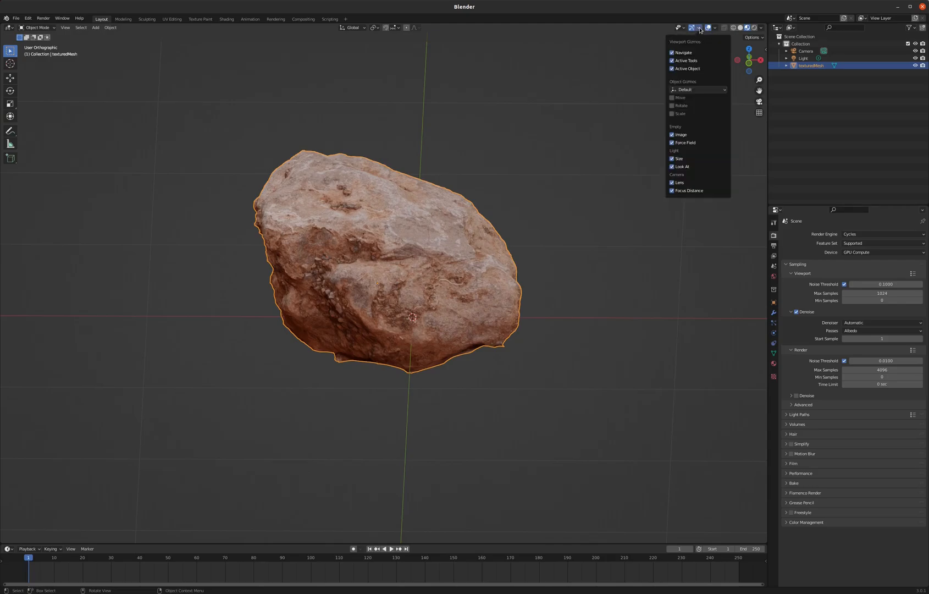
{"action": "left_click", "coordinate": [715, 27]}
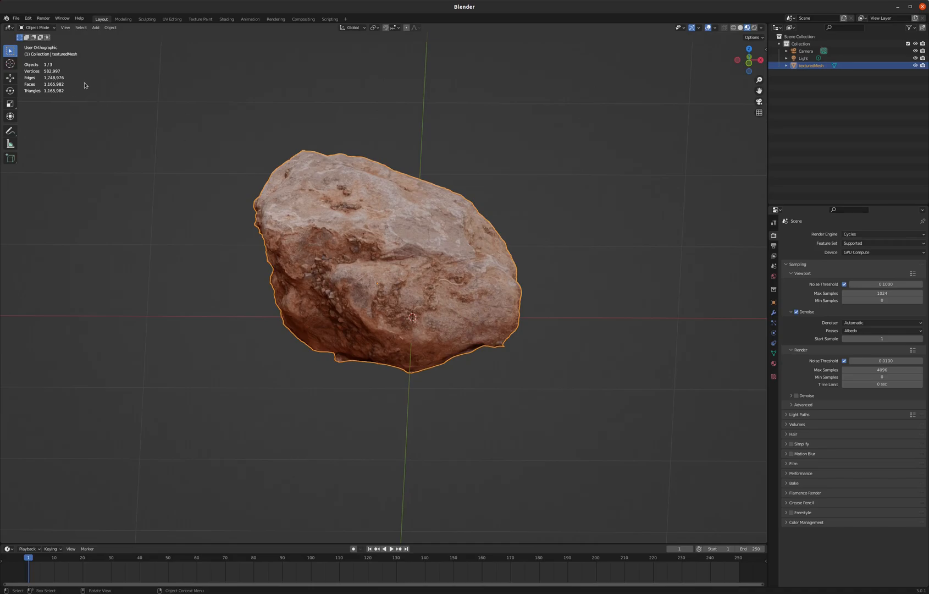
{"action": "mouse_move", "coordinate": [83, 166]}
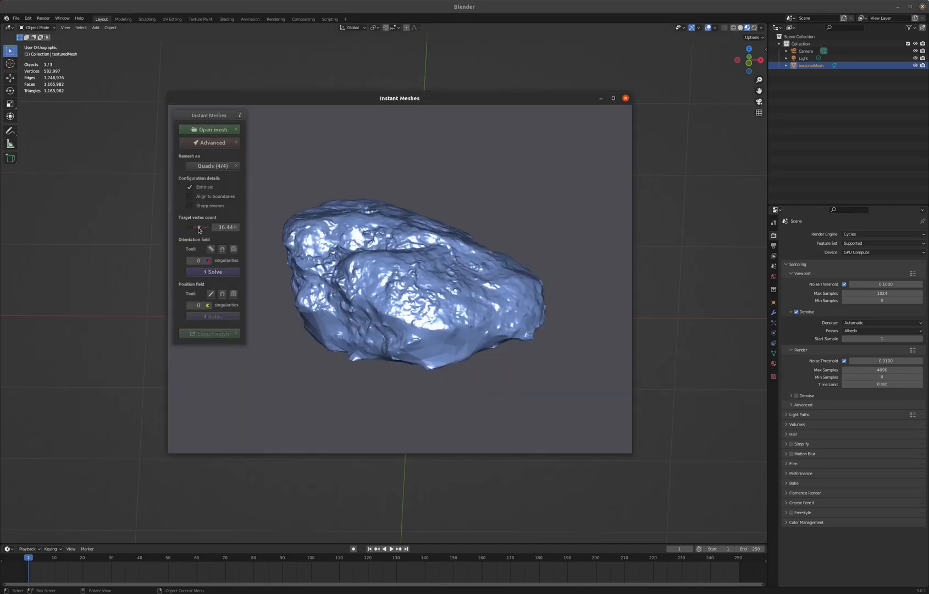
Step: Lower the target vertex count and solve the orientation and position fields
{"action": "left_click_drag", "start_coordinate": [213, 226], "coordinate": [196, 226]}
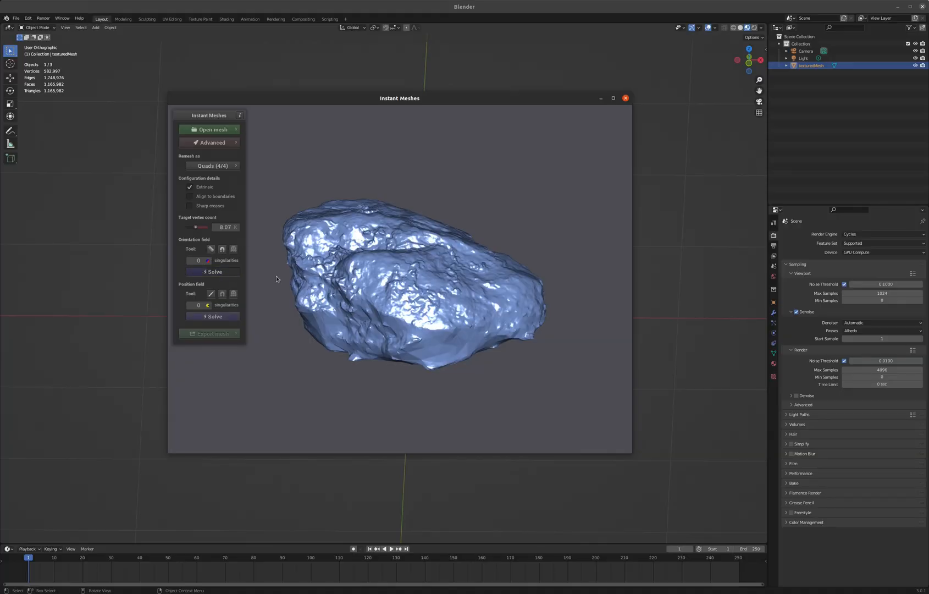
{"action": "left_click", "coordinate": [213, 272]}
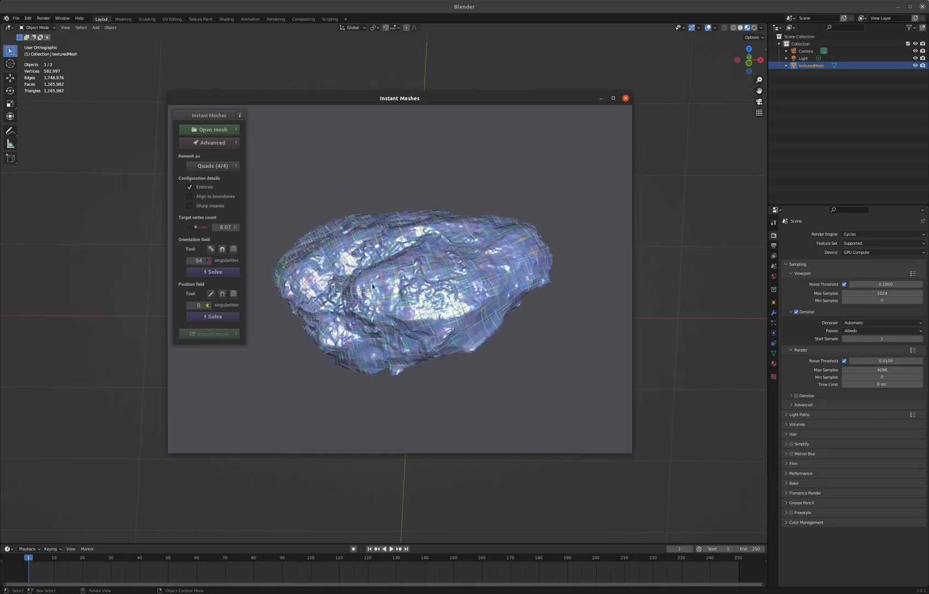
{"action": "mouse_move", "coordinate": [394, 326]}
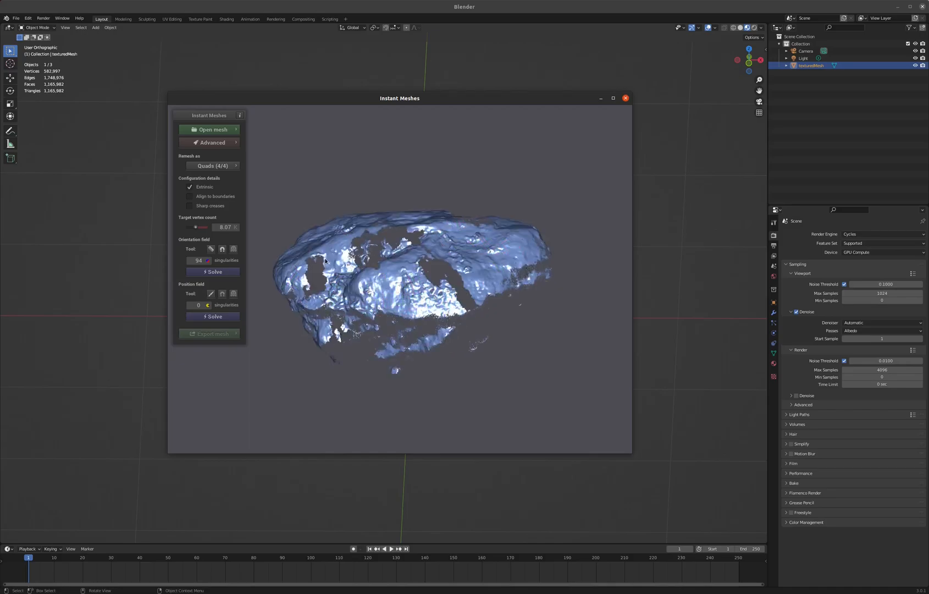
{"action": "left_click", "coordinate": [212, 316]}
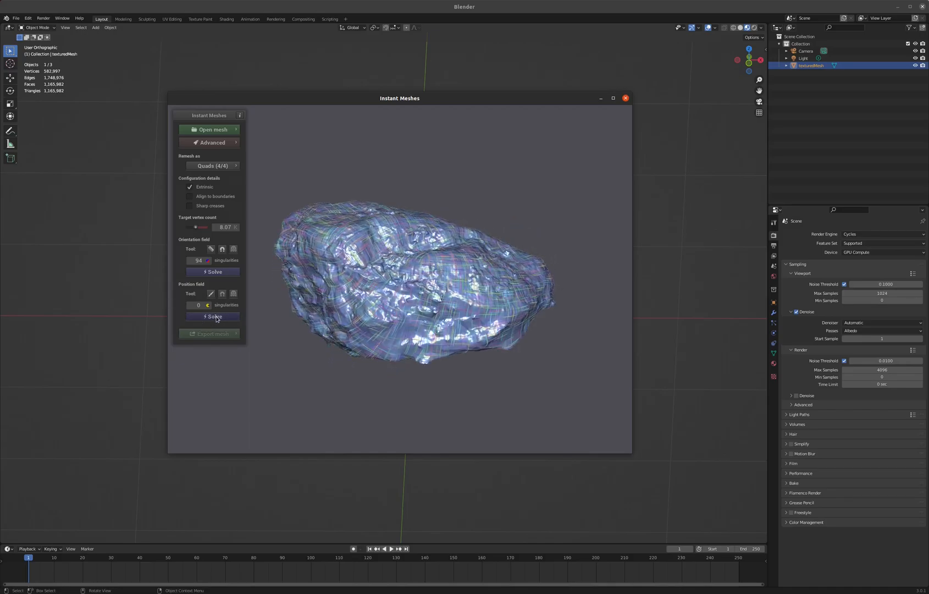
{"action": "left_click", "coordinate": [212, 315]}
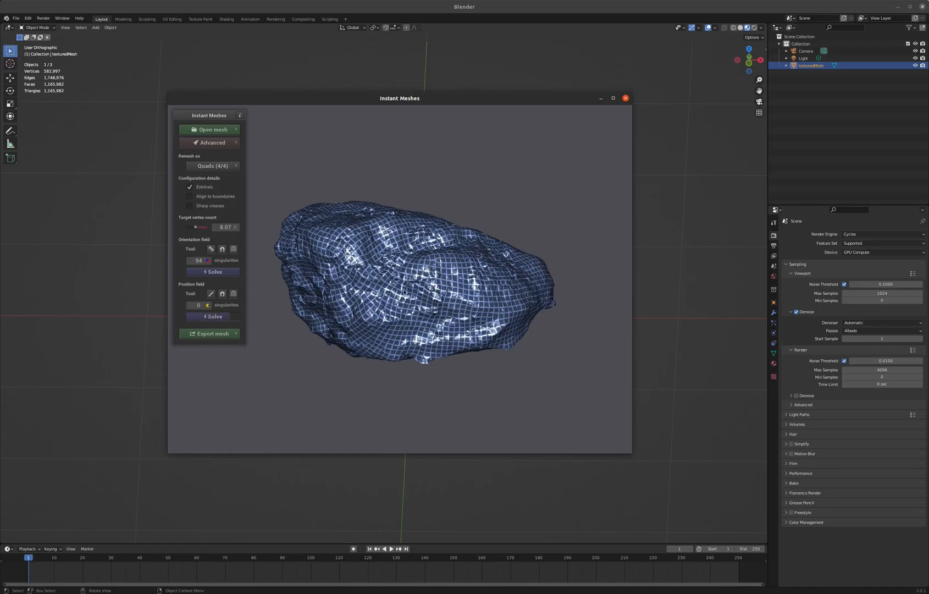
{"action": "left_click", "coordinate": [199, 305]}
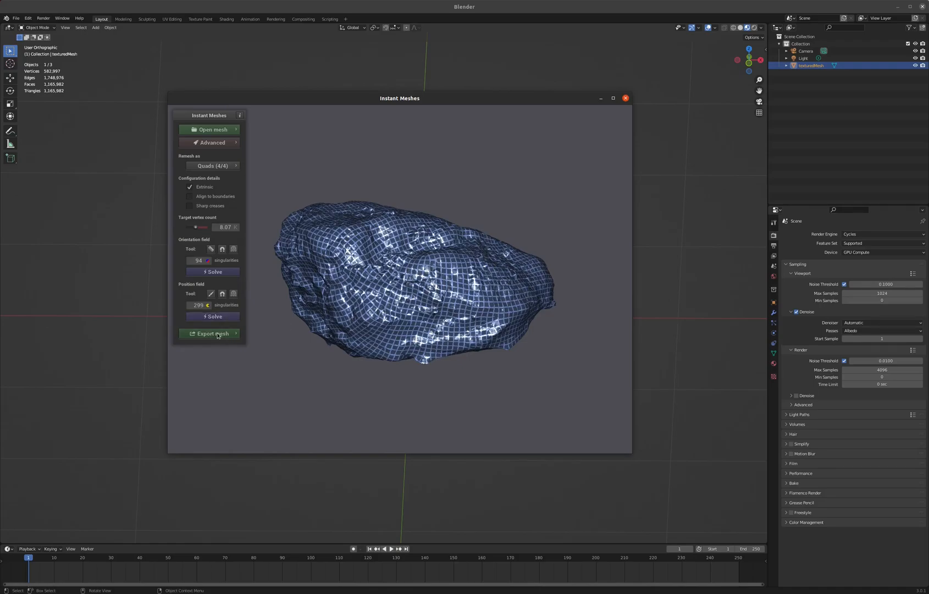
Step: Extract the quad mesh and save it as Rock02LowPoly.obj in the Rock02 folder
{"action": "left_click", "coordinate": [211, 333]}
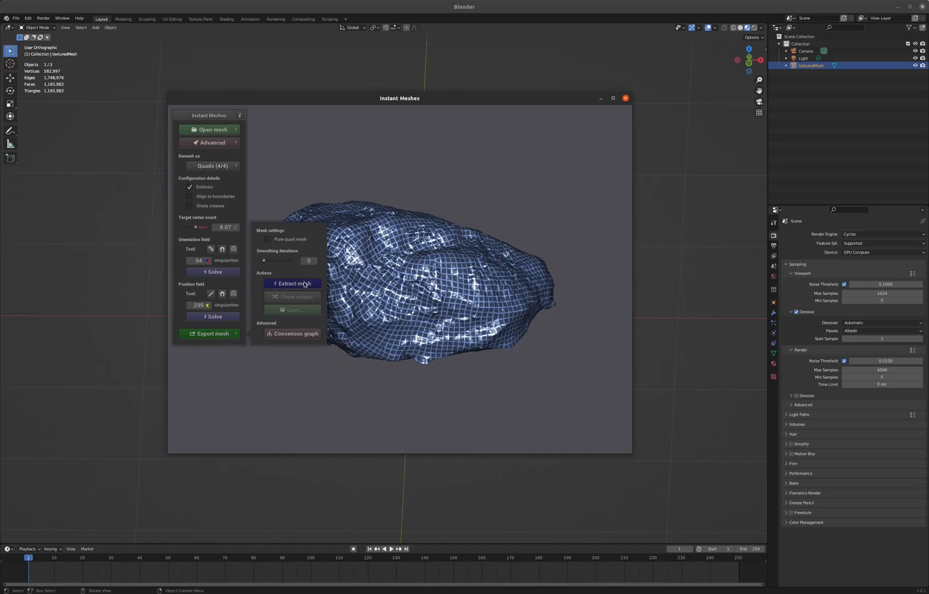
{"action": "left_click", "coordinate": [292, 284]}
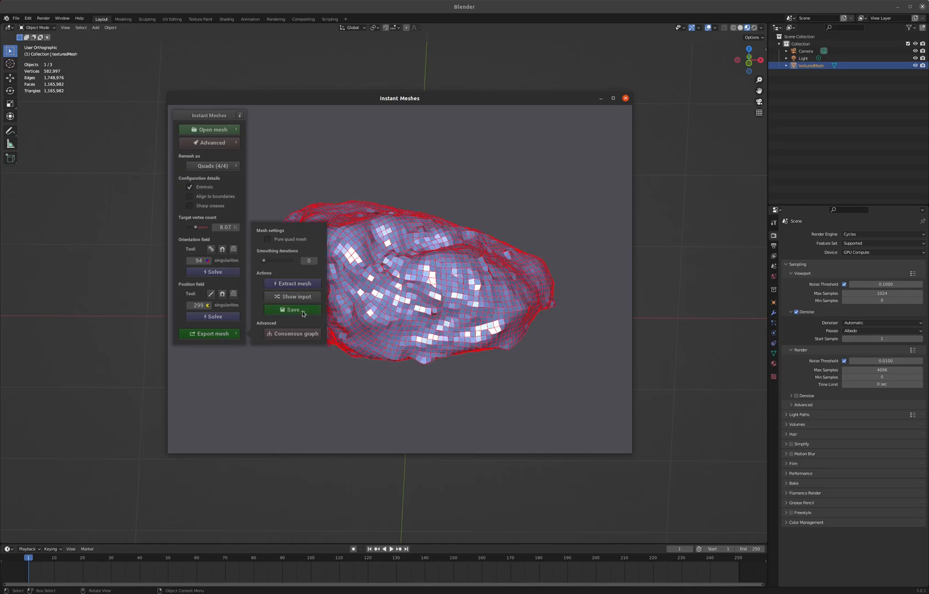
{"action": "left_click", "coordinate": [292, 309]}
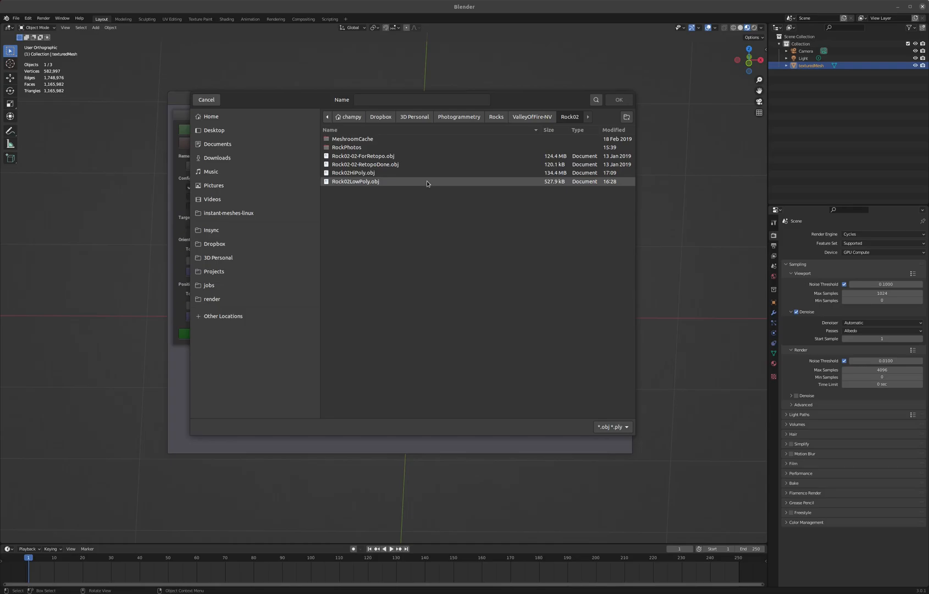
{"action": "left_click", "coordinate": [354, 182]}
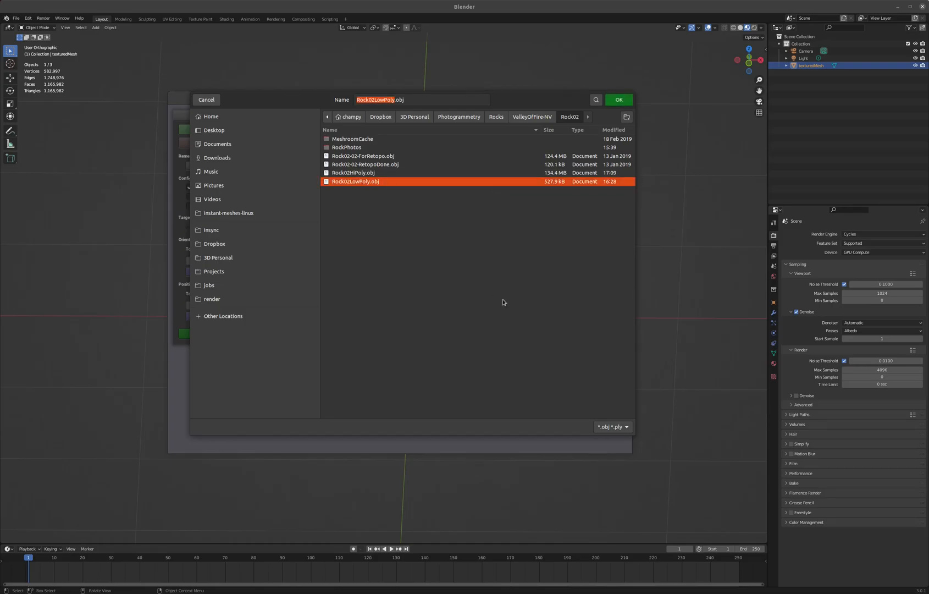
{"action": "left_click", "coordinate": [618, 100]}
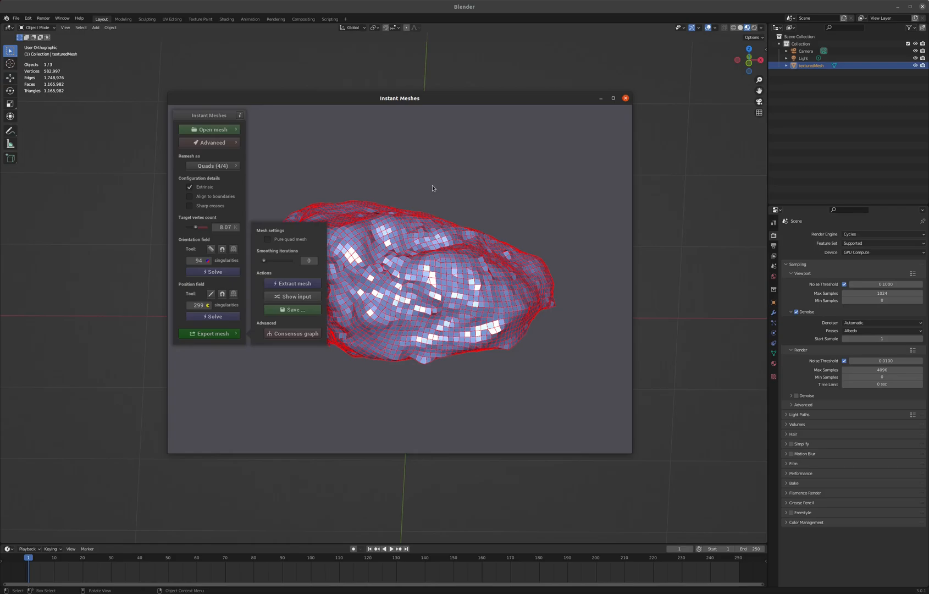
{"action": "left_click", "coordinate": [624, 98]}
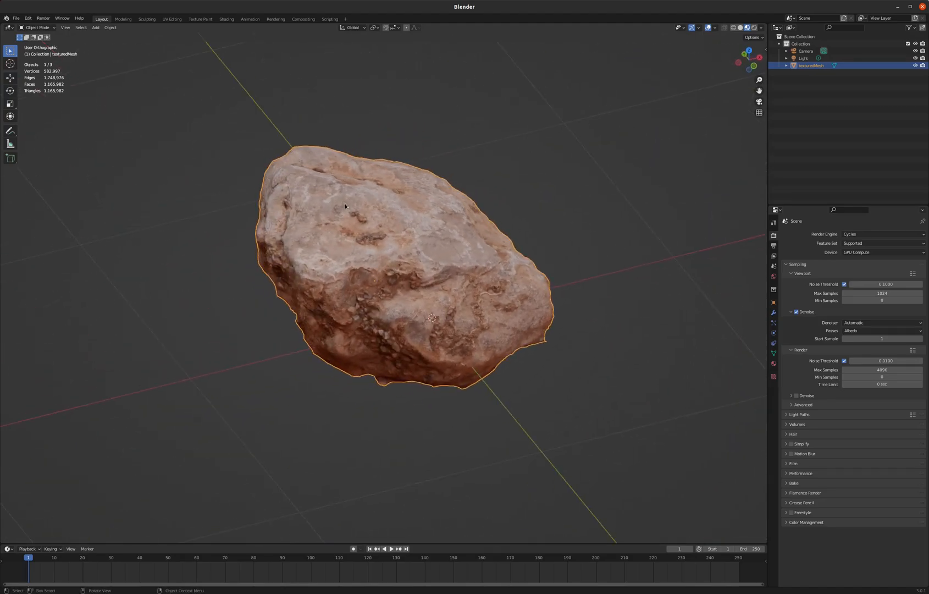
Step: Import the Rock02LowPoly.obj Wavefront mesh into the scene
{"action": "left_click", "coordinate": [17, 19]}
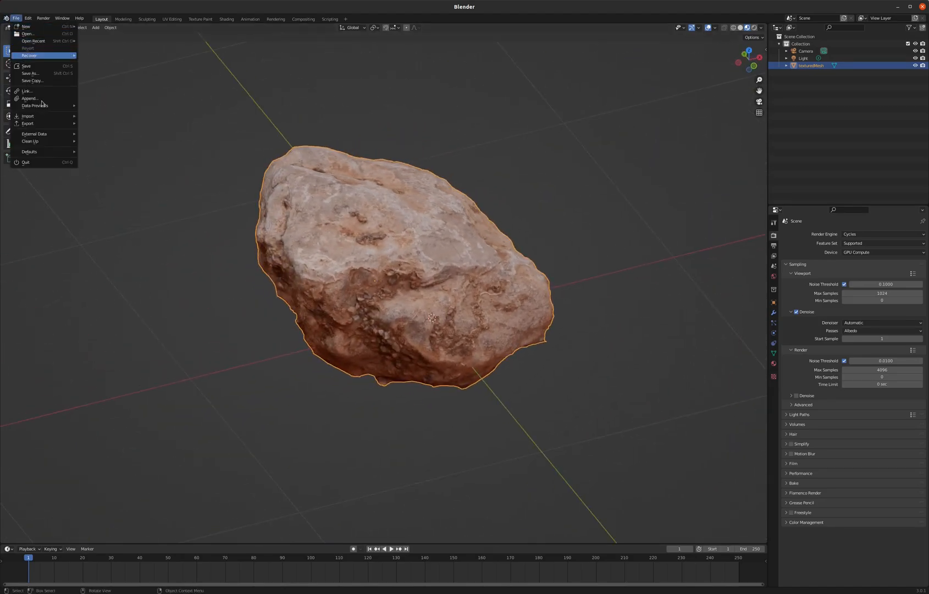
{"action": "mouse_move", "coordinate": [28, 115]}
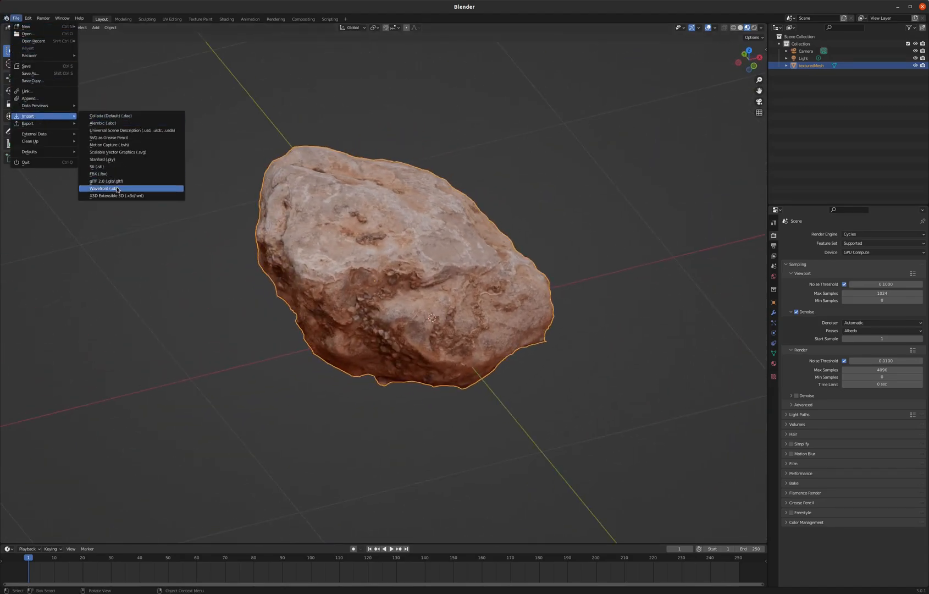
{"action": "left_click", "coordinate": [106, 188]}
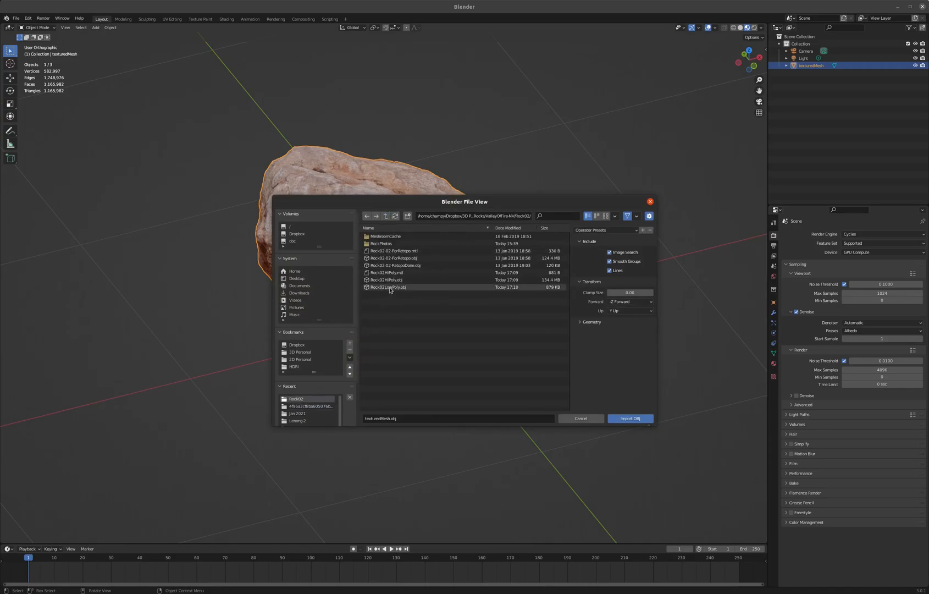
{"action": "left_click", "coordinate": [629, 417]}
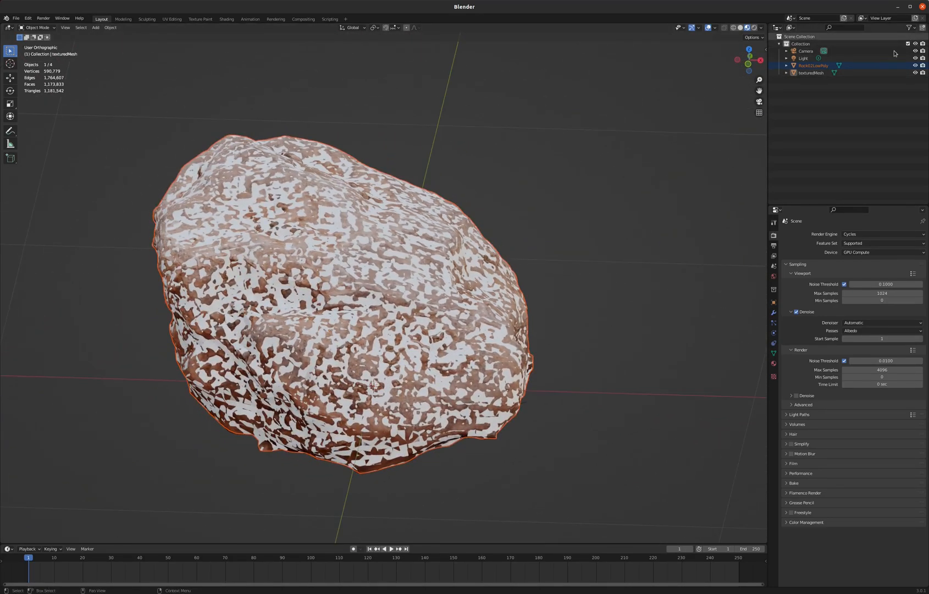
Step: Rename the original texturedMesh object to Rock02HiPoly and select the low-poly rock
{"action": "double_click", "coordinate": [810, 72]}
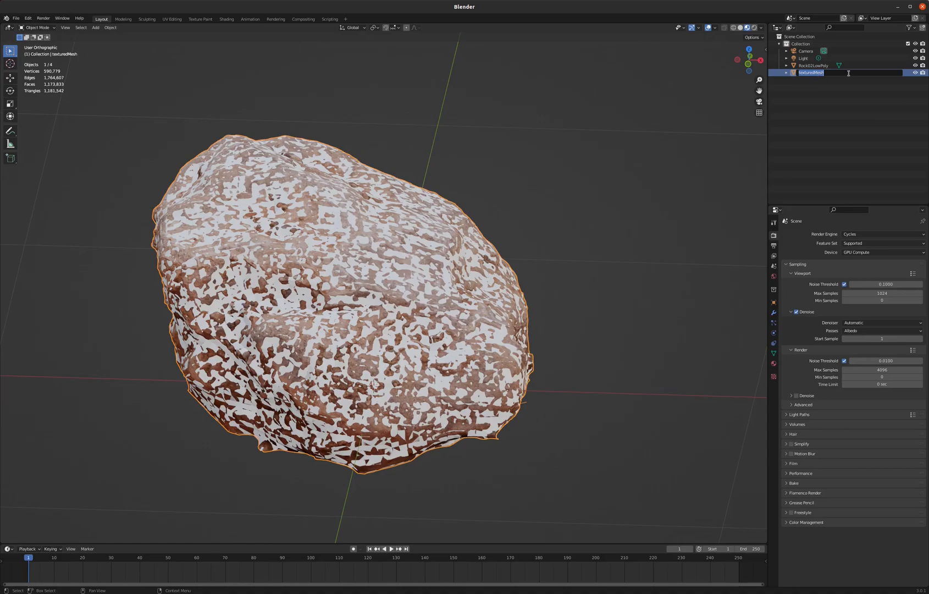
{"action": "type", "text": "Rock"}
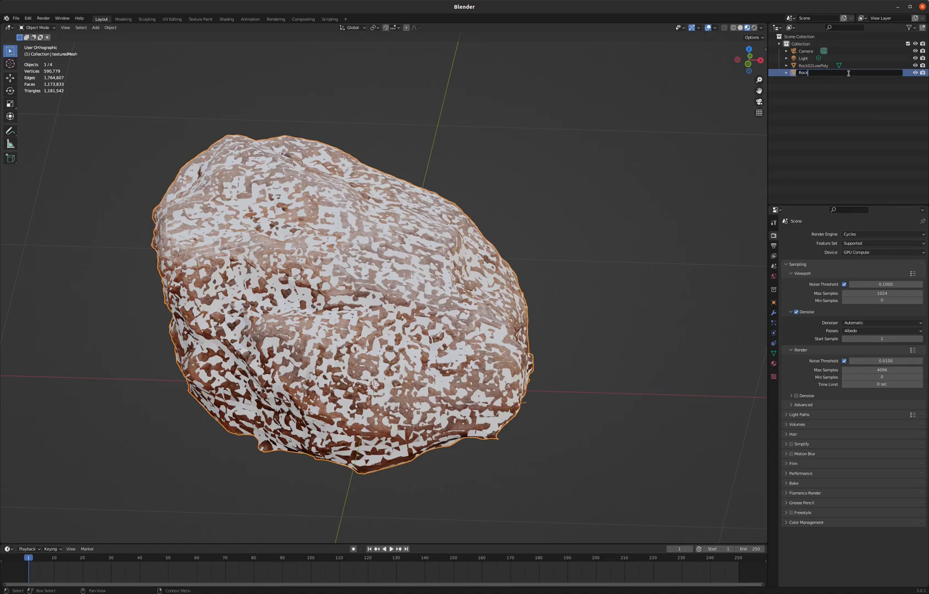
{"action": "type", "text": "Rock02HiPoly"}
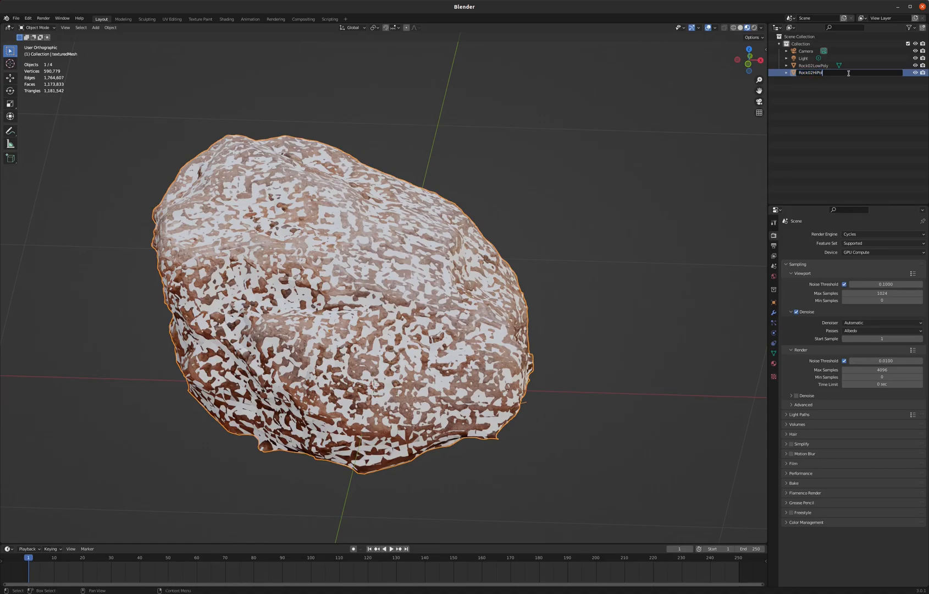
{"action": "key", "text": "Return"}
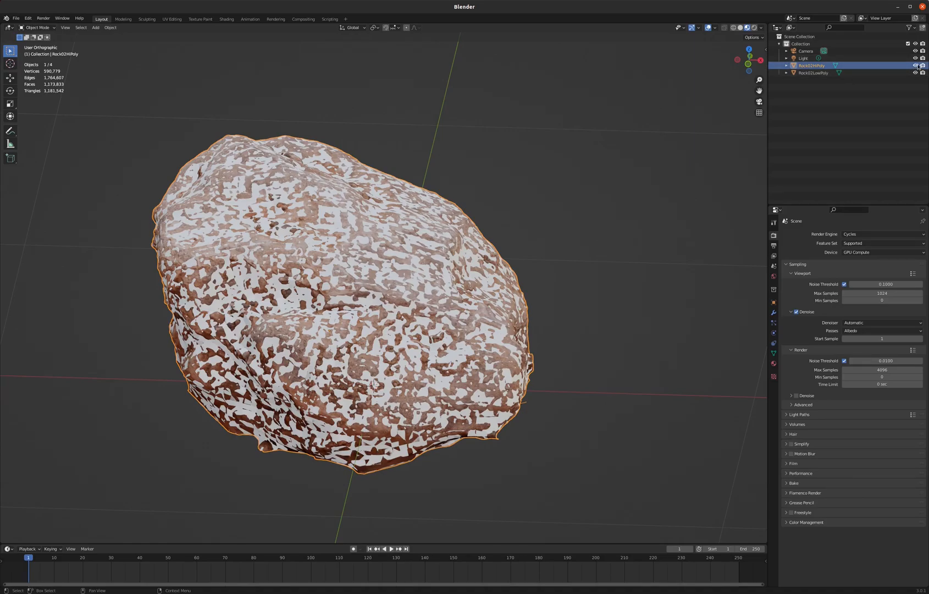
{"action": "left_click", "coordinate": [813, 72]}
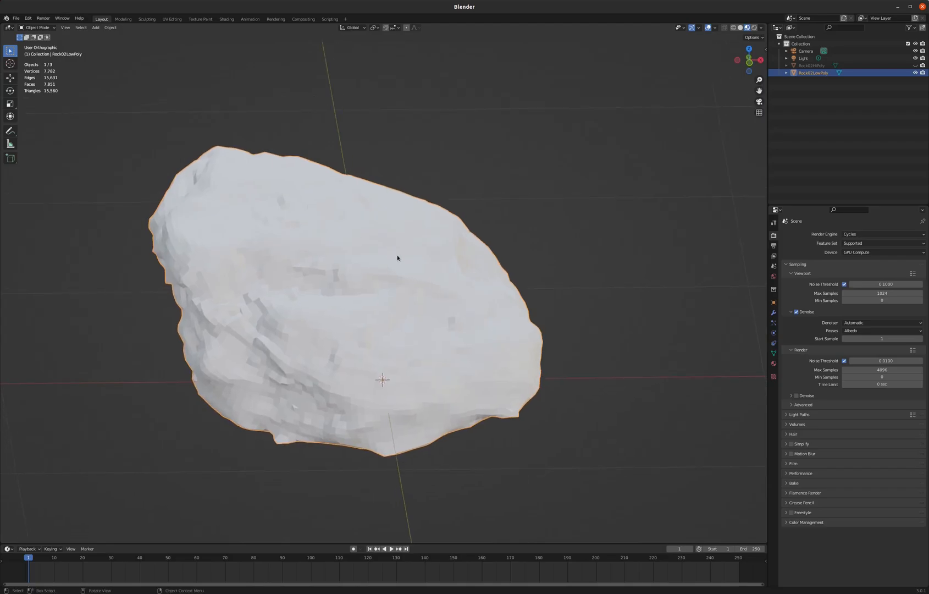
{"action": "mouse_move", "coordinate": [303, 272]}
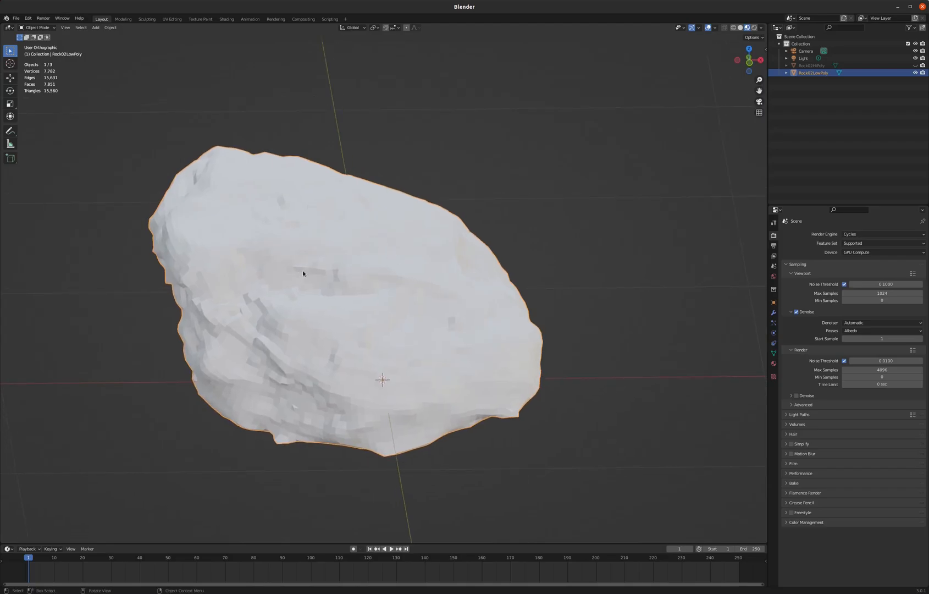
Step: Inspect the low-poly rock's geometry and apply Shade Smooth to it
{"action": "key", "text": "Tab"}
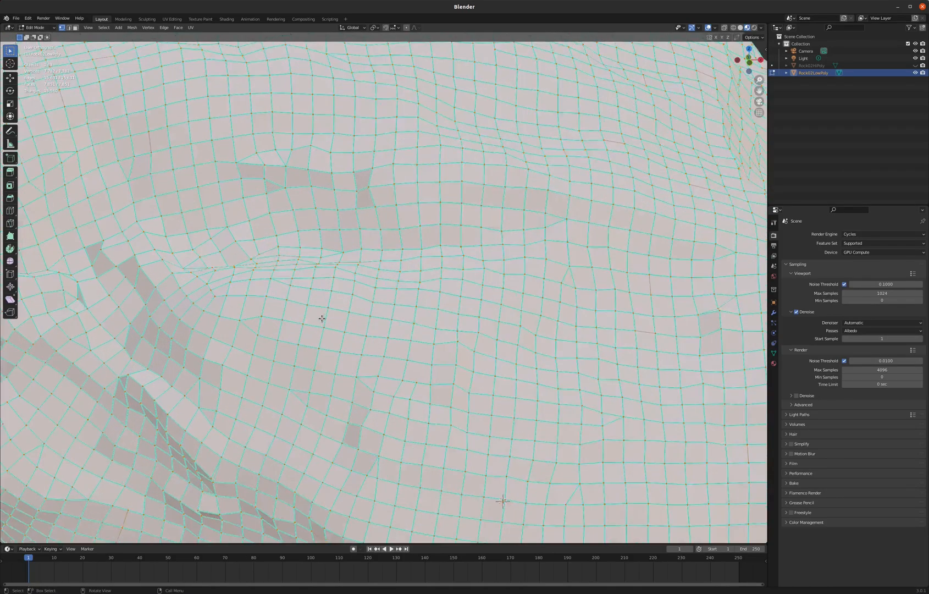
{"action": "scroll", "scroll_direction": "down", "scroll_amount": 3}
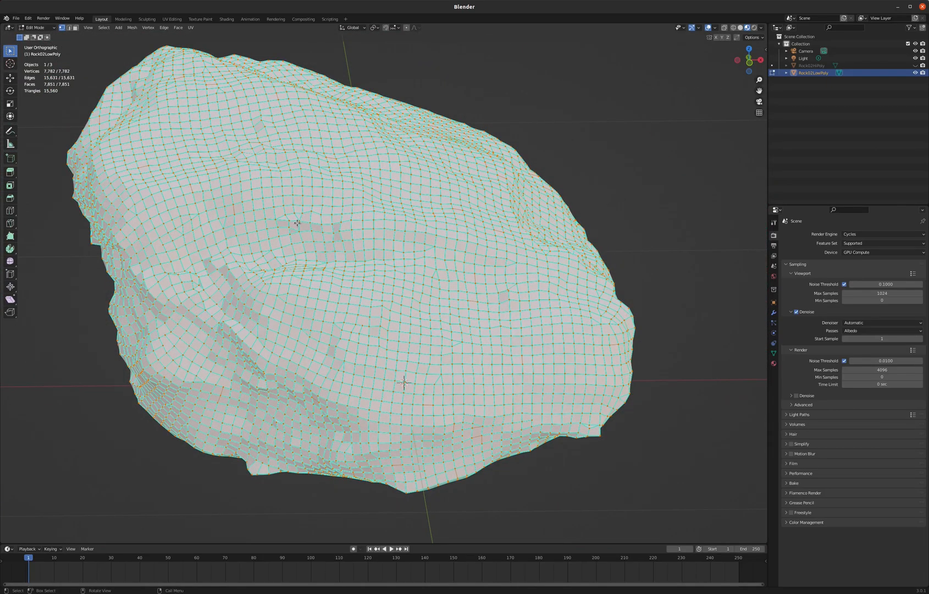
{"action": "mouse_move", "coordinate": [77, 42]}
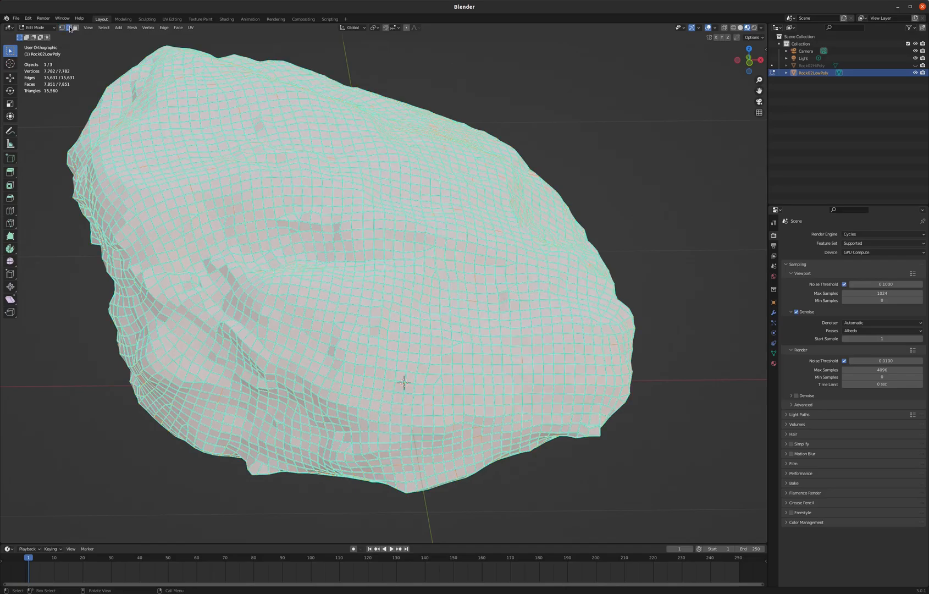
{"action": "right_click", "coordinate": [405, 383]}
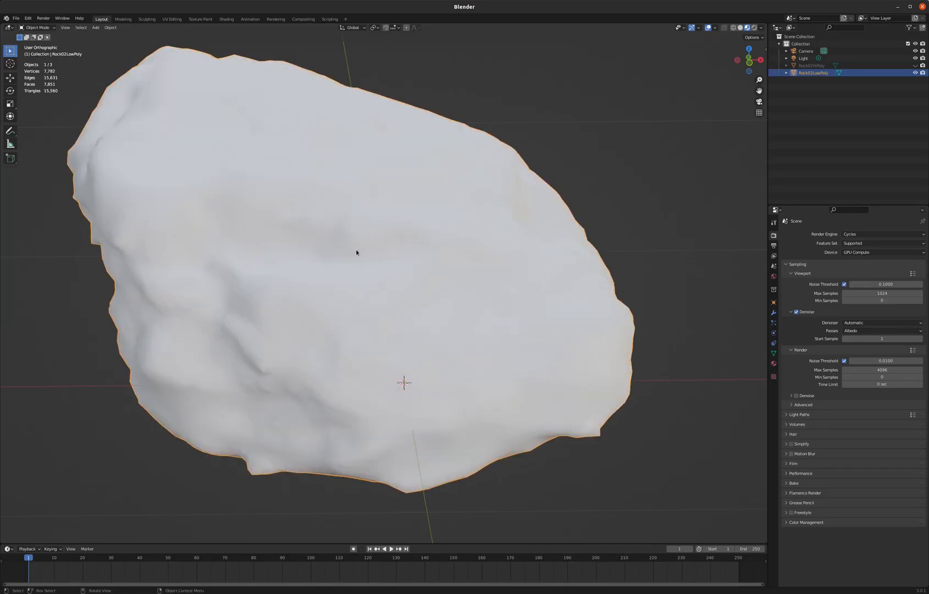
{"action": "right_click", "coordinate": [356, 252]}
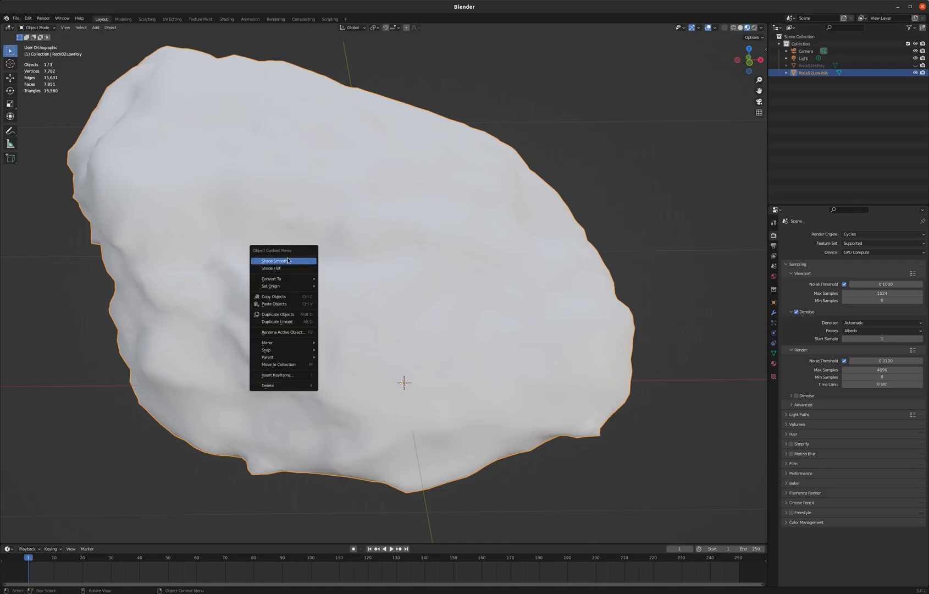
{"action": "left_click", "coordinate": [276, 261]}
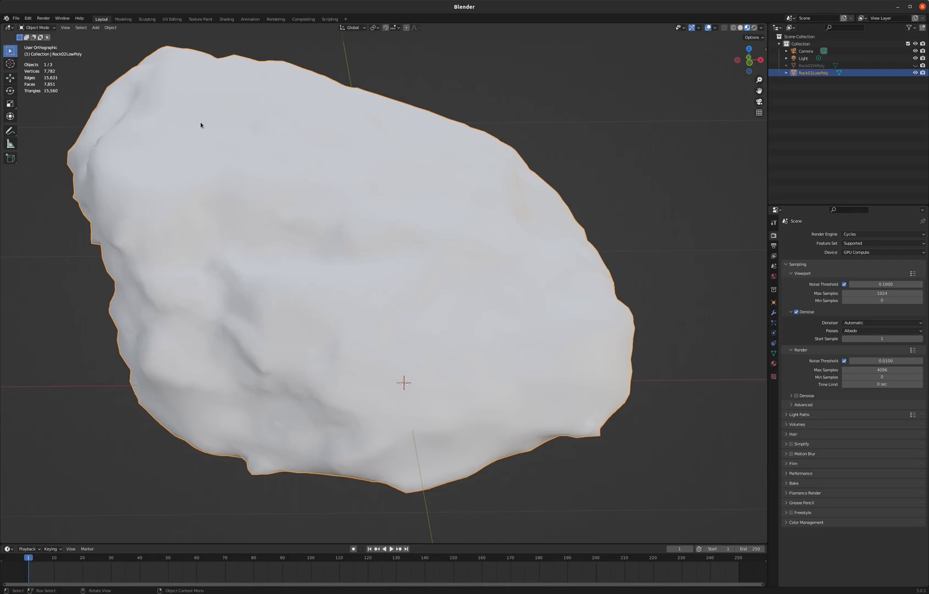
{"action": "mouse_move", "coordinate": [107, 35]}
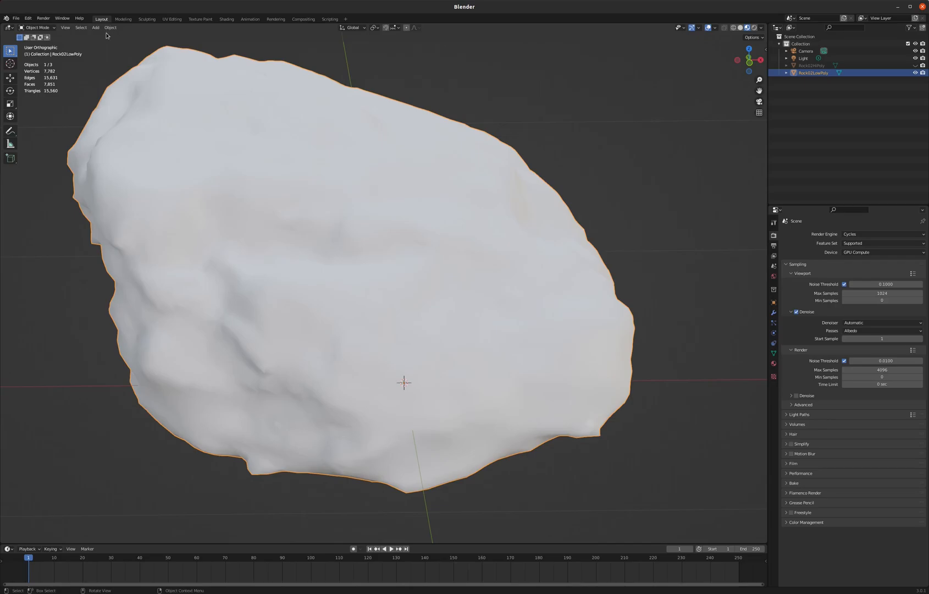
{"action": "left_click", "coordinate": [227, 19]}
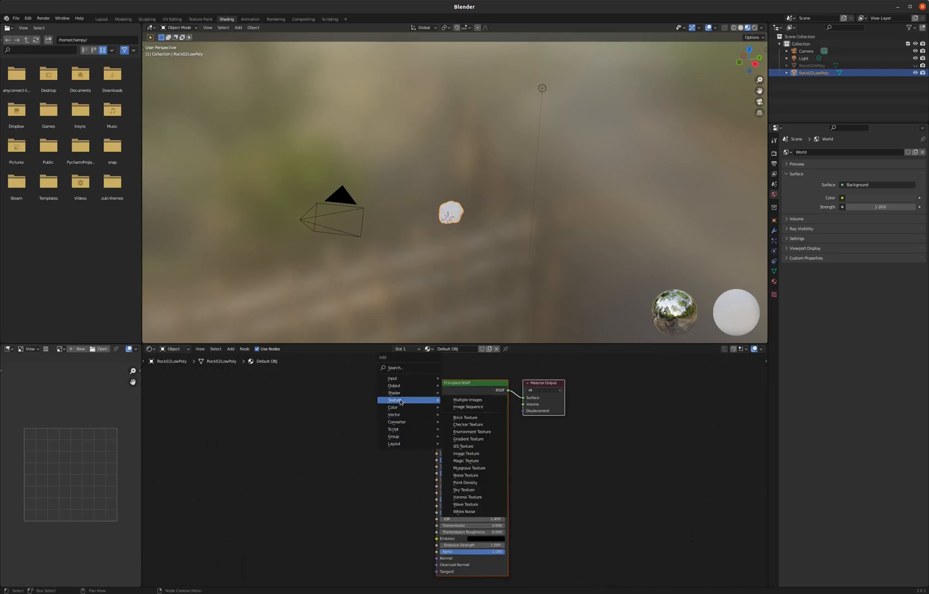
Step: Add an Image Texture node with a new 2048-wide Rock02Color image feeding Base Color
{"action": "left_click", "coordinate": [466, 453]}
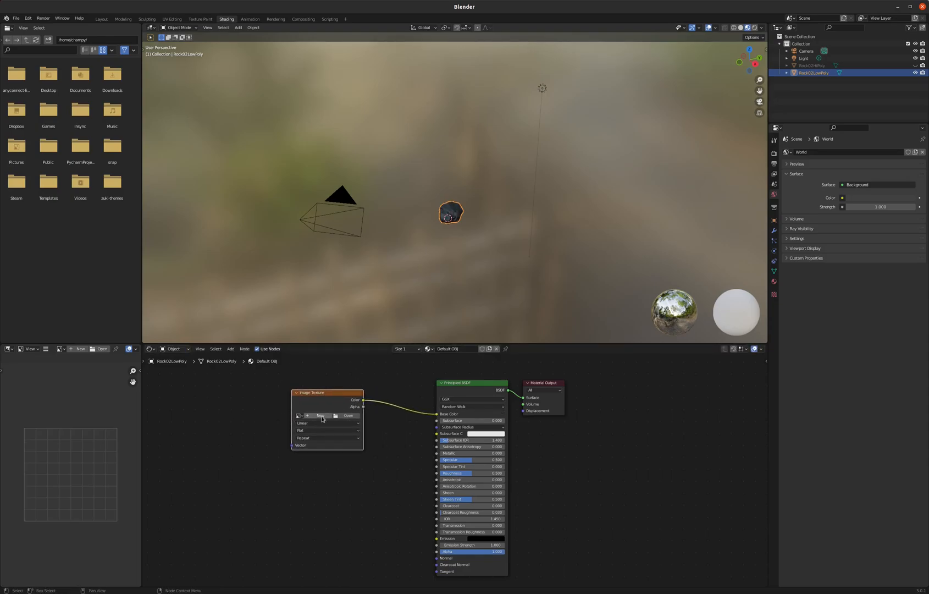
{"action": "left_click", "coordinate": [322, 415]}
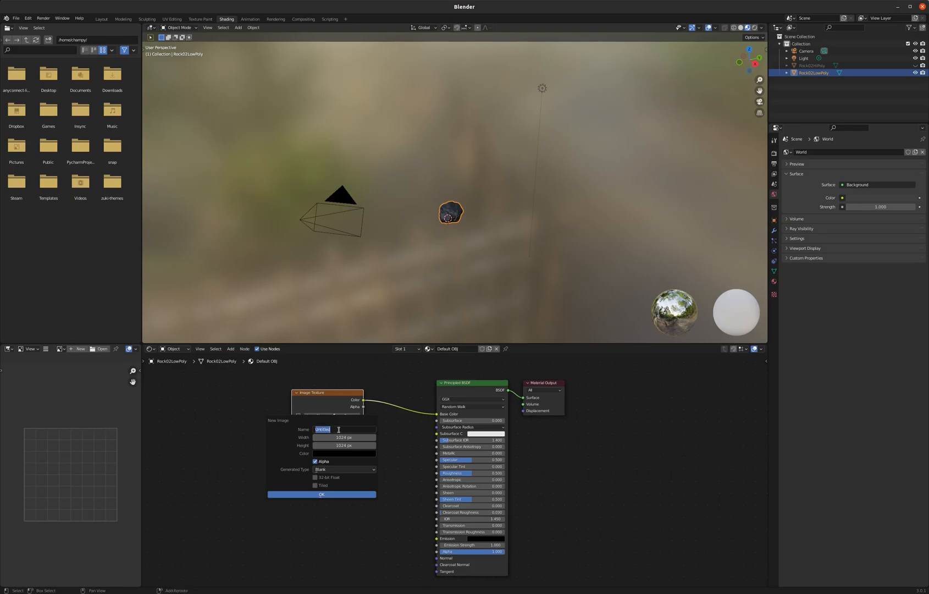
{"action": "type", "text": "Rock02Col"}
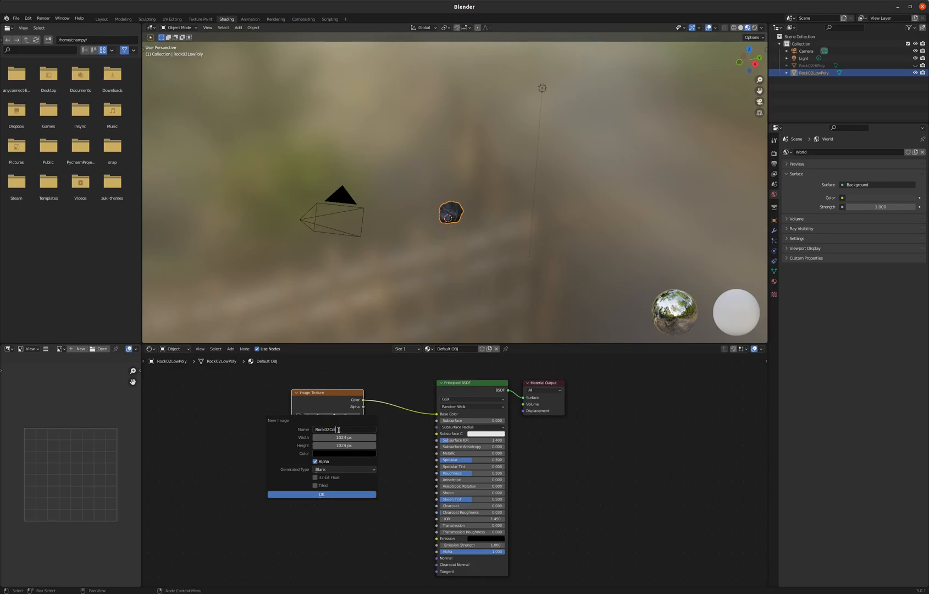
{"action": "left_click", "coordinate": [344, 437]}
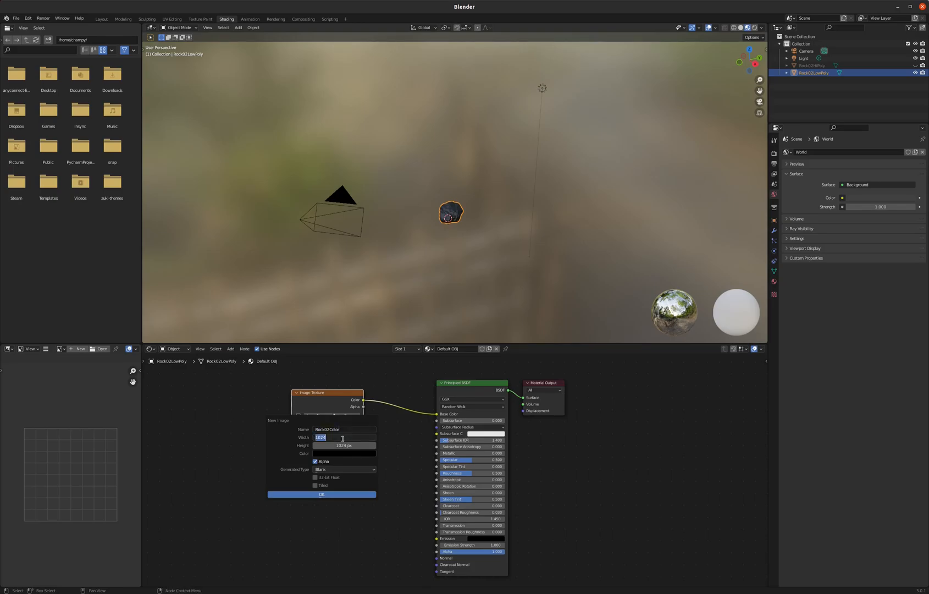
{"action": "type", "text": "2048"}
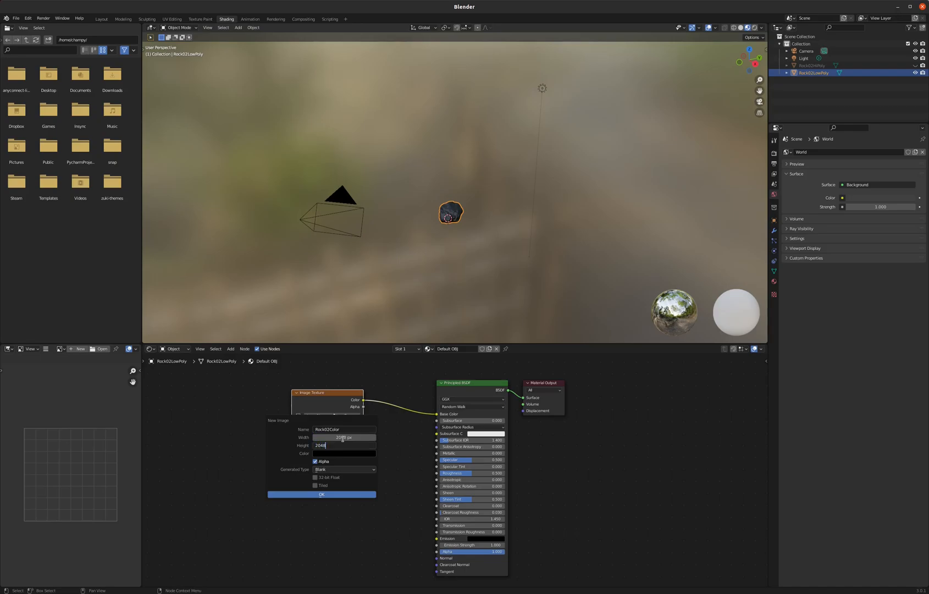
{"action": "left_click", "coordinate": [322, 493]}
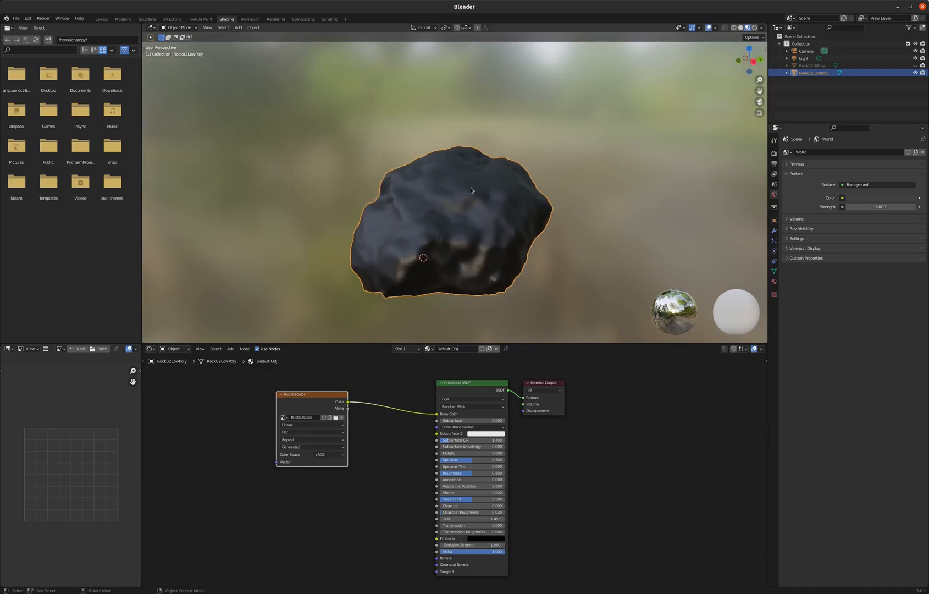
{"action": "mouse_move", "coordinate": [254, 125]}
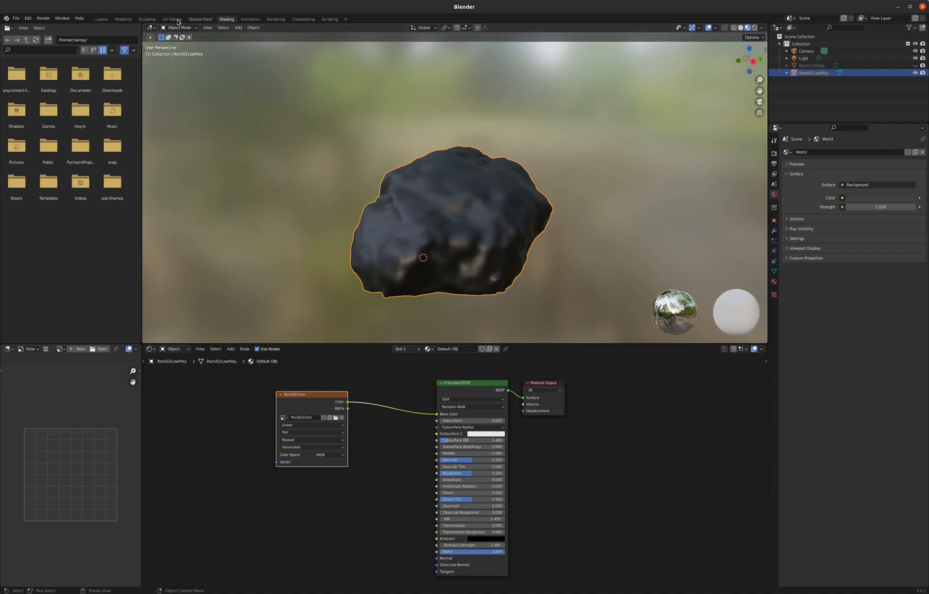
{"action": "left_click", "coordinate": [172, 19]}
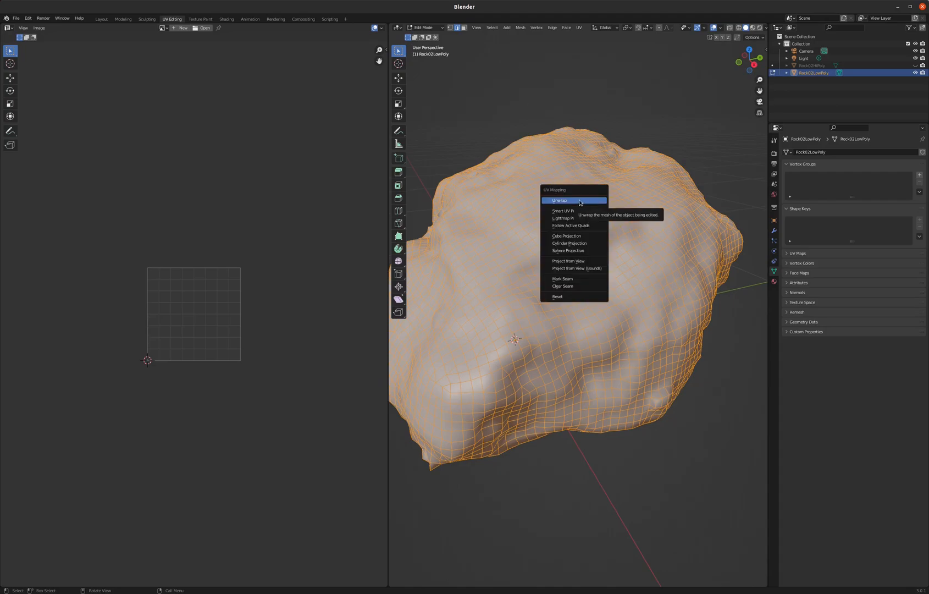
Step: Unwrap the low-poly rock with Smart UV Project and confirm the projection
{"action": "left_click", "coordinate": [563, 211]}
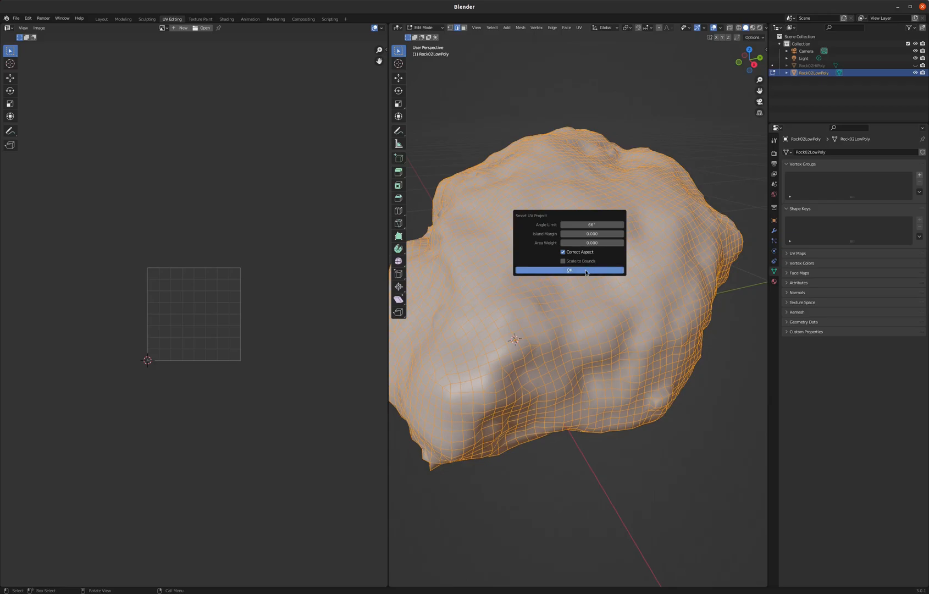
{"action": "left_click", "coordinate": [568, 270]}
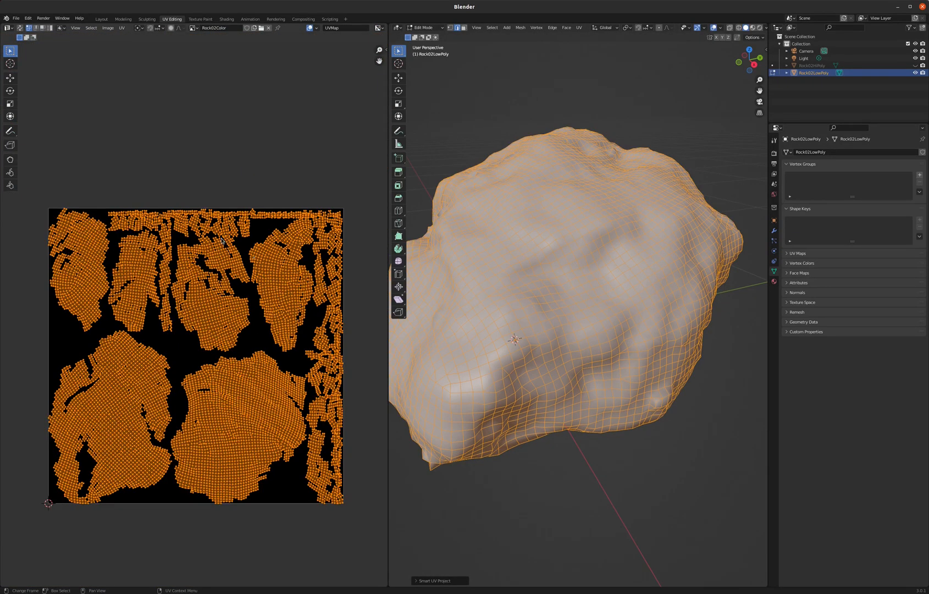
{"action": "left_click", "coordinate": [101, 19]}
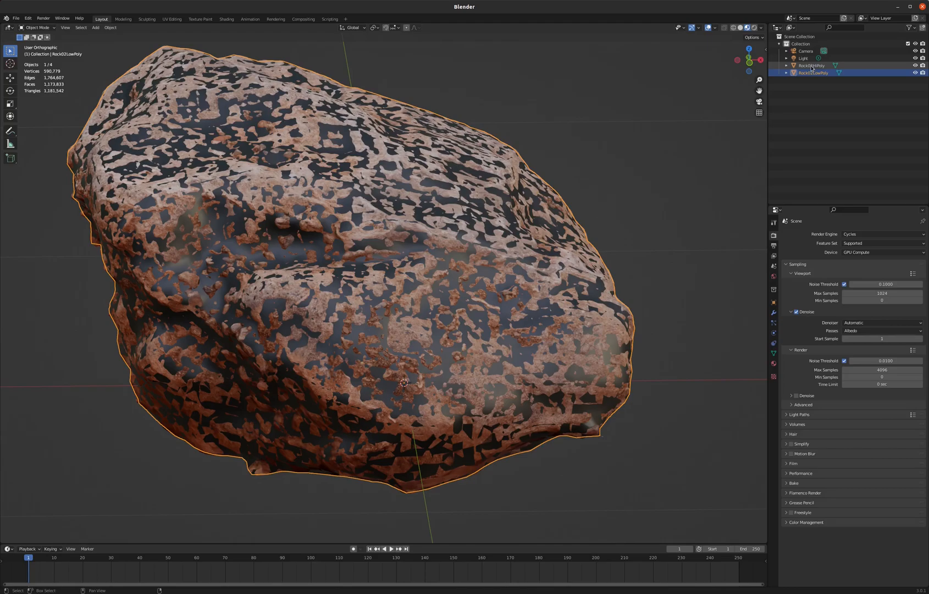
Step: Select both rocks and set the bake type to Diffuse with lighting contributions excluded
{"action": "left_click", "coordinate": [813, 65]}
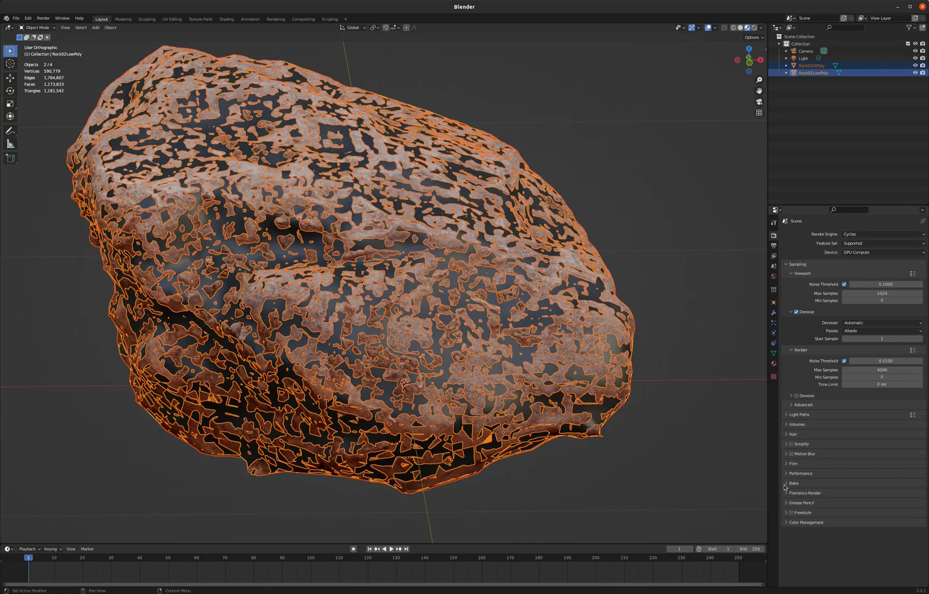
{"action": "left_click", "coordinate": [794, 483]}
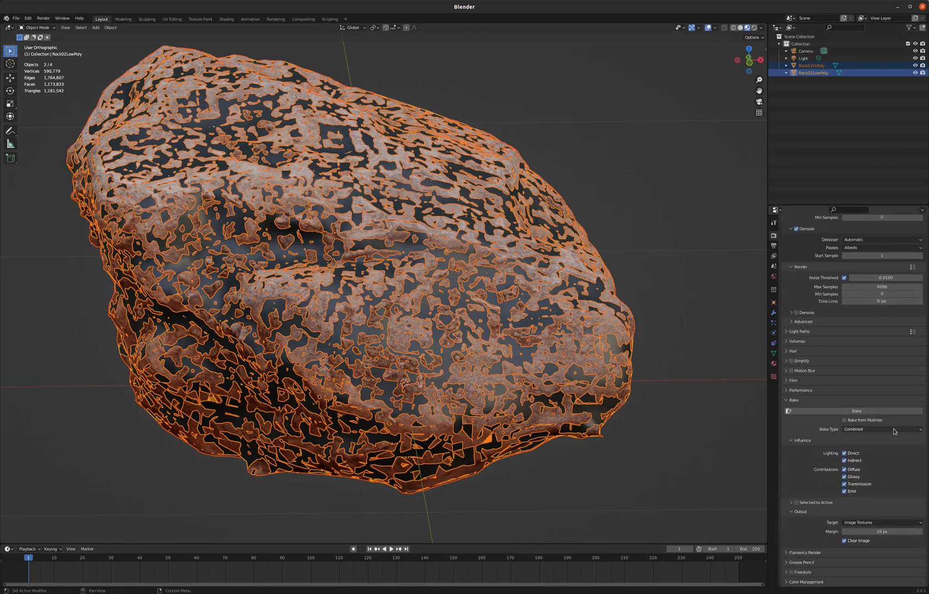
{"action": "left_click", "coordinate": [880, 428]}
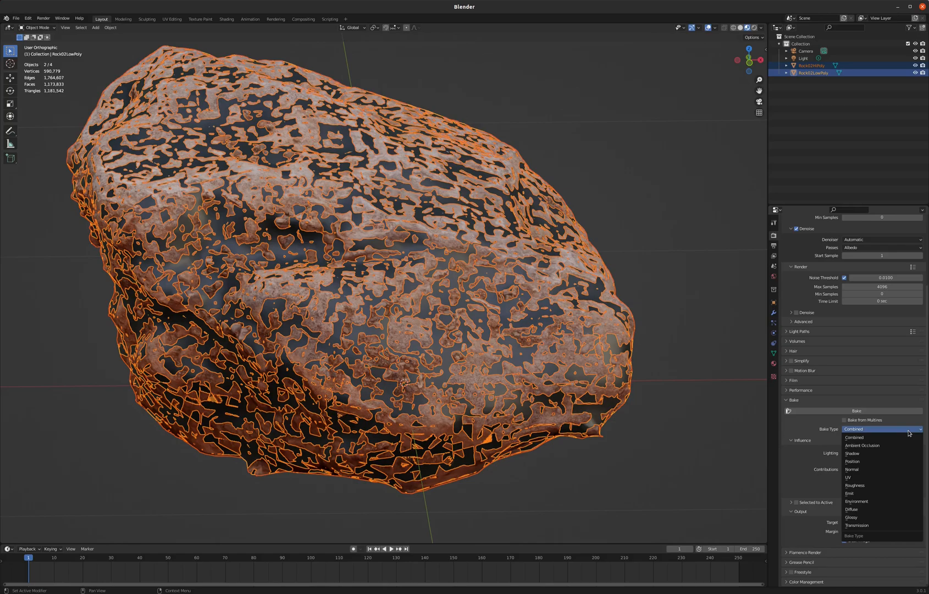
{"action": "mouse_move", "coordinate": [862, 468]}
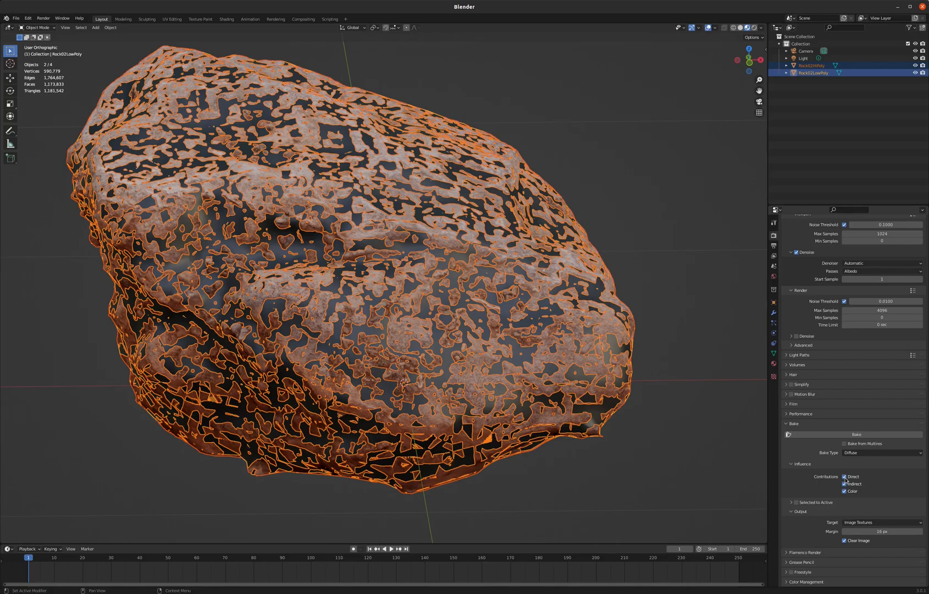
{"action": "left_click", "coordinate": [845, 476]}
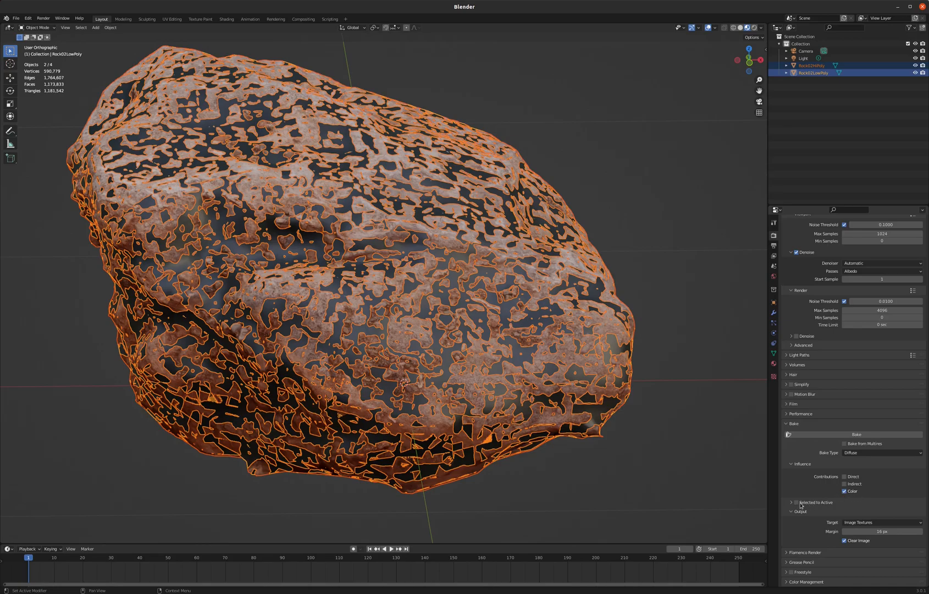
Step: Enable Selected to Active baking with a cage and 0.1 m extrusion distance
{"action": "left_click", "coordinate": [796, 502]}
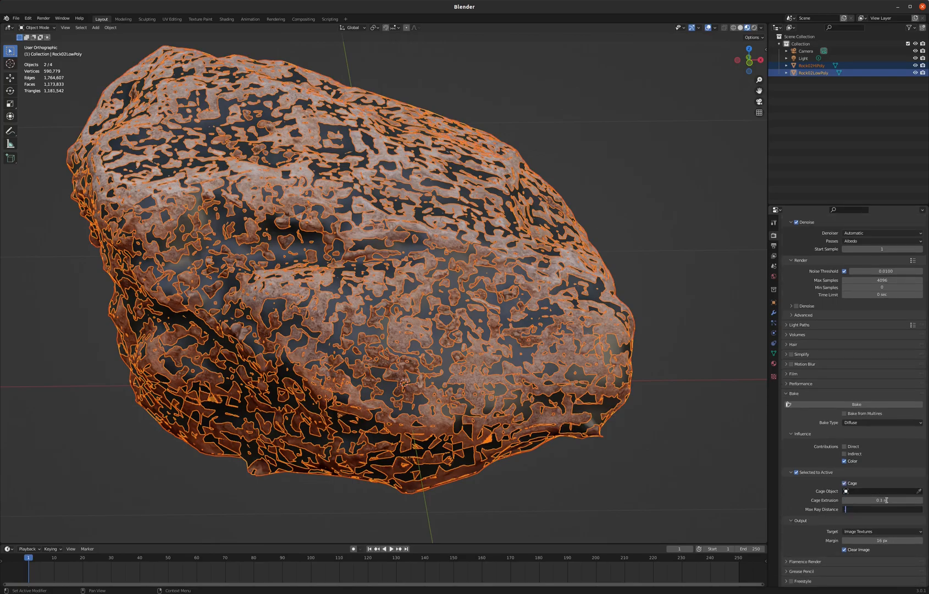
{"action": "left_click", "coordinate": [881, 509]}
{"action": "type", "text": "0.1 m"}
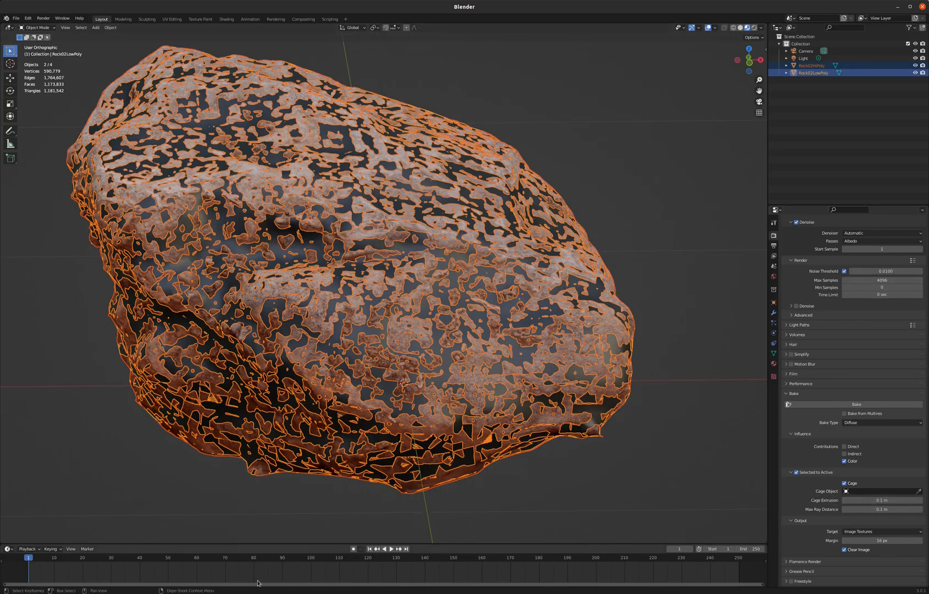
{"action": "left_click", "coordinate": [856, 405]}
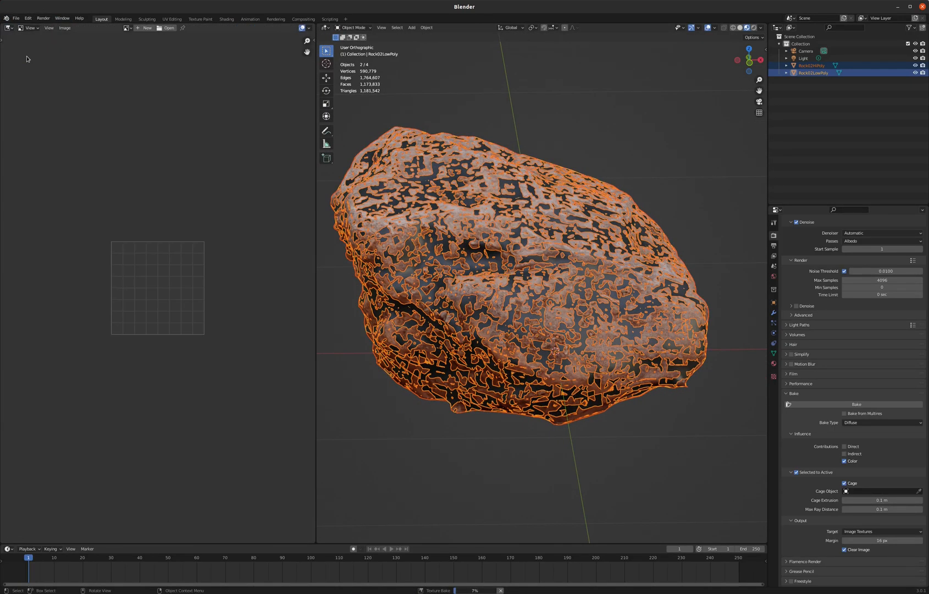
Step: Show the baked Rock02Color image in the Image Editor to check the result
{"action": "left_click", "coordinate": [125, 27]}
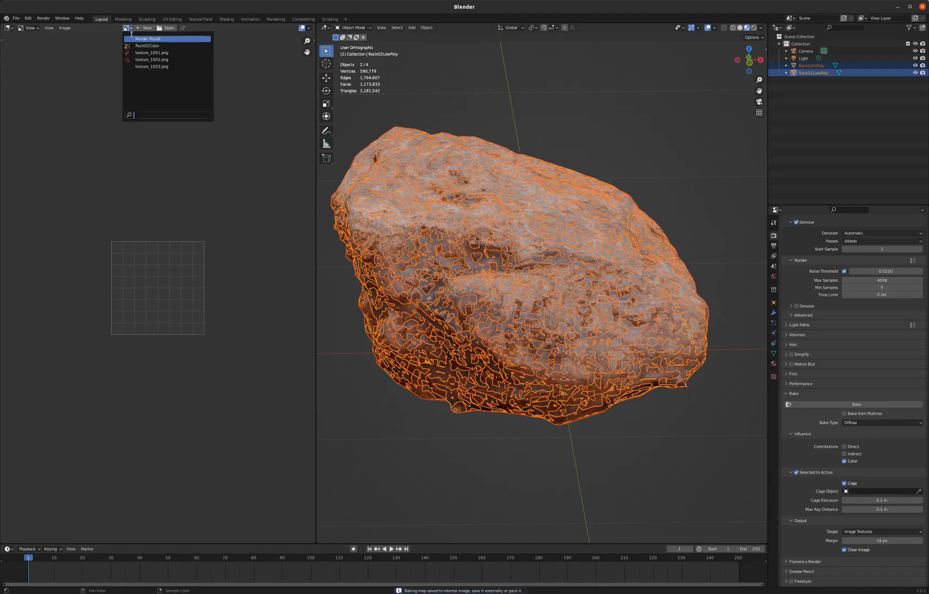
{"action": "left_click", "coordinate": [148, 45]}
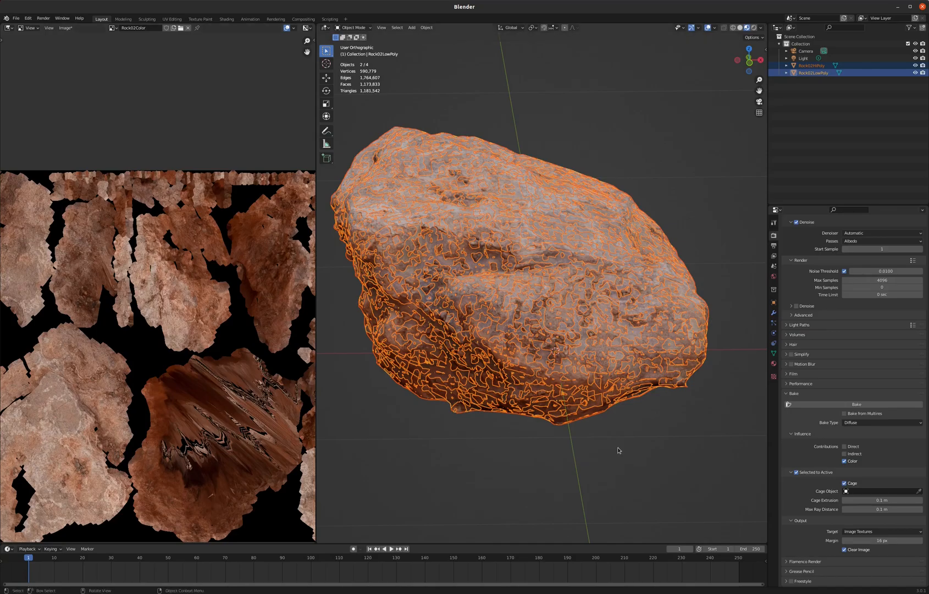
{"action": "mouse_move", "coordinate": [218, 324]}
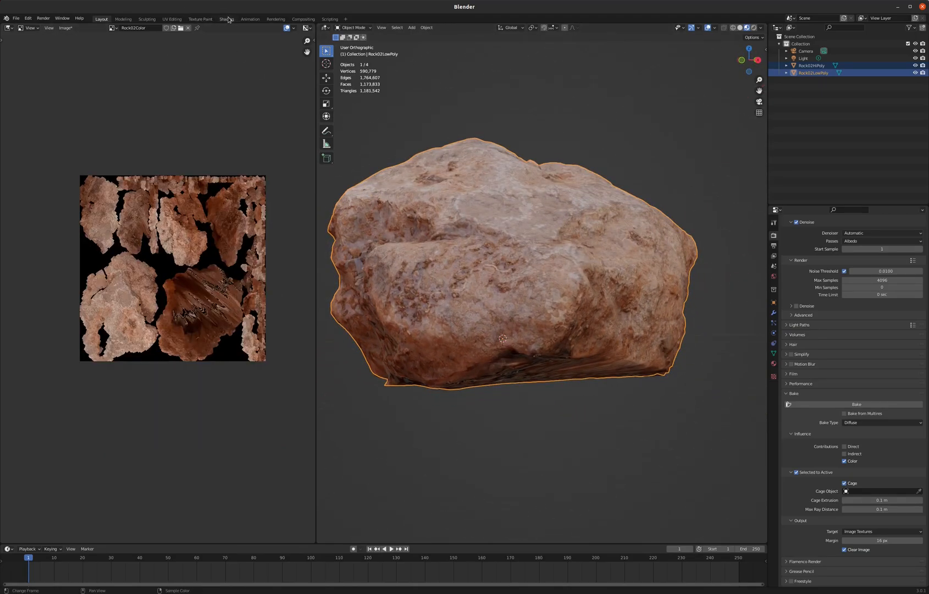
{"action": "left_click", "coordinate": [227, 19]}
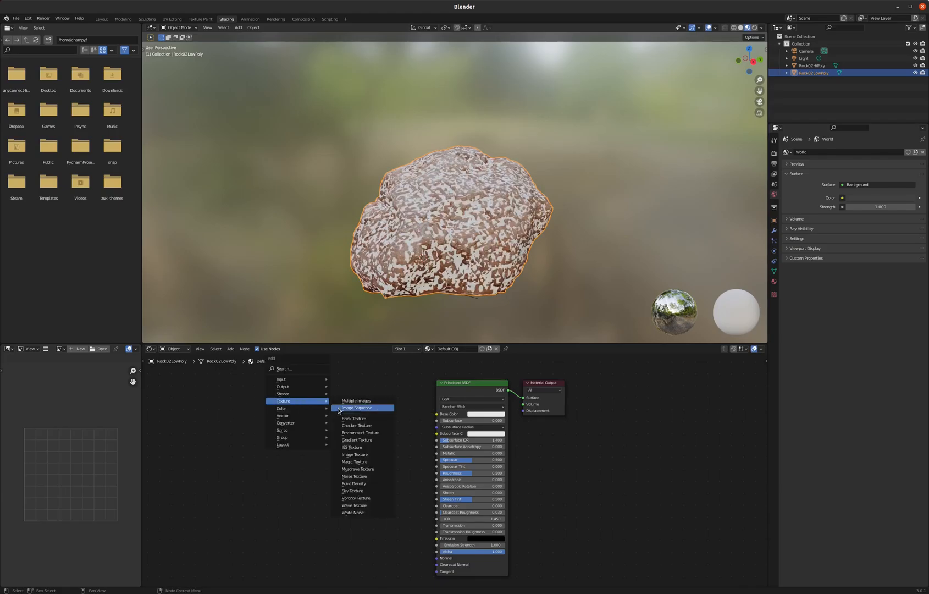
Step: Add an Image Texture node with a new Rock02Normal image set to Non-Color
{"action": "left_click", "coordinate": [354, 454]}
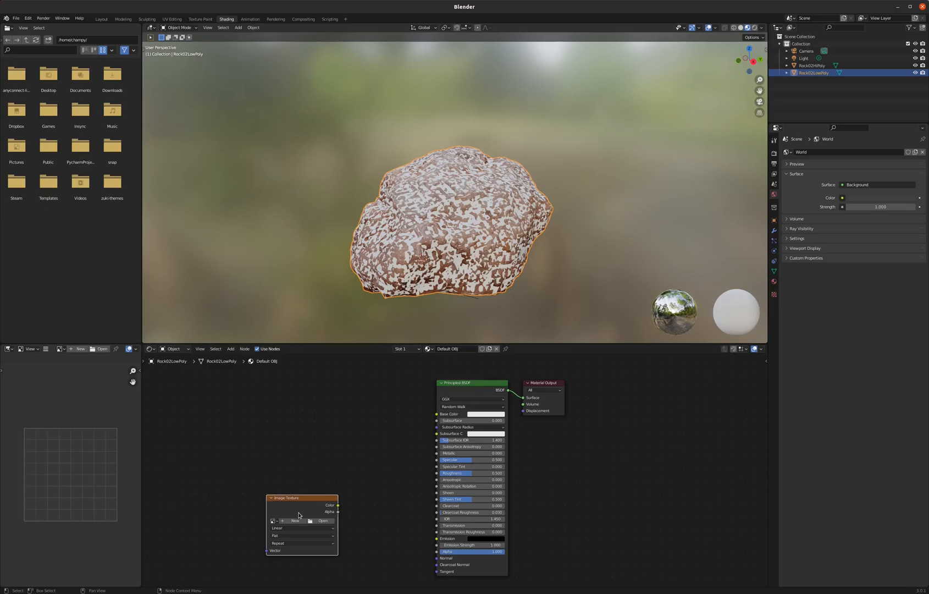
{"action": "left_click", "coordinate": [294, 521]}
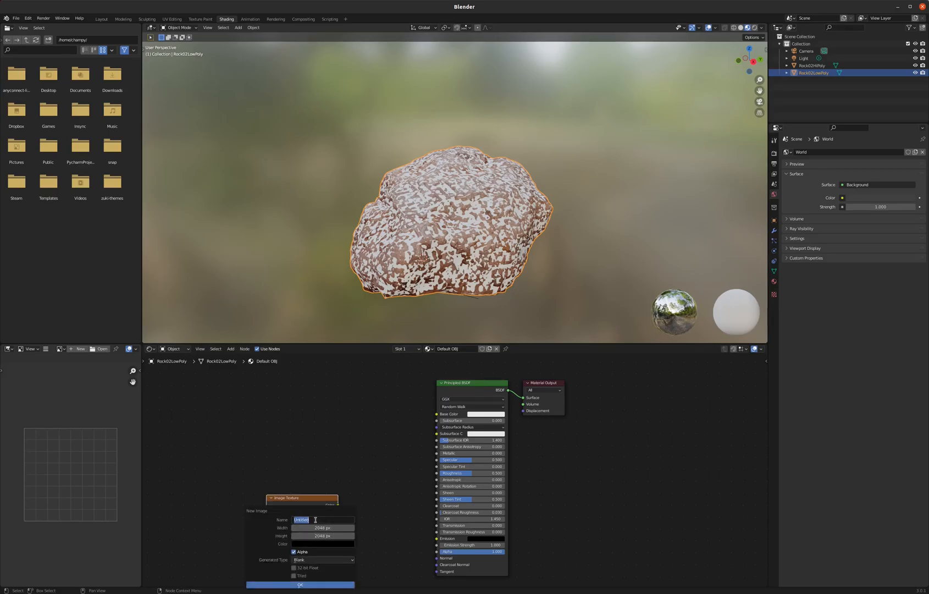
{"action": "type", "text": "Rock02Normal"}
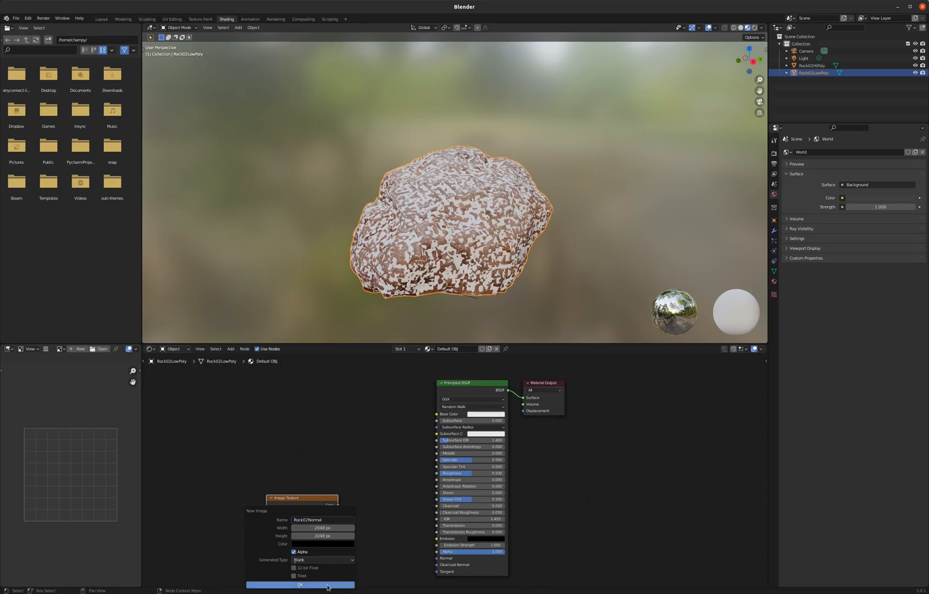
{"action": "left_click", "coordinate": [299, 584]}
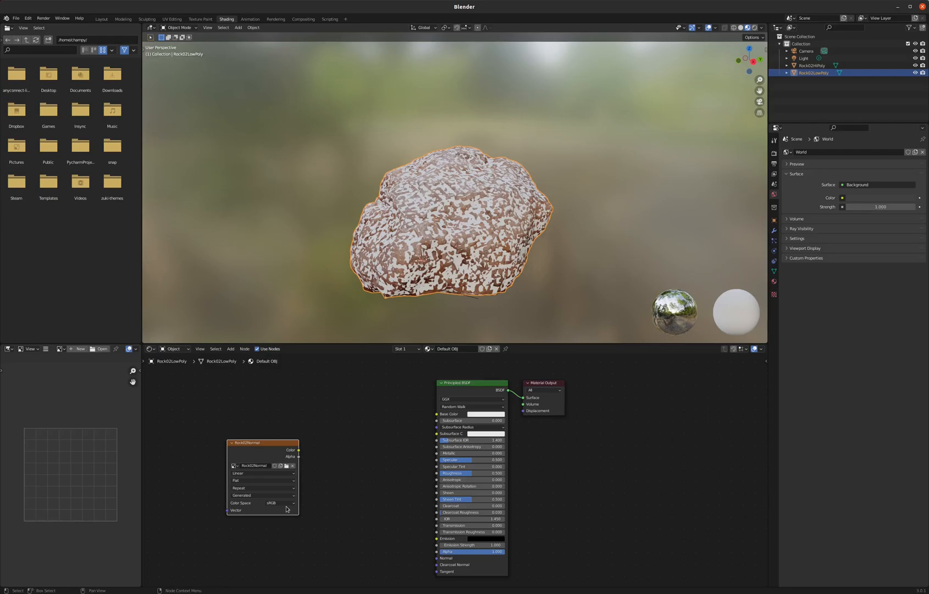
{"action": "left_click", "coordinate": [278, 502]}
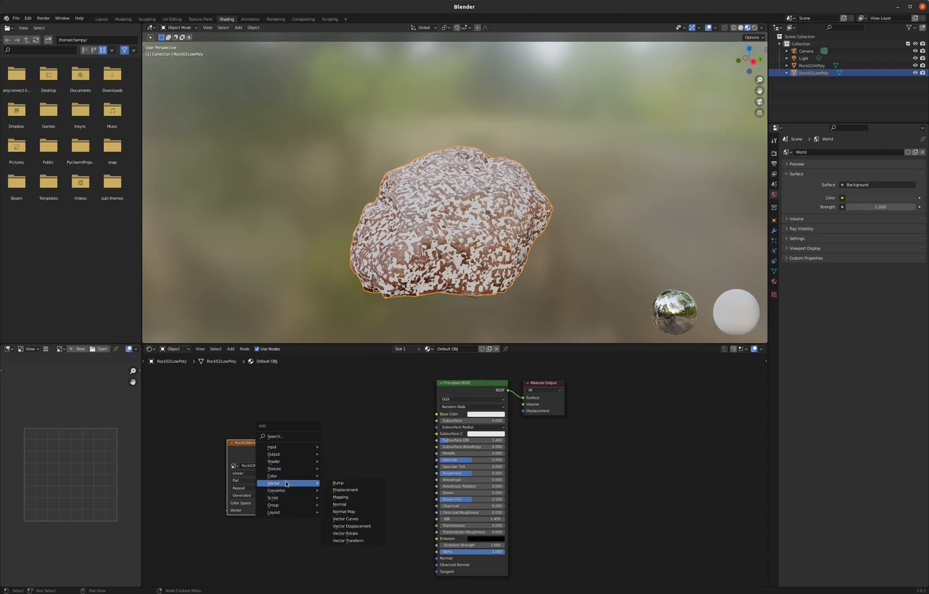
Step: Route it through a Normal Map node into the BSDF Normal input and select both rocks
{"action": "left_click", "coordinate": [344, 497]}
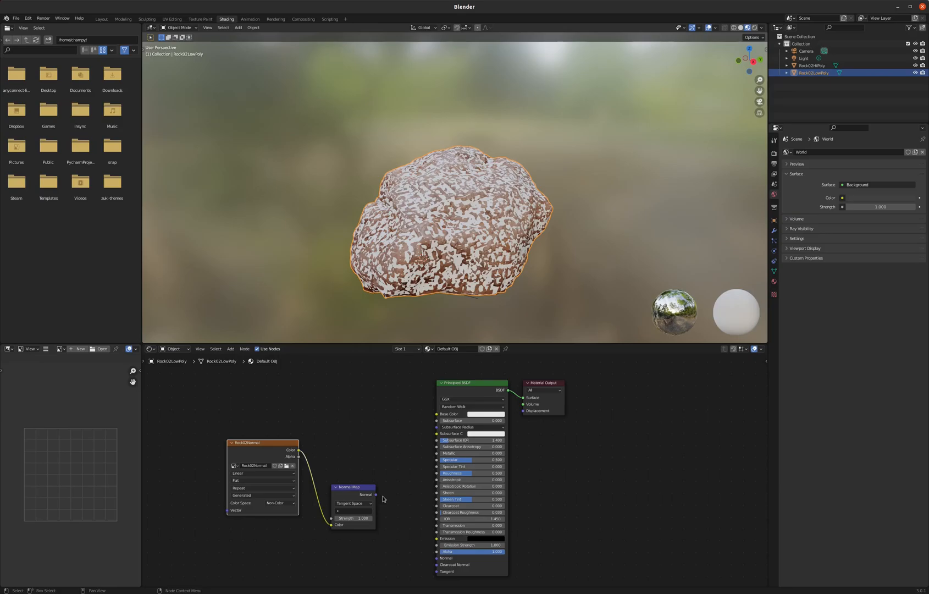
{"action": "left_click_drag", "start_coordinate": [377, 494], "coordinate": [439, 558]}
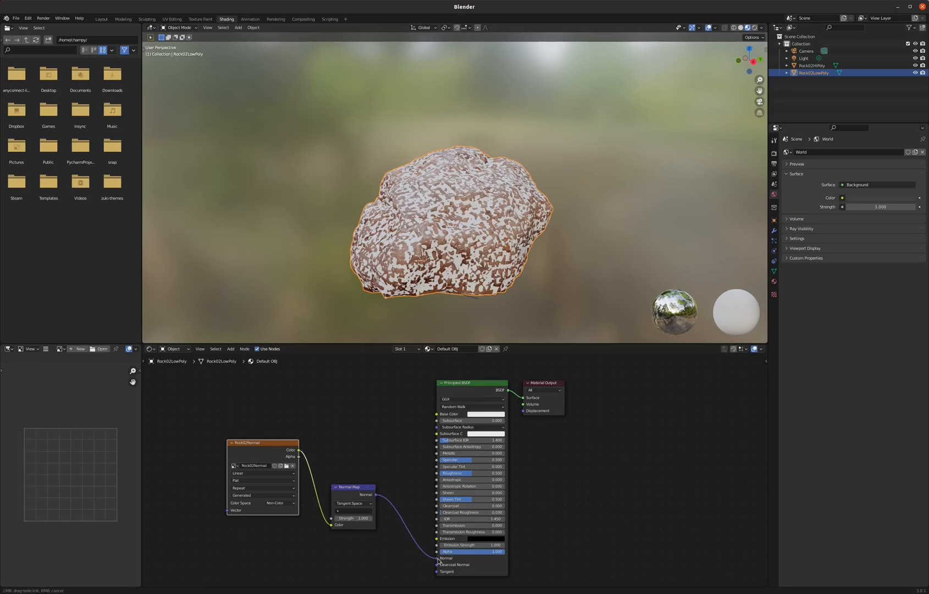
{"action": "left_click", "coordinate": [101, 19]}
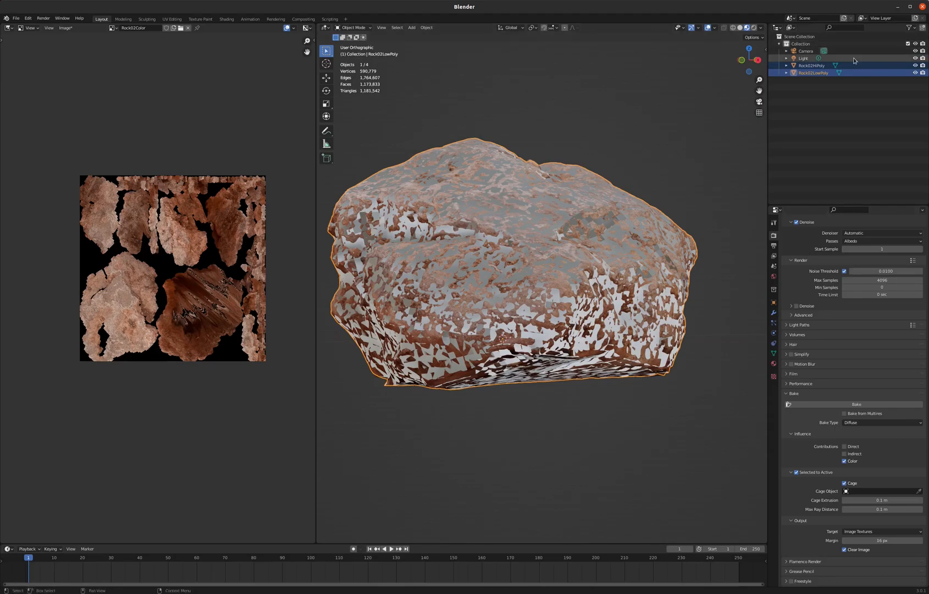
{"action": "left_click", "coordinate": [812, 65]}
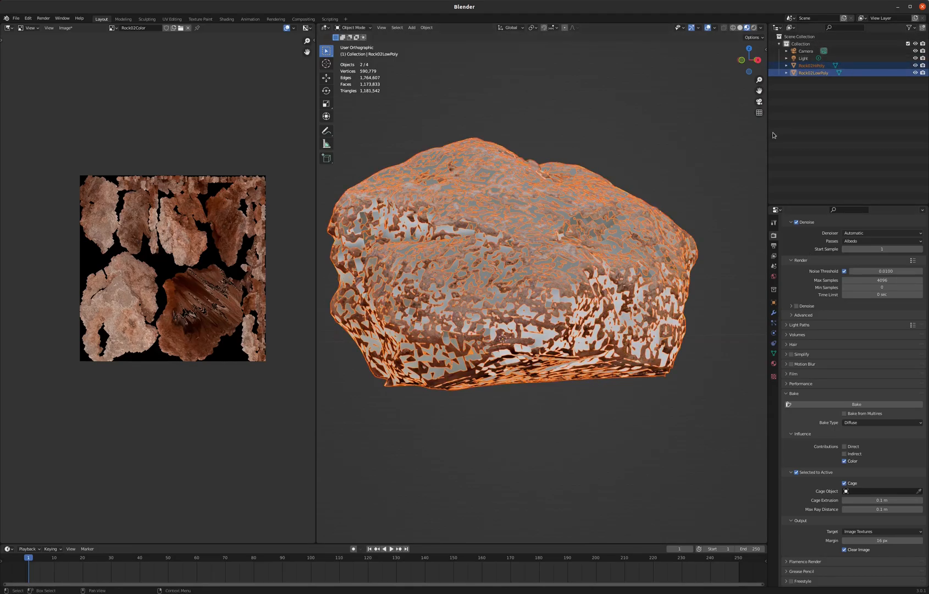
Step: Bake the normal map into Rock02Normal, then hide the high-poly rock
{"action": "left_click", "coordinate": [882, 422]}
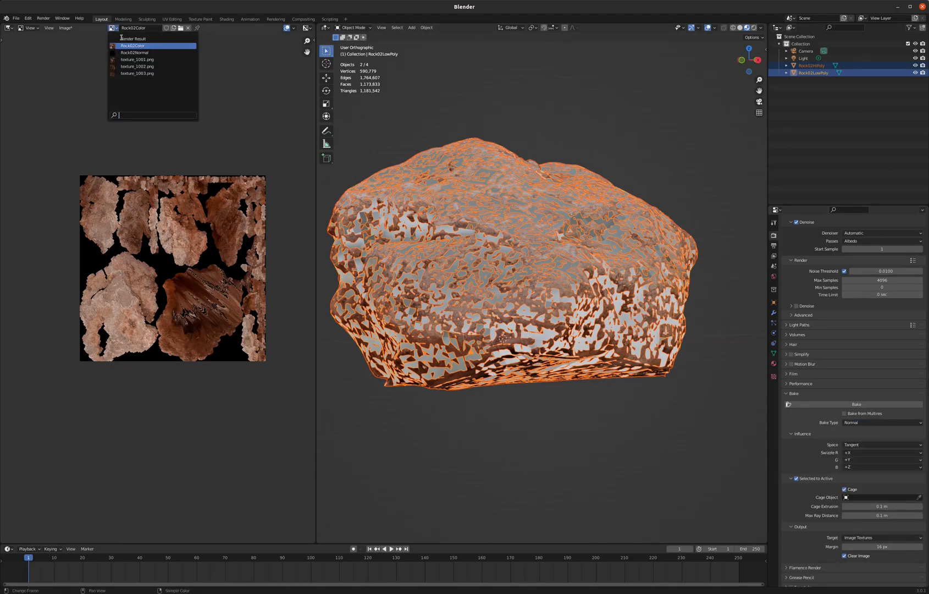
{"action": "left_click", "coordinate": [134, 52]}
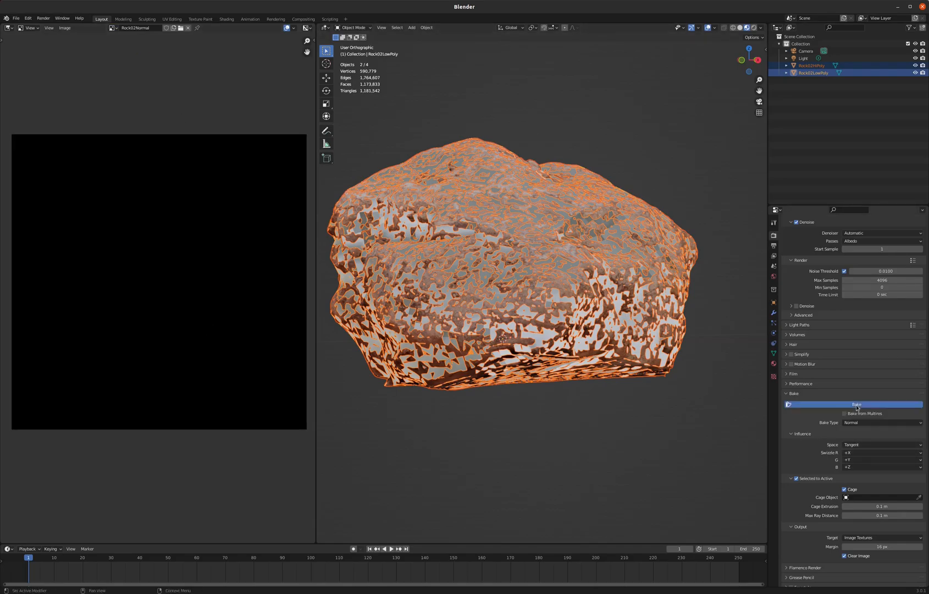
{"action": "left_click", "coordinate": [856, 405]}
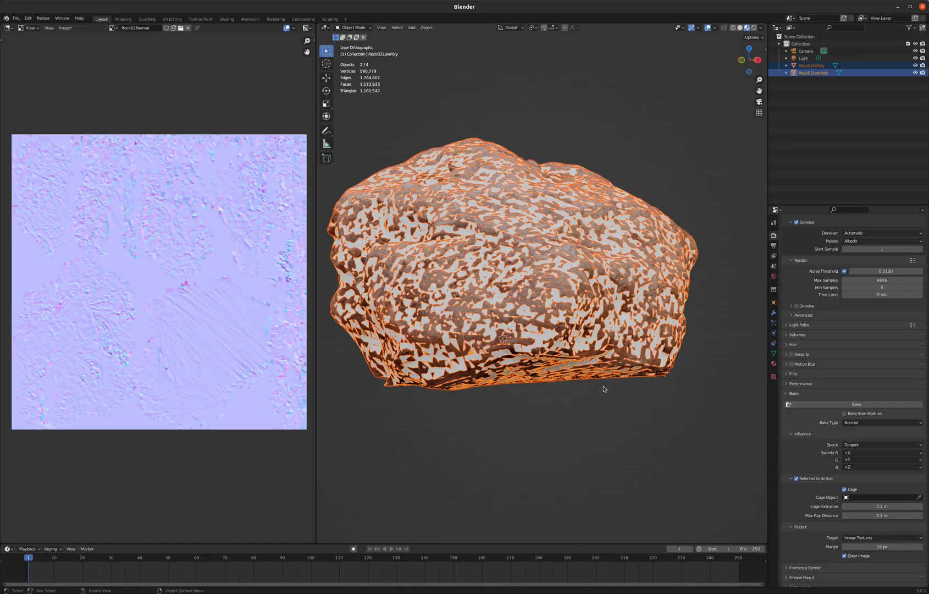
{"action": "left_click", "coordinate": [855, 405]}
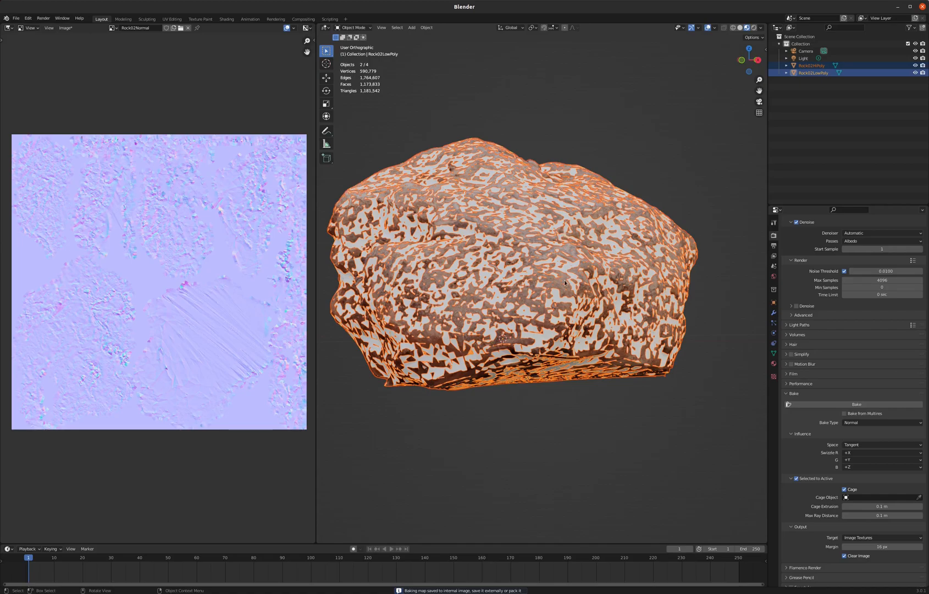
{"action": "mouse_move", "coordinate": [530, 185]}
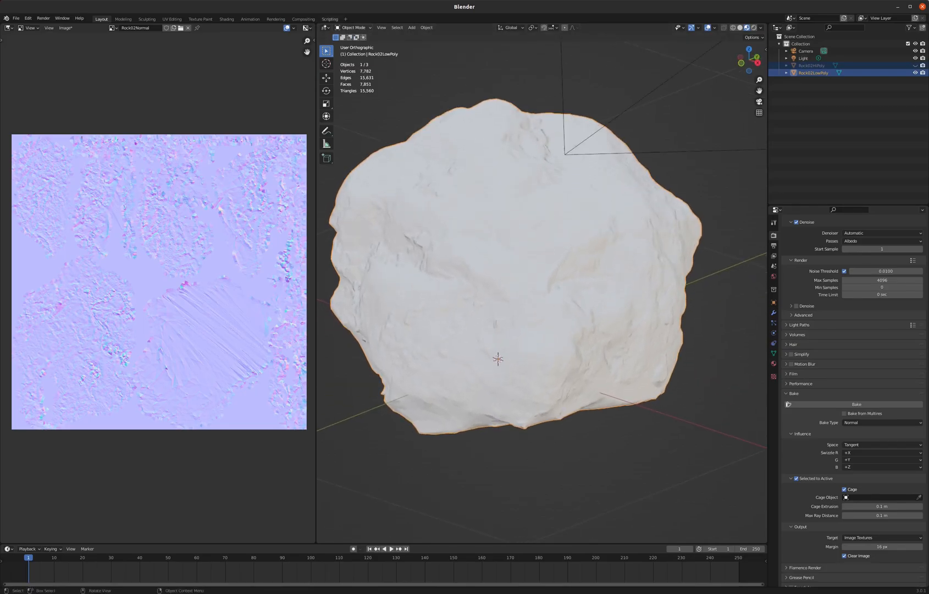
Step: Connect Rock02Color to Base Color, check the rock's smeared underside, and enter Texture Paint
{"action": "left_click", "coordinate": [225, 18]}
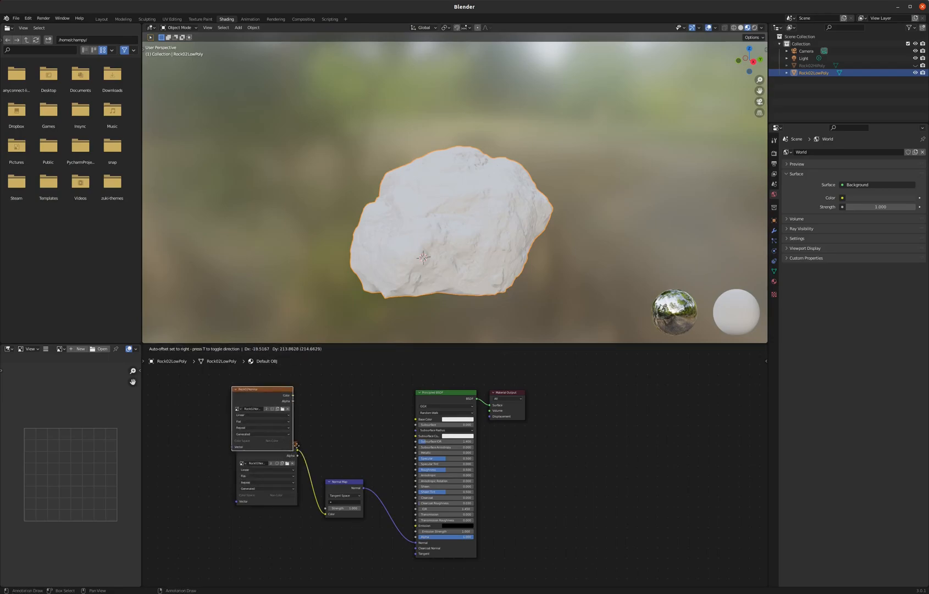
{"action": "left_click", "coordinate": [261, 383]}
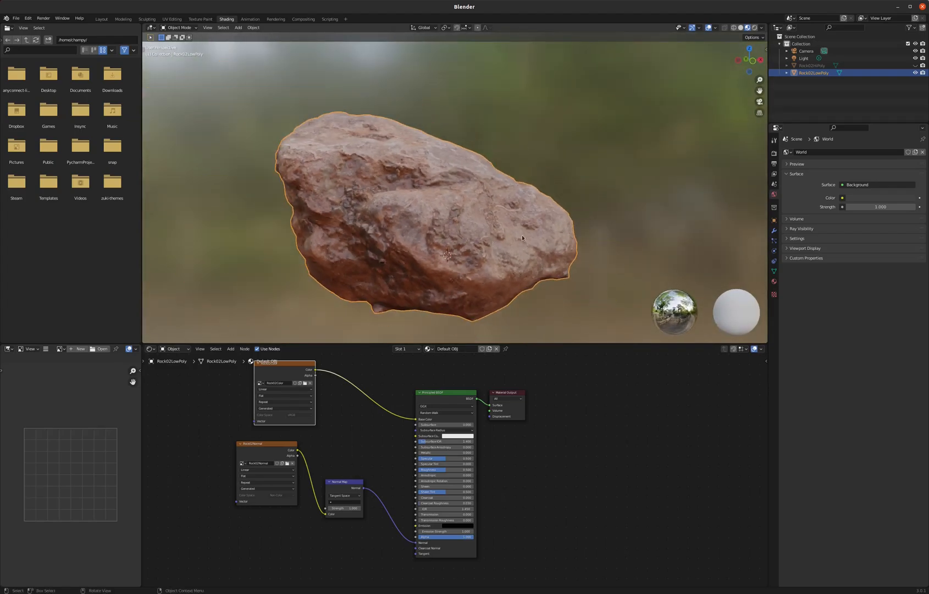
{"action": "left_click_drag", "start_coordinate": [521, 237], "coordinate": [466, 211]}
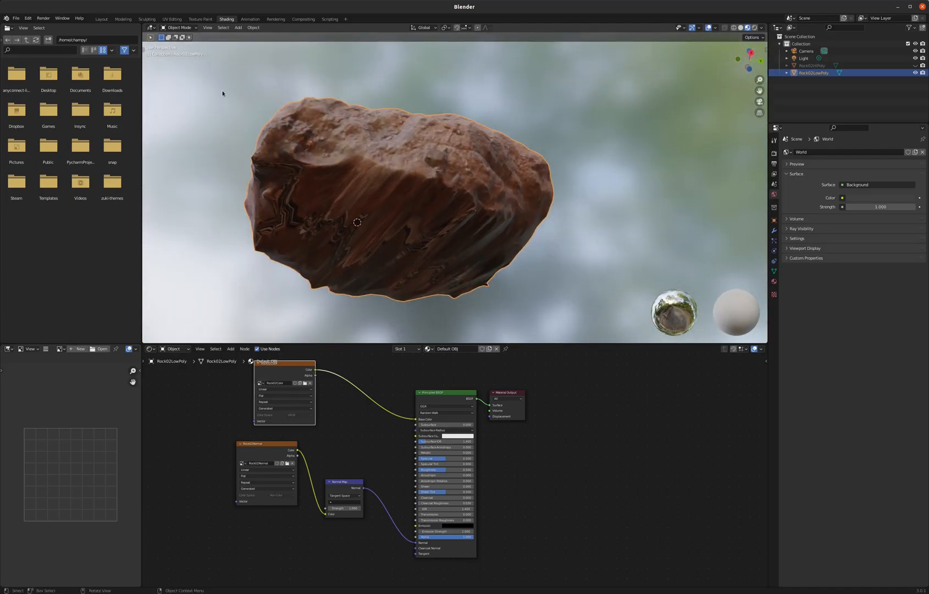
{"action": "left_click", "coordinate": [200, 18]}
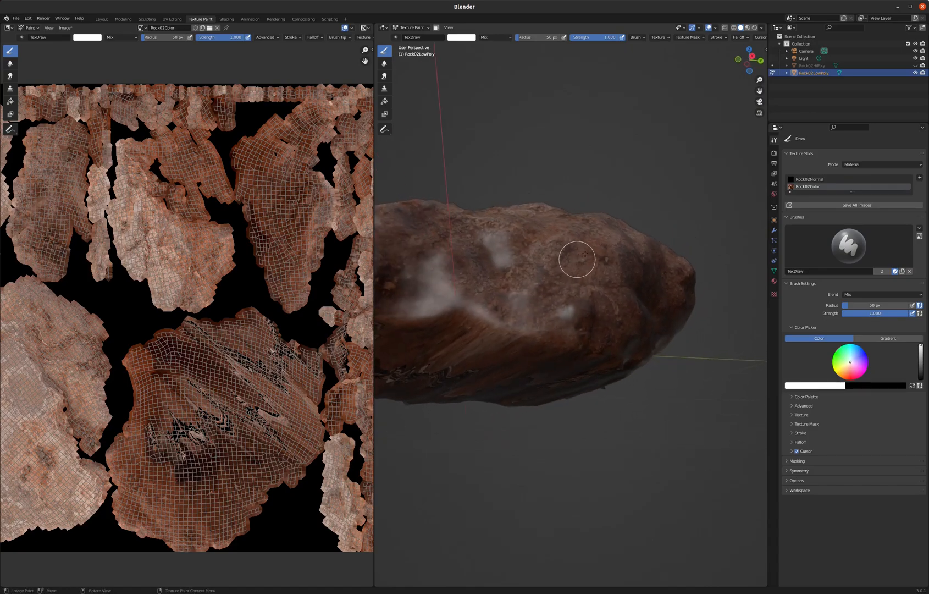
Step: Clone-paint clean rock texture over the smeared and stretched patches on the underside
{"action": "left_click", "coordinate": [10, 88]}
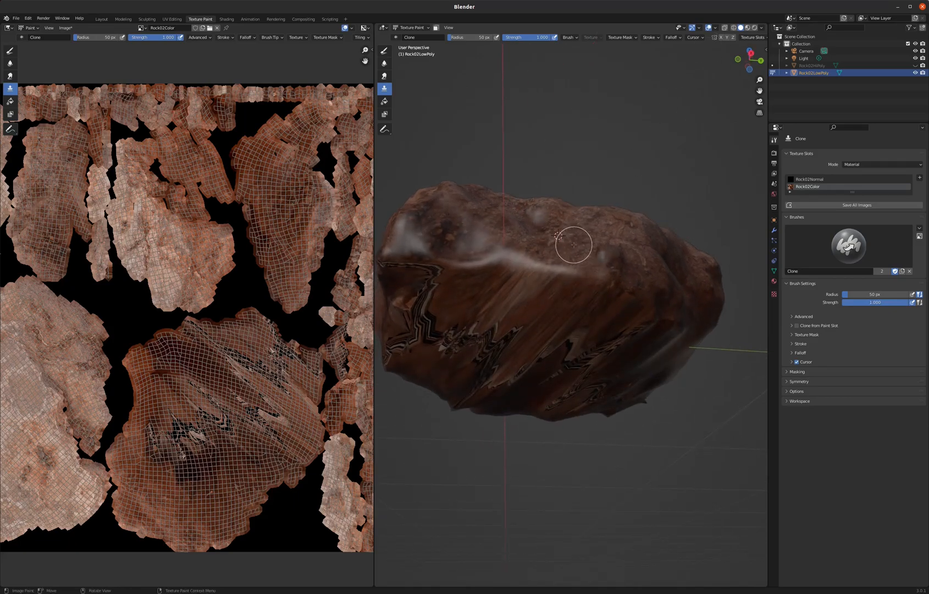
{"action": "left_click_drag", "start_coordinate": [573, 246], "coordinate": [538, 277]}
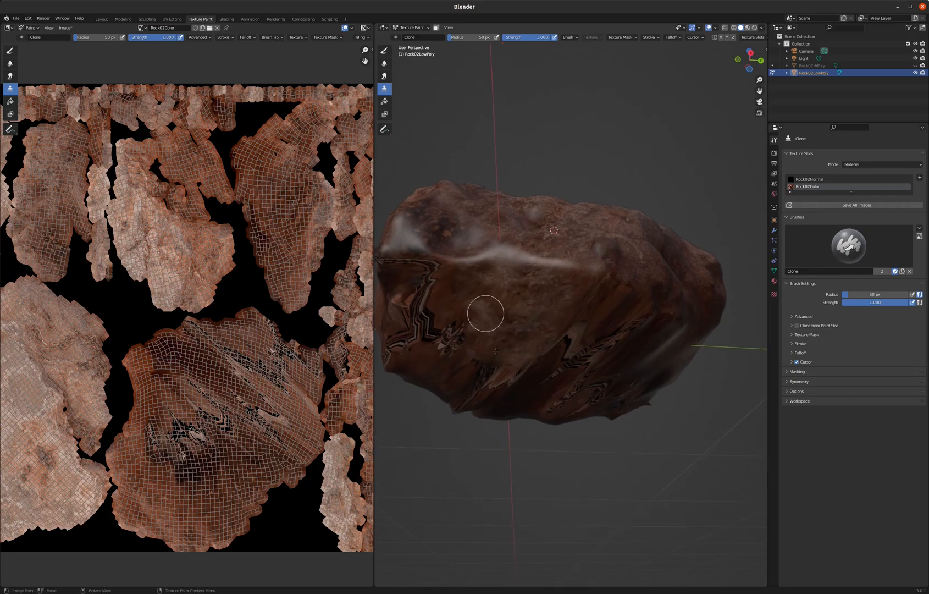
{"action": "left_click_drag", "start_coordinate": [485, 315], "coordinate": [614, 333]}
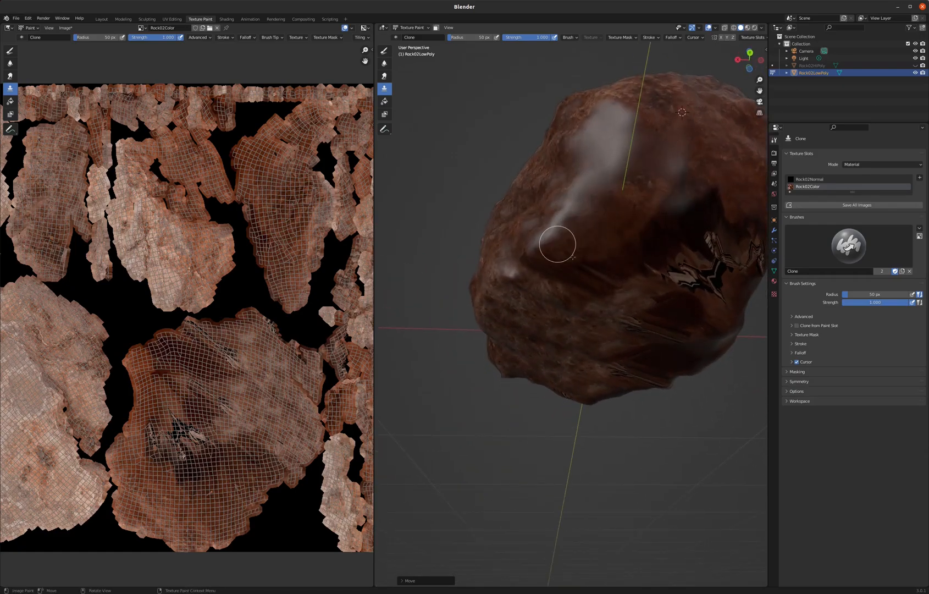
{"action": "left_click_drag", "start_coordinate": [557, 244], "coordinate": [708, 250]}
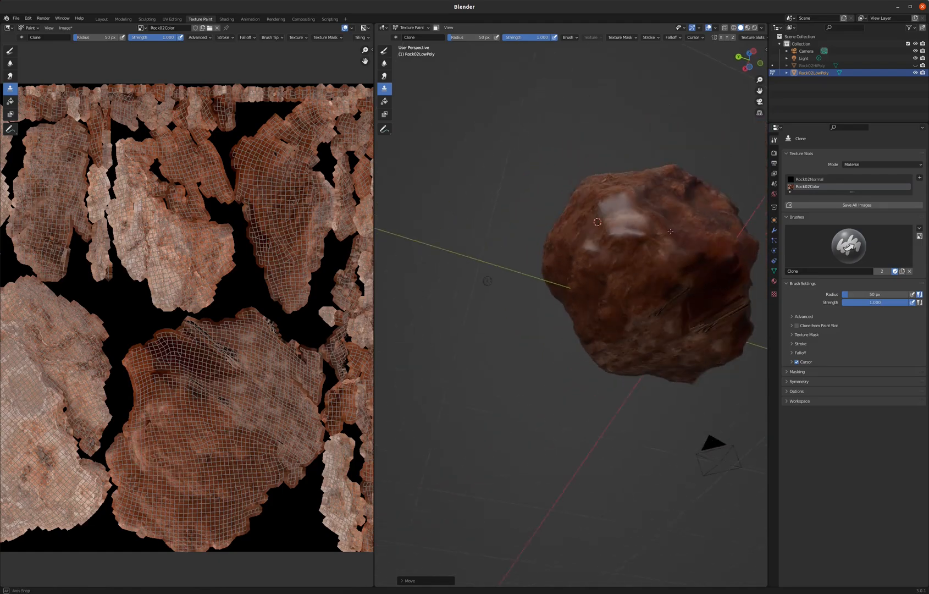
{"action": "left_click_drag", "start_coordinate": [670, 230], "coordinate": [648, 279]}
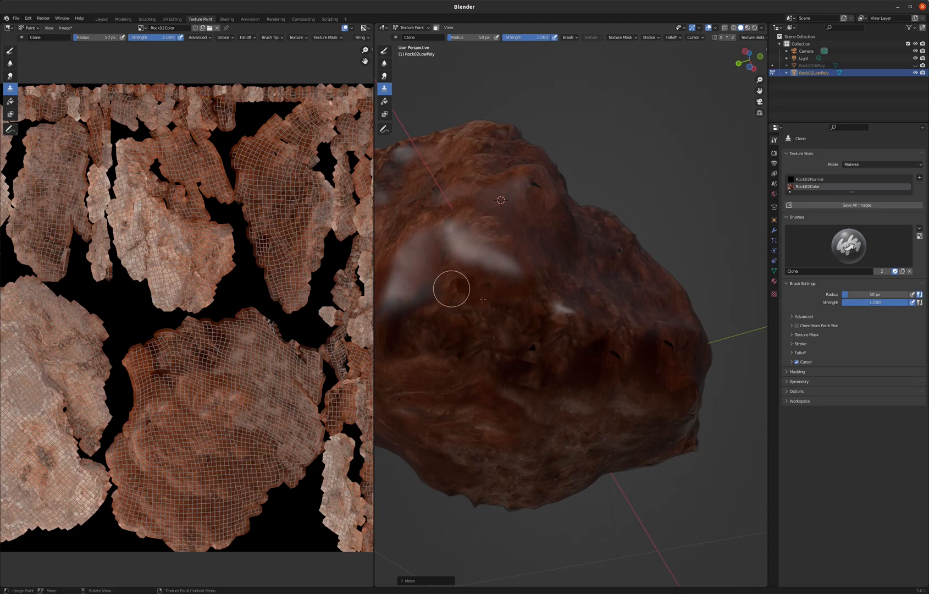
{"action": "left_click_drag", "start_coordinate": [451, 288], "coordinate": [447, 251]}
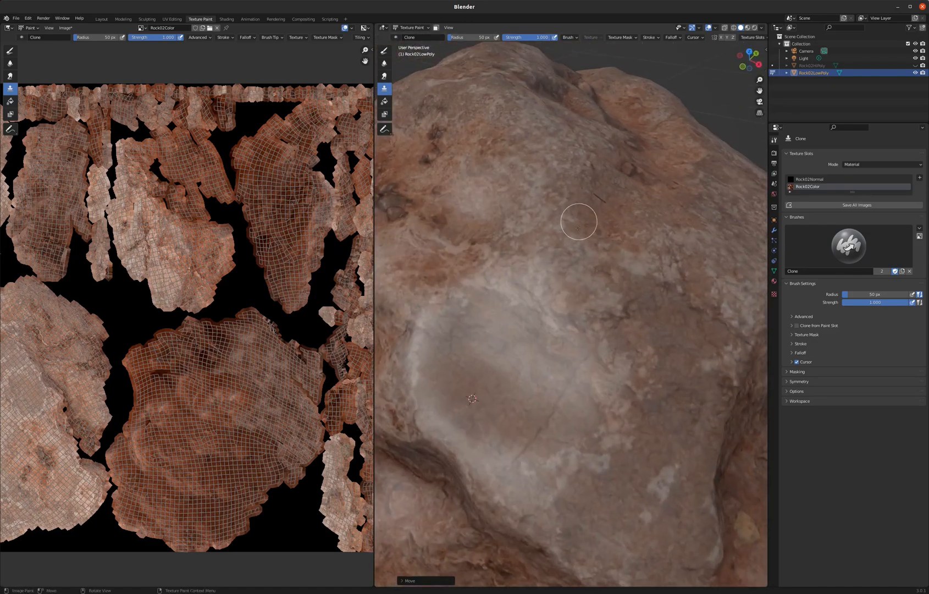
{"action": "left_click_drag", "start_coordinate": [577, 222], "coordinate": [622, 278]}
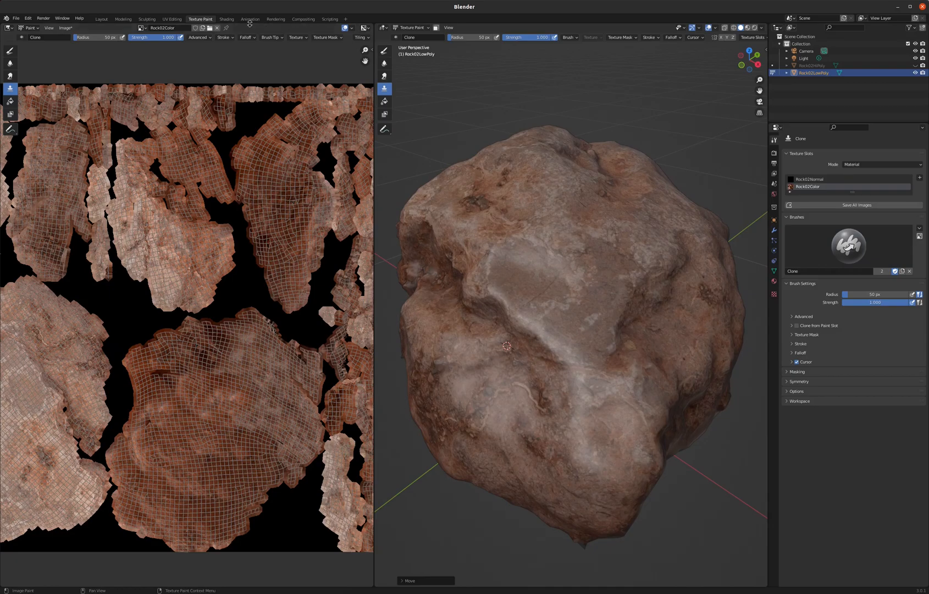
Step: Insert a Hue/Saturation/Value node on the colour map with Hue 0.570 and Saturation 0.500 for a grey rock
{"action": "left_click", "coordinate": [225, 19]}
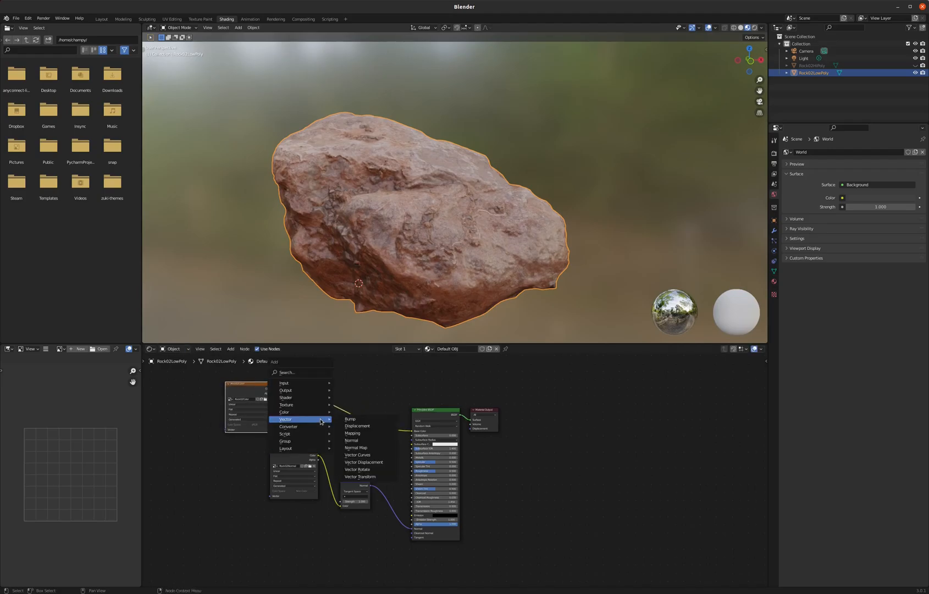
{"action": "mouse_move", "coordinate": [284, 412]}
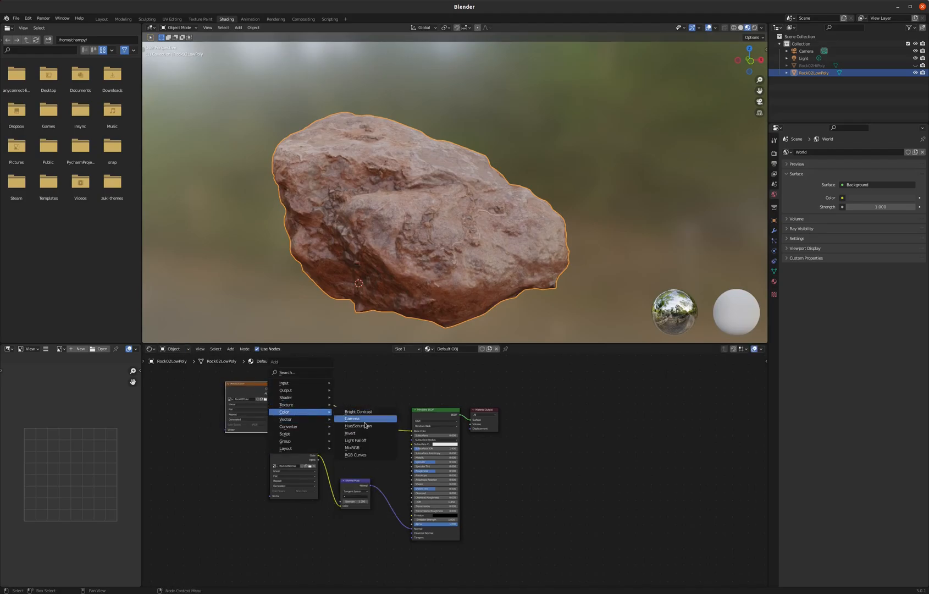
{"action": "left_click", "coordinate": [363, 425]}
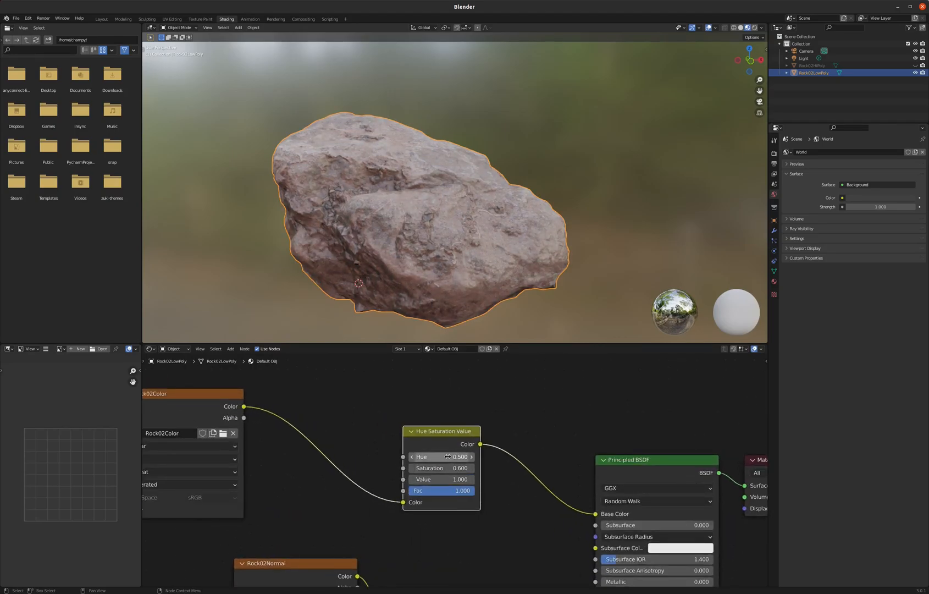
{"action": "left_click_drag", "start_coordinate": [441, 456], "coordinate": [453, 456]}
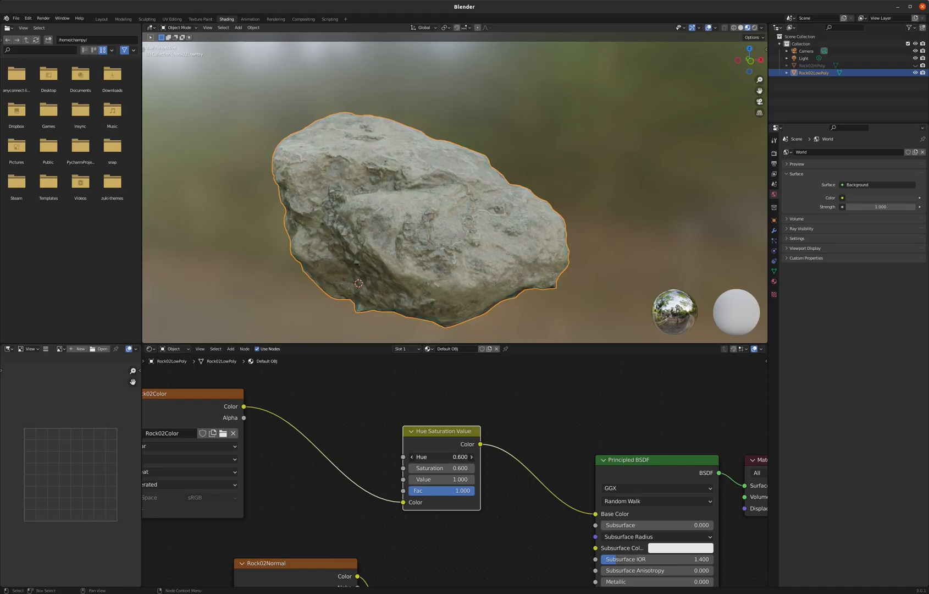
{"action": "left_click", "coordinate": [441, 456]}
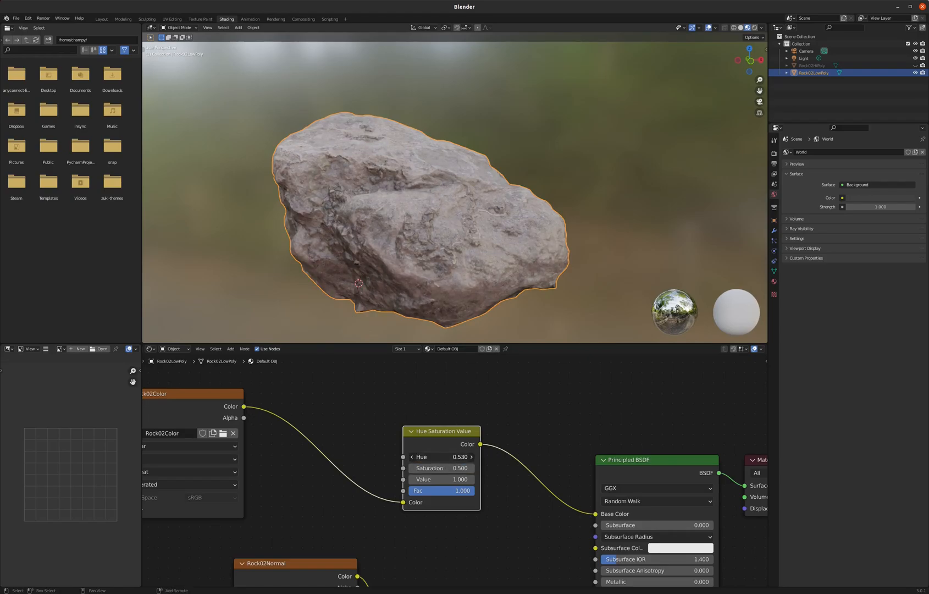
{"action": "left_click_drag", "start_coordinate": [441, 457], "coordinate": [470, 457]}
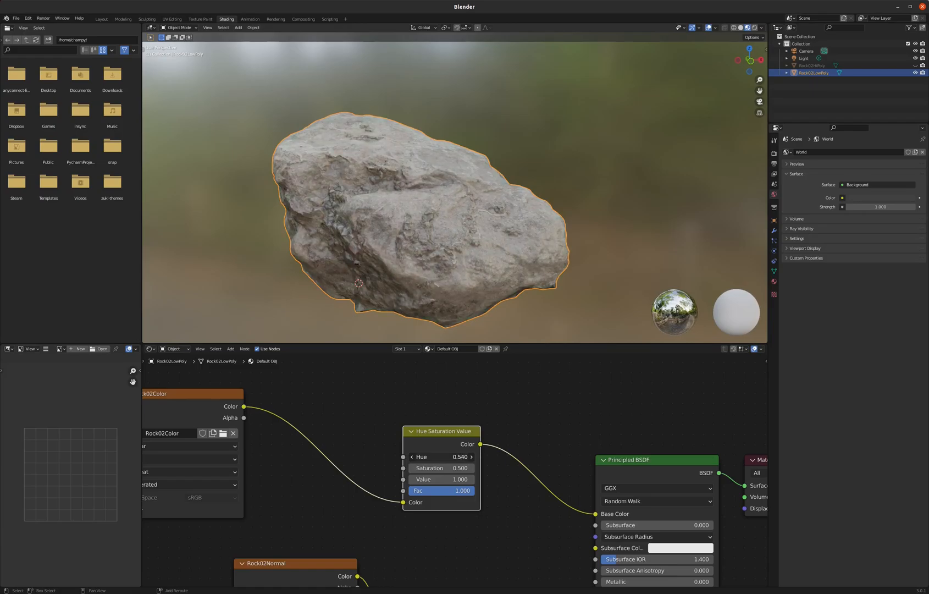
{"action": "left_click_drag", "start_coordinate": [441, 457], "coordinate": [451, 457]}
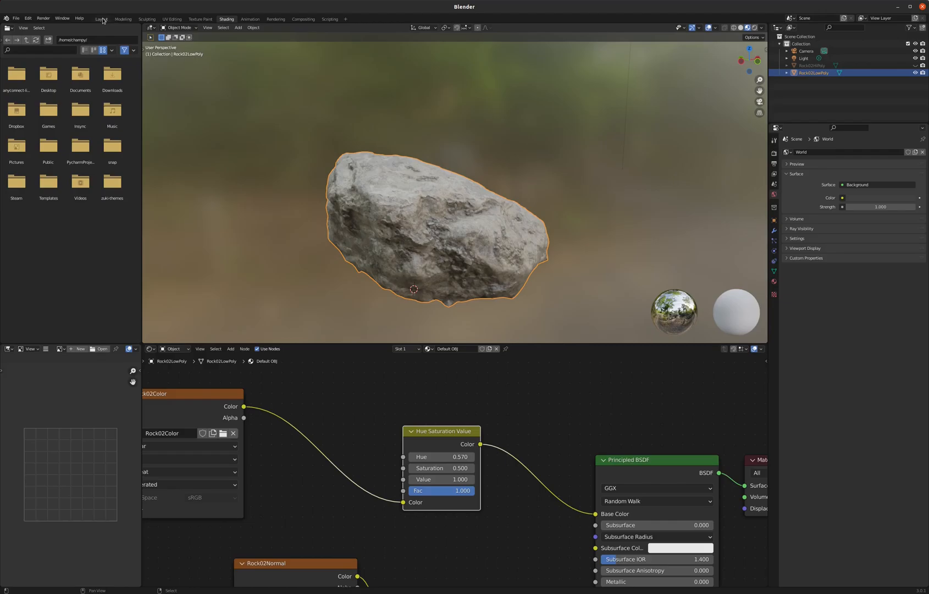
Step: Back in Layout, view the baked Rock02Color map, then display Rock02Normal again
{"action": "left_click", "coordinate": [101, 19]}
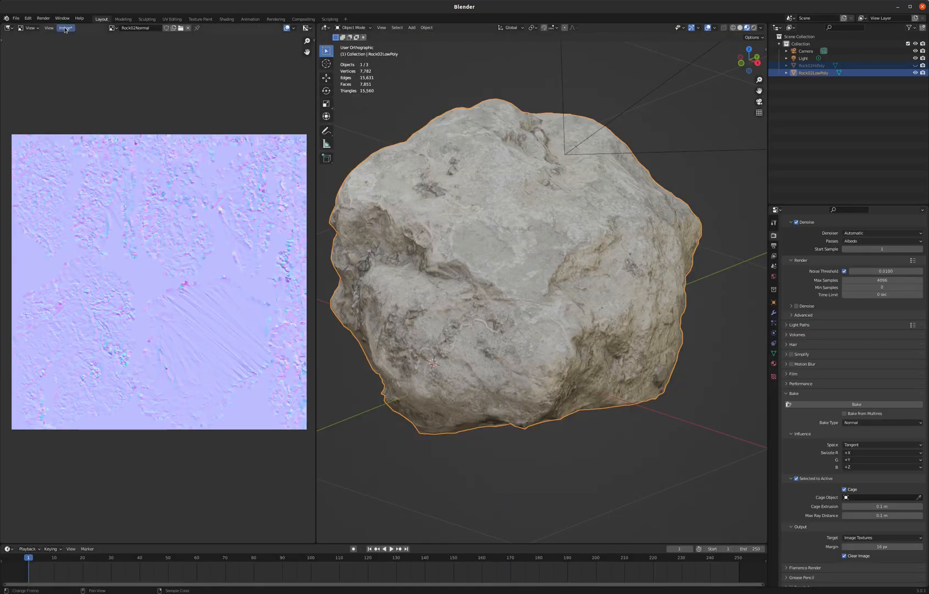
{"action": "left_click", "coordinate": [114, 28]}
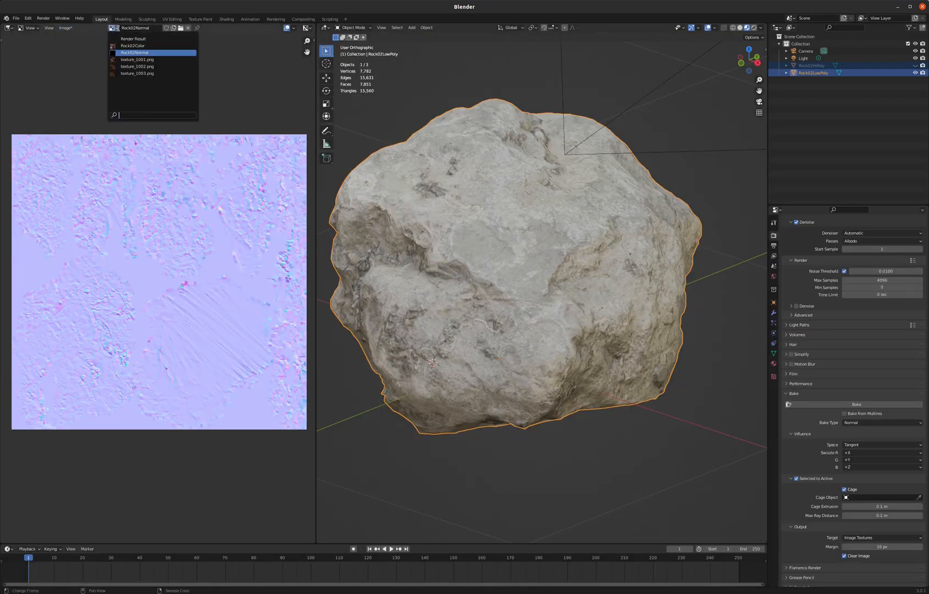
{"action": "left_click", "coordinate": [133, 45]}
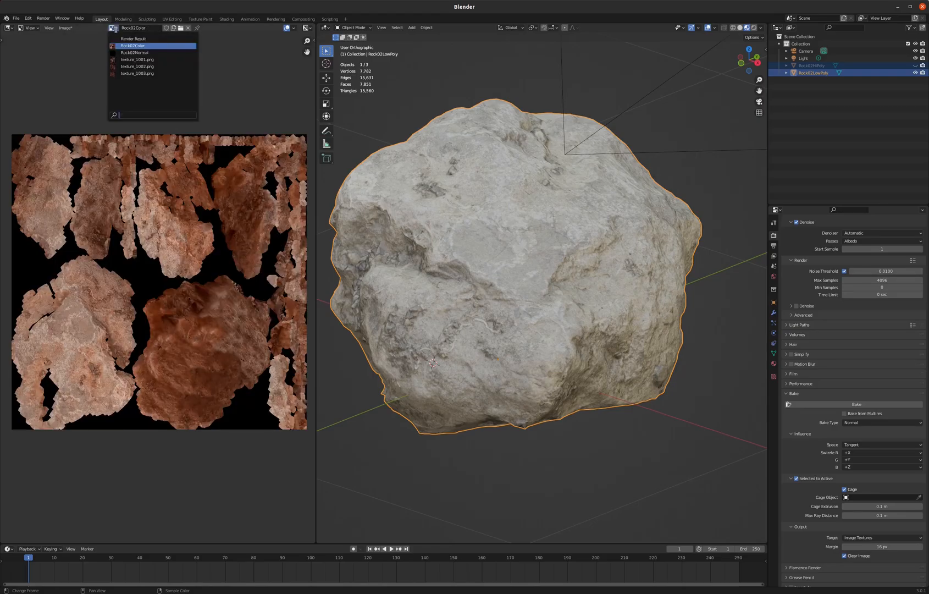
{"action": "left_click", "coordinate": [134, 52]}
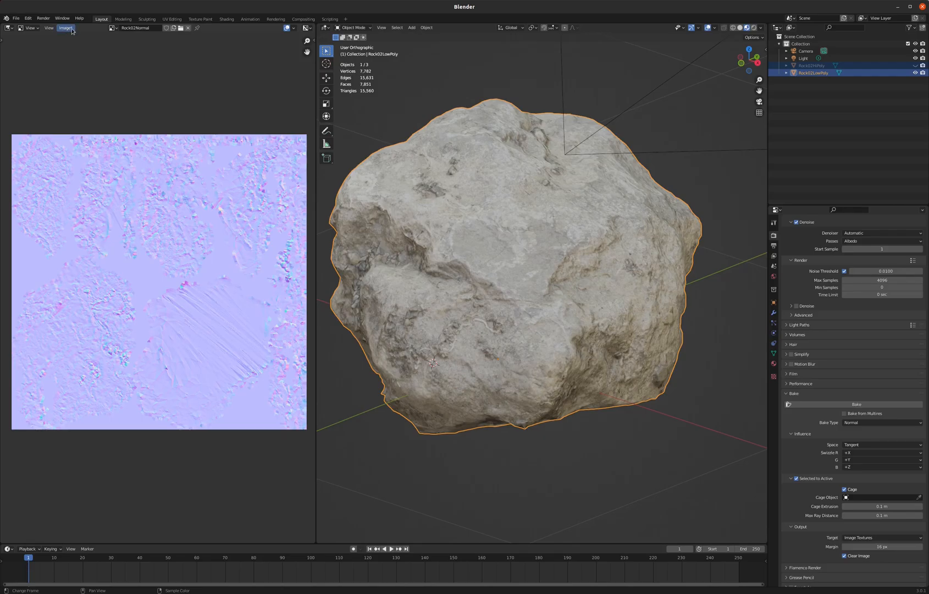
{"action": "left_click", "coordinate": [66, 28]}
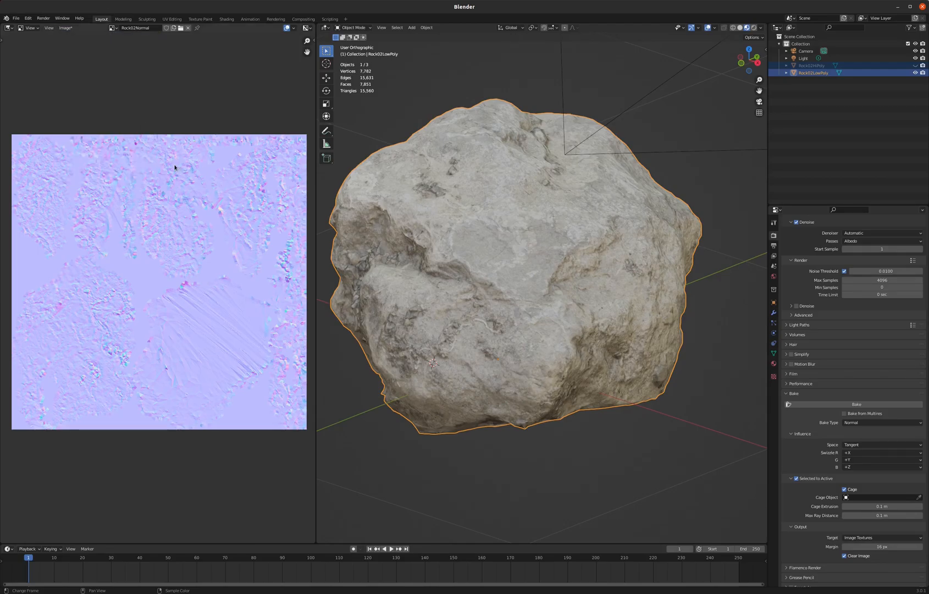
{"action": "mouse_move", "coordinate": [166, 195]}
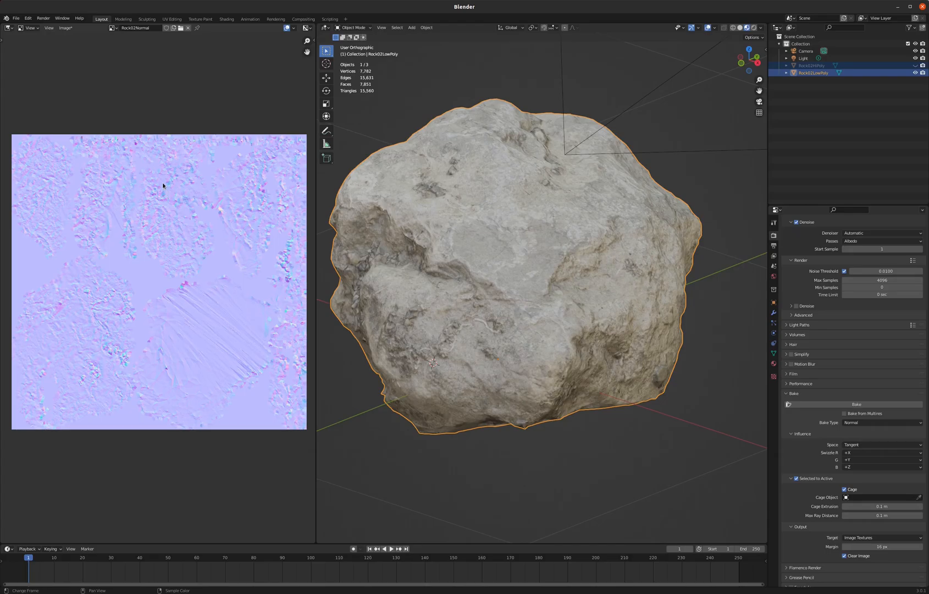
{"action": "mouse_move", "coordinate": [131, 168]}
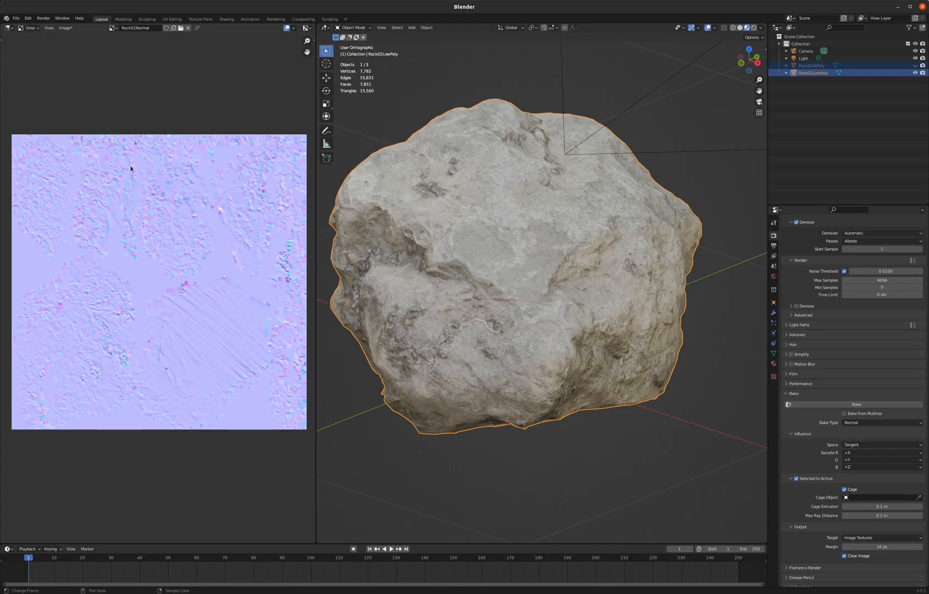